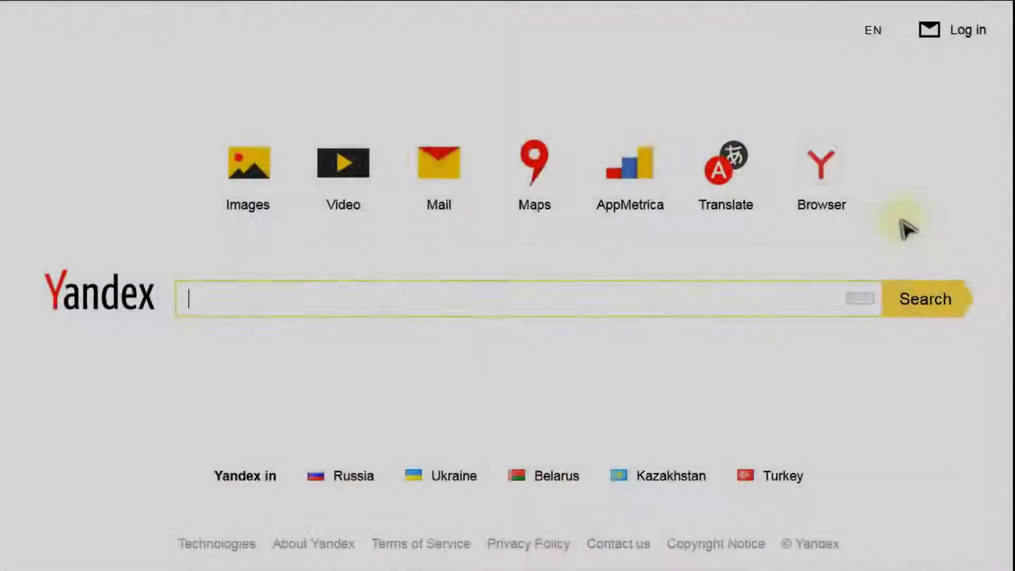
mouse_move(511, 282)
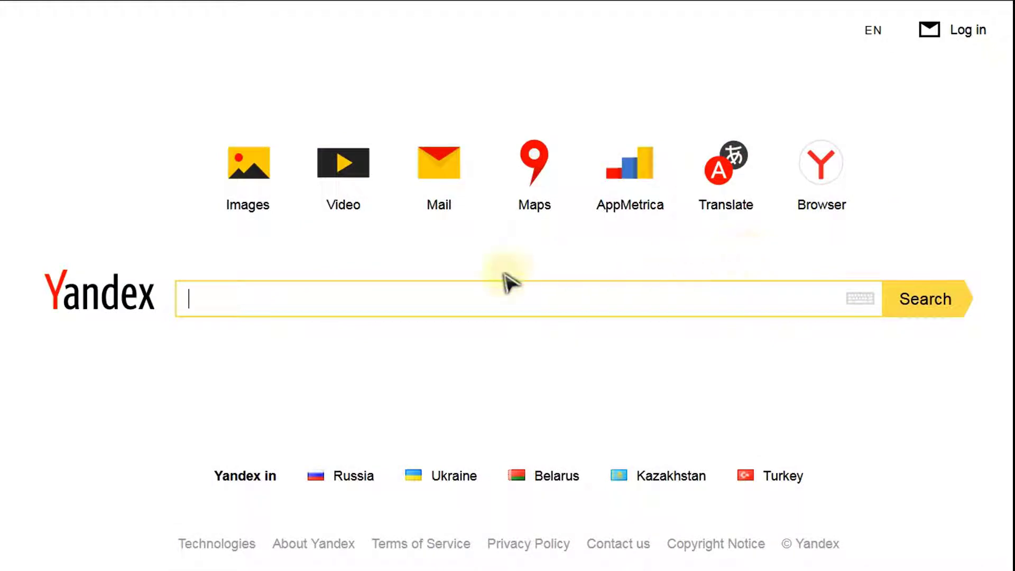
mouse_move(317, 262)
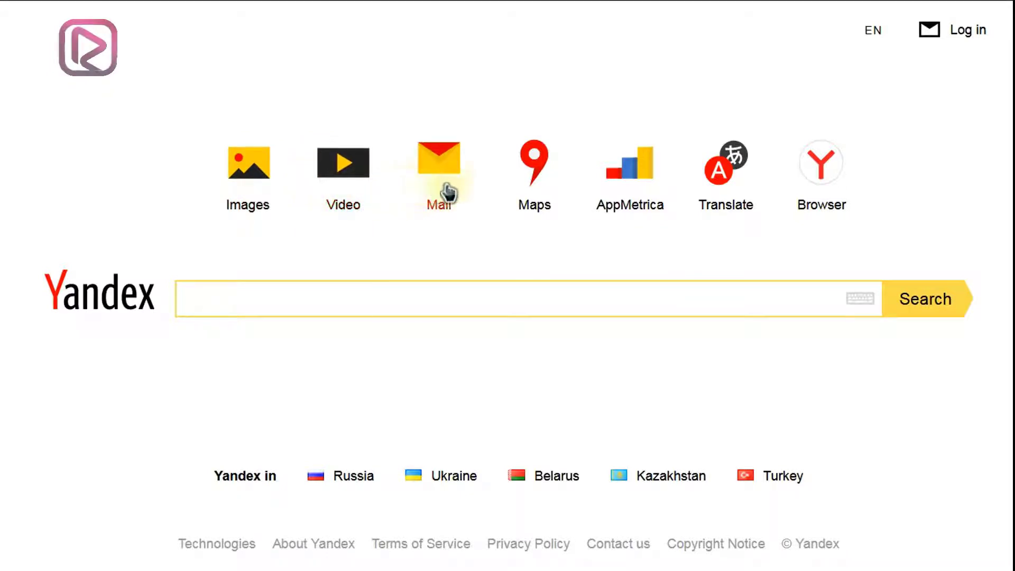
mouse_move(629, 201)
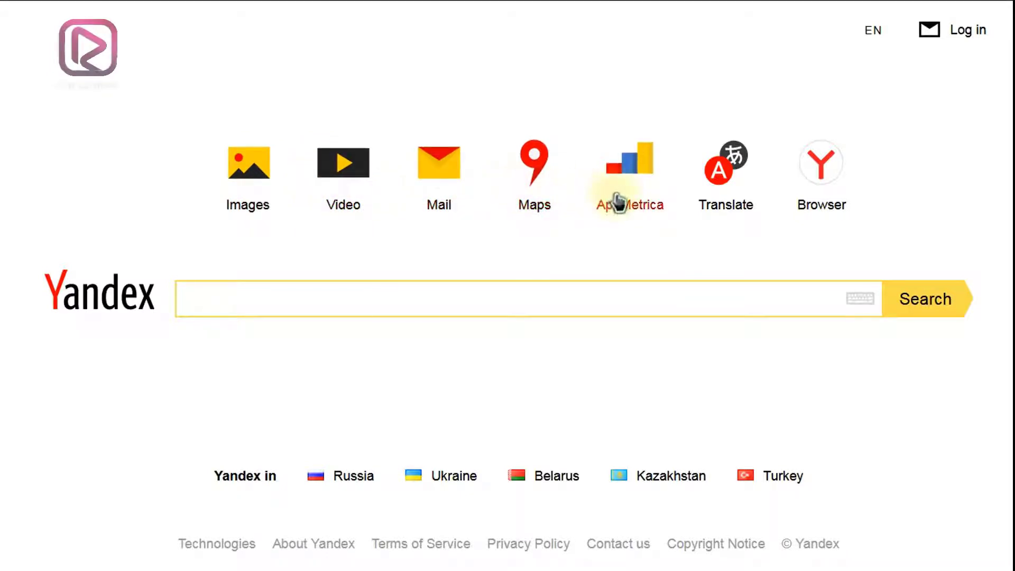
mouse_move(725, 197)
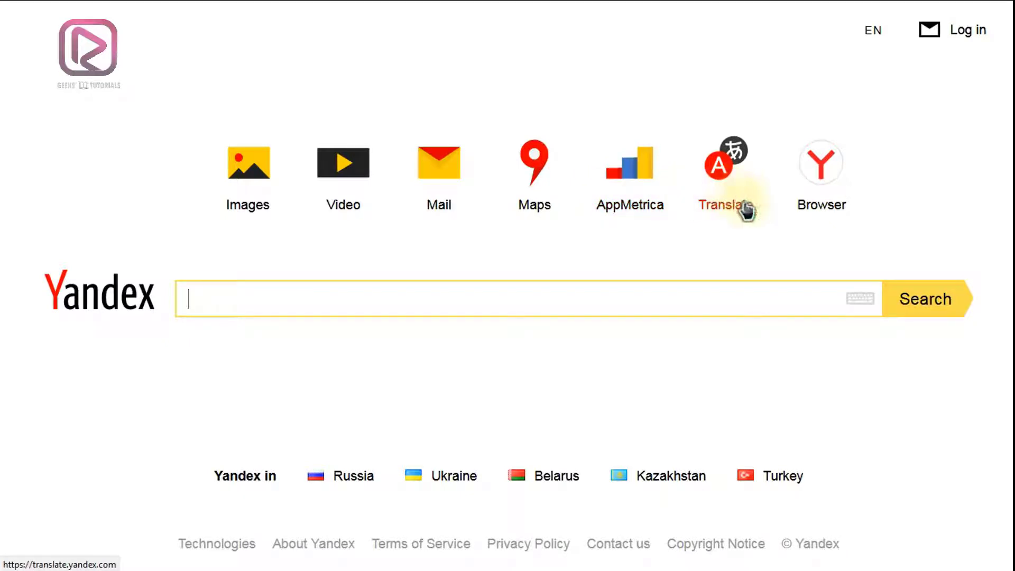
mouse_move(820, 175)
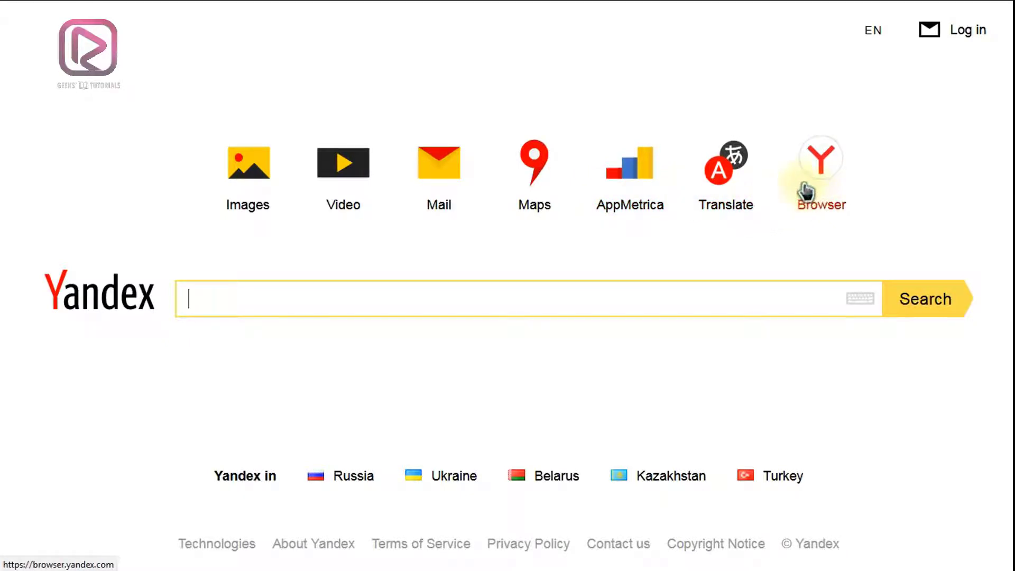
mouse_move(424, 275)
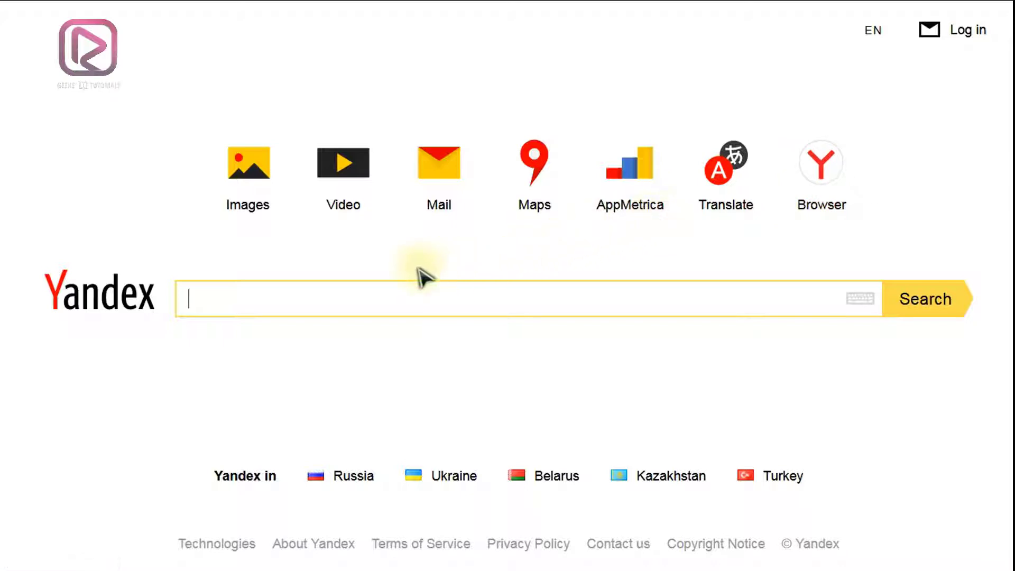
mouse_move(385, 275)
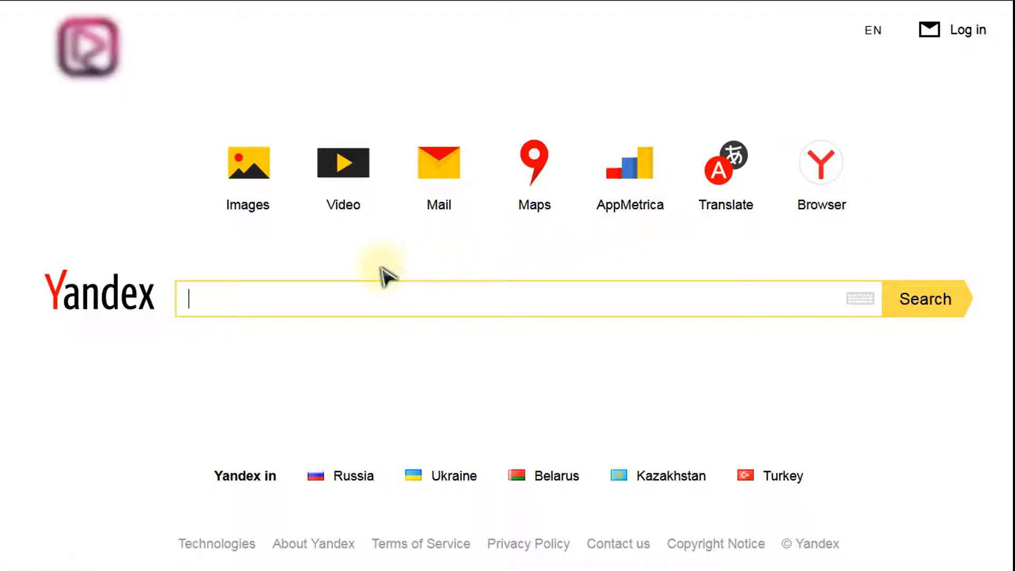
mouse_move(110, 340)
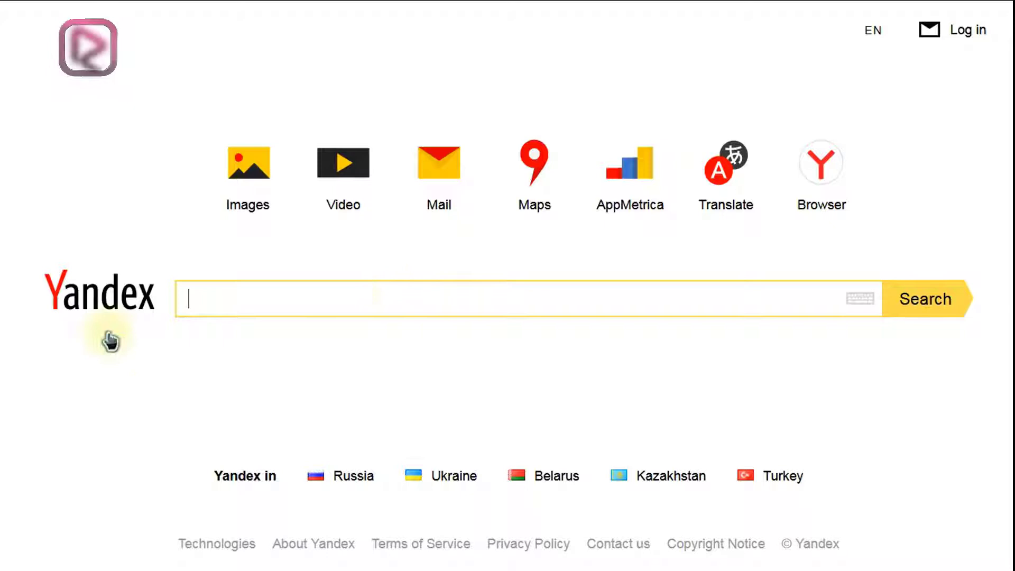
mouse_move(123, 314)
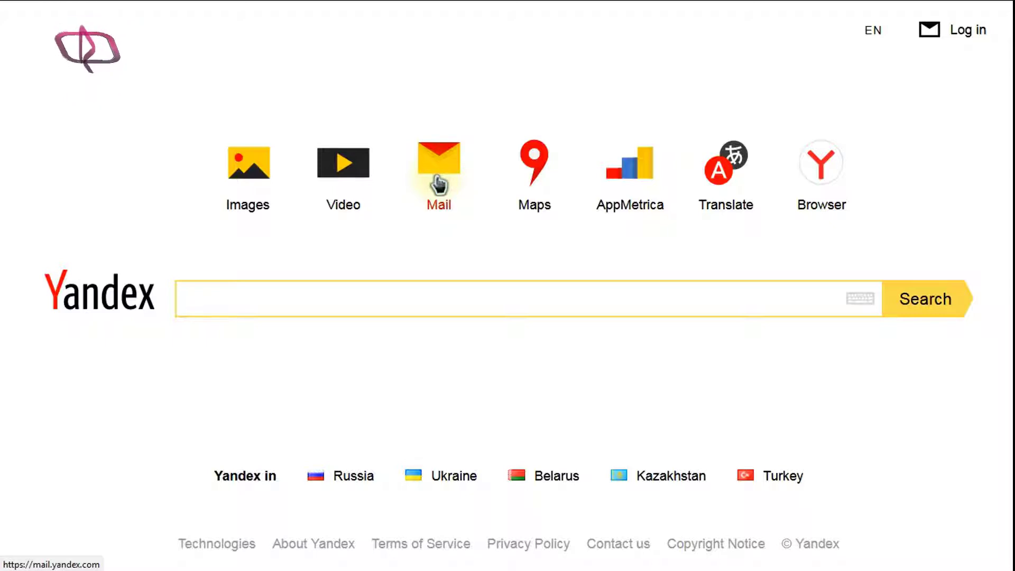
mouse_move(439, 213)
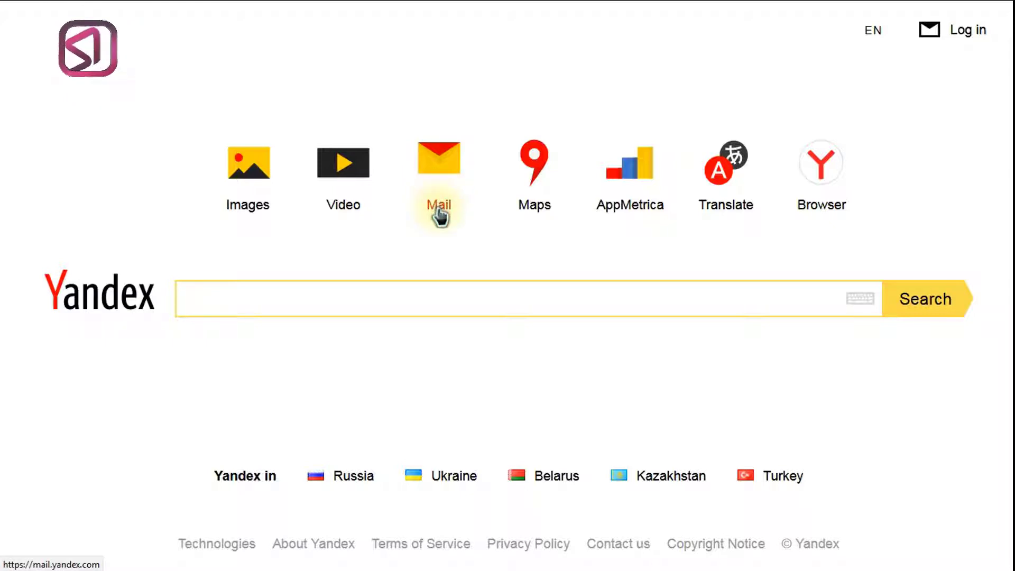
Open the Yandex Mail service from the Yandex home page.
left_click(518, 299)
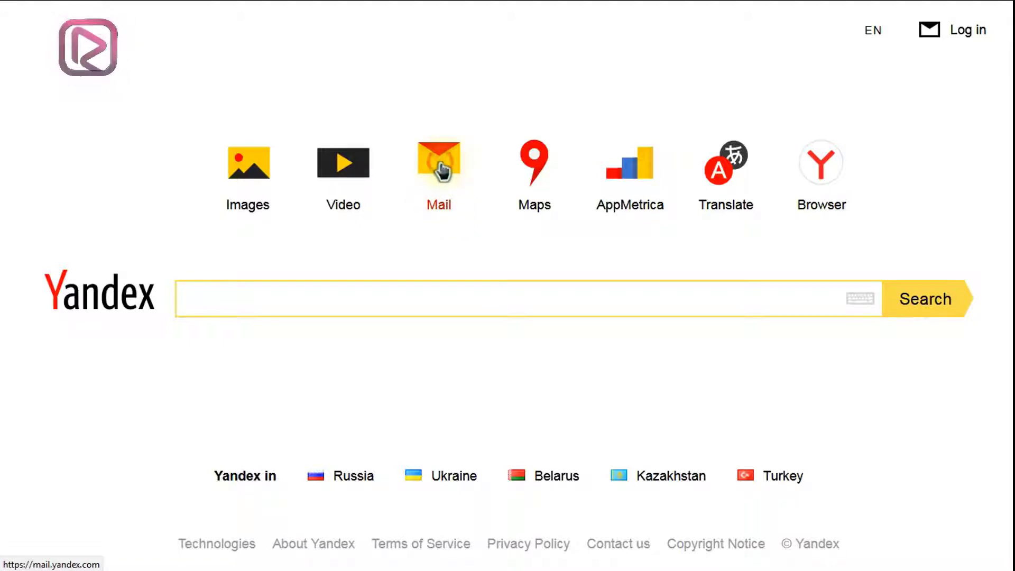
left_click(438, 161)
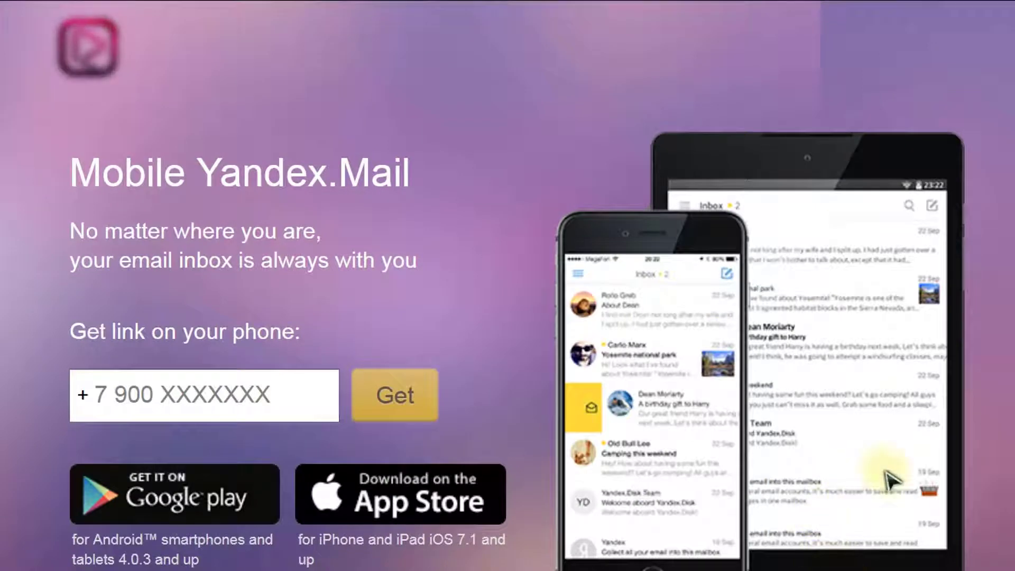
scroll("down", 3)
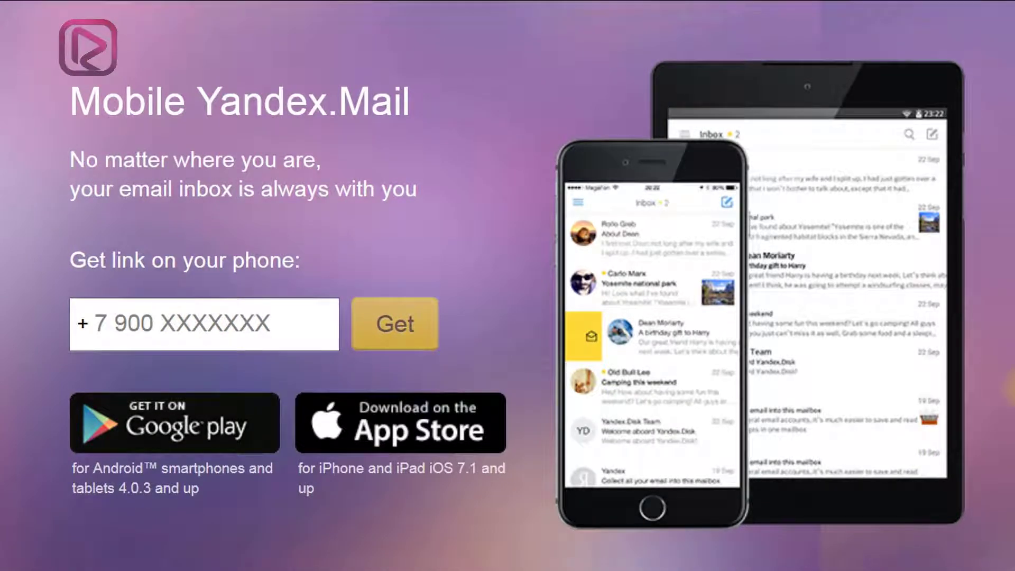
mouse_move(1006, 401)
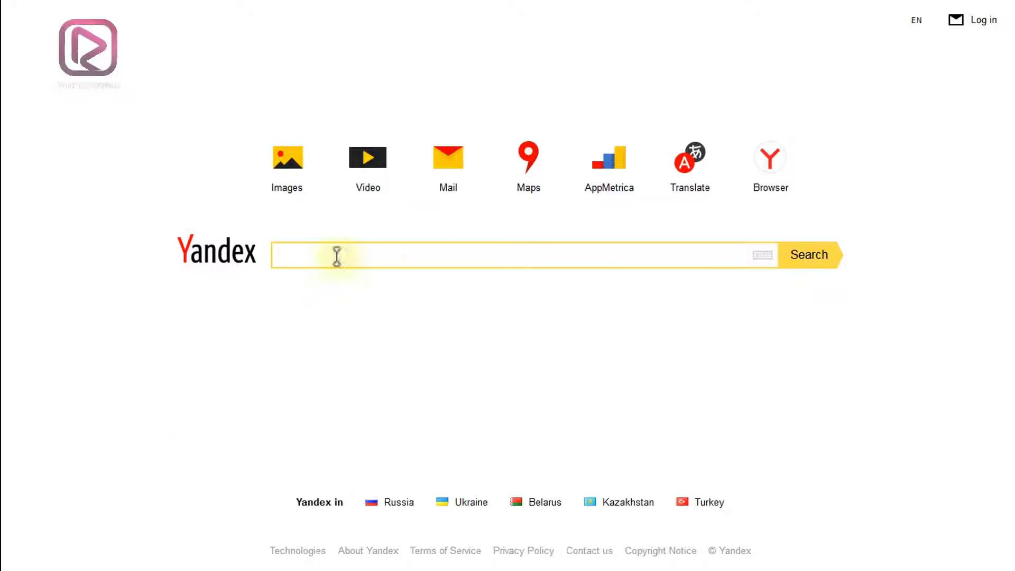
mouse_move(307, 253)
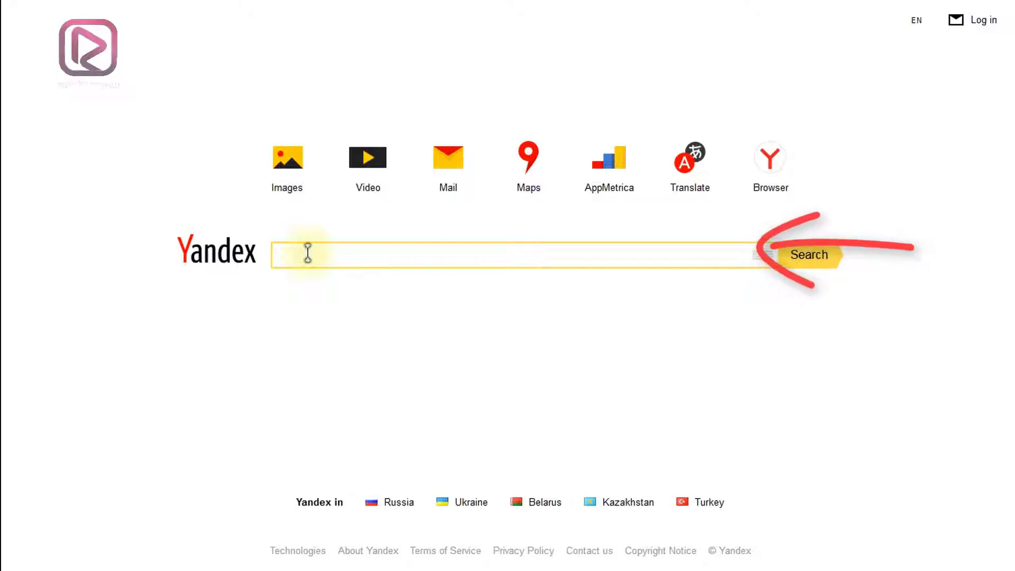
mouse_move(887, 168)
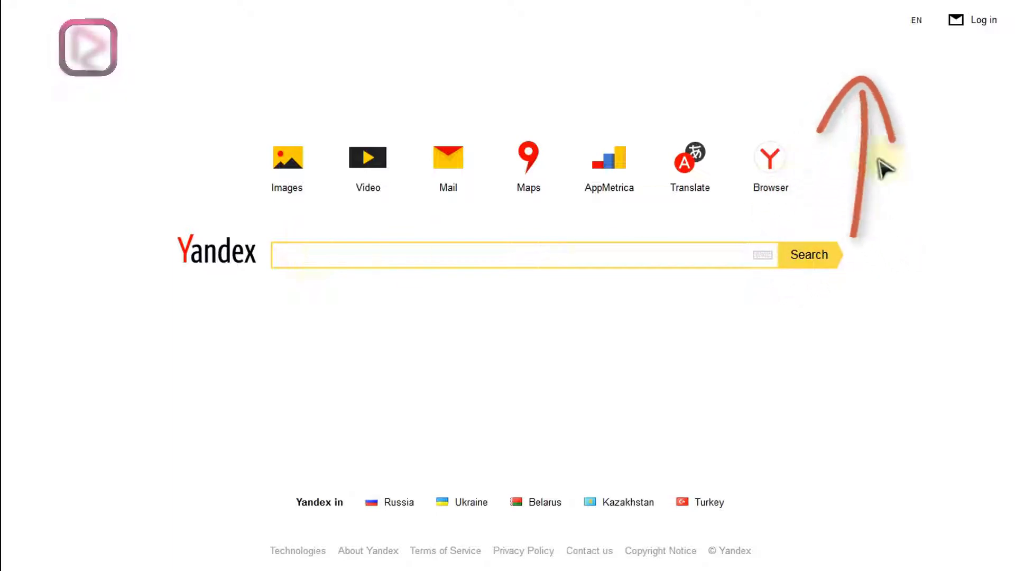
mouse_move(983, 20)
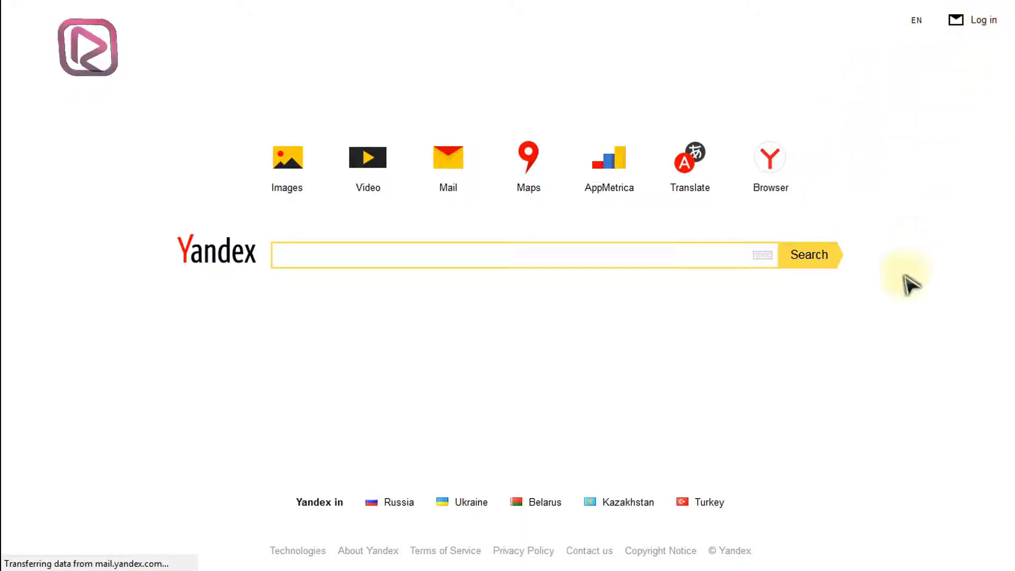
left_click(447, 157)
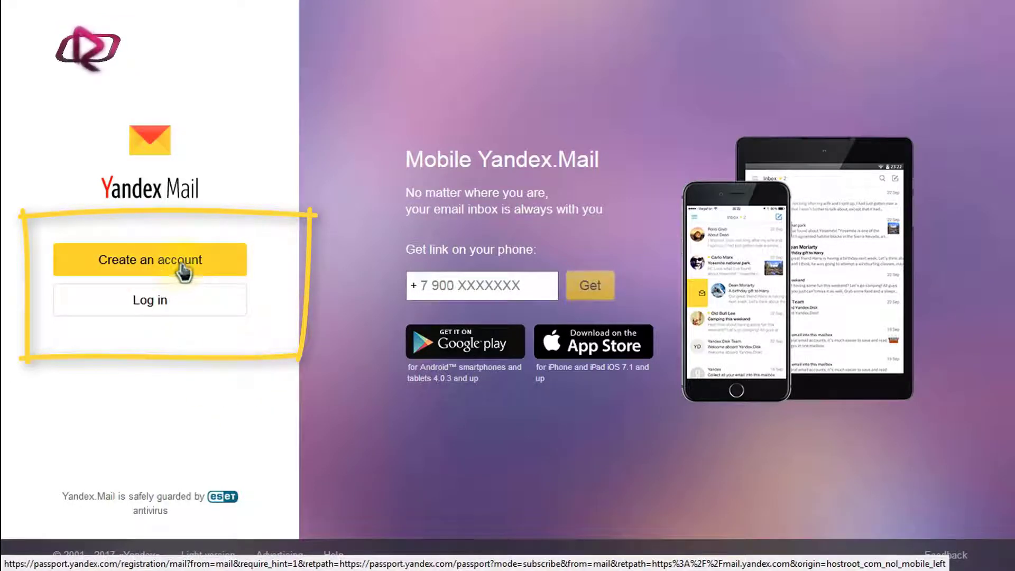
Start creating a new account from the Yandex Mail start page.
left_click(150, 260)
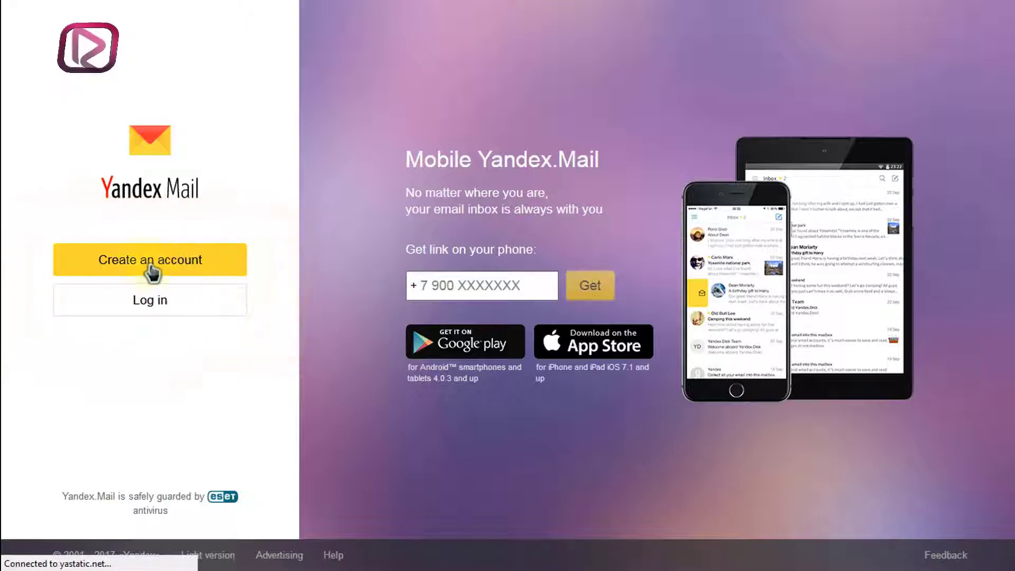
left_click(149, 260)
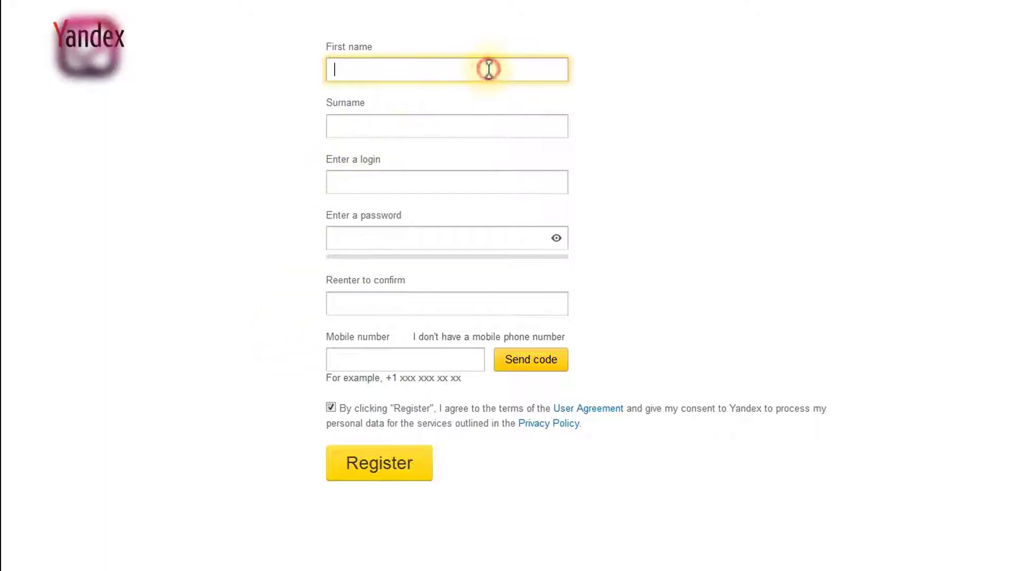
Fill in first name, surname and an available login on the registration form.
left_click(447, 126)
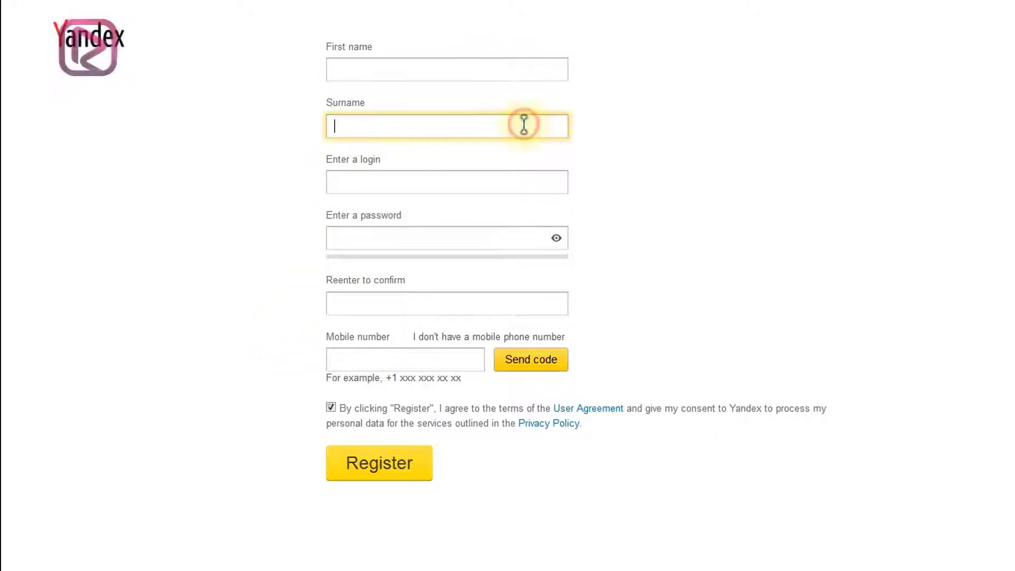
mouse_move(551, 187)
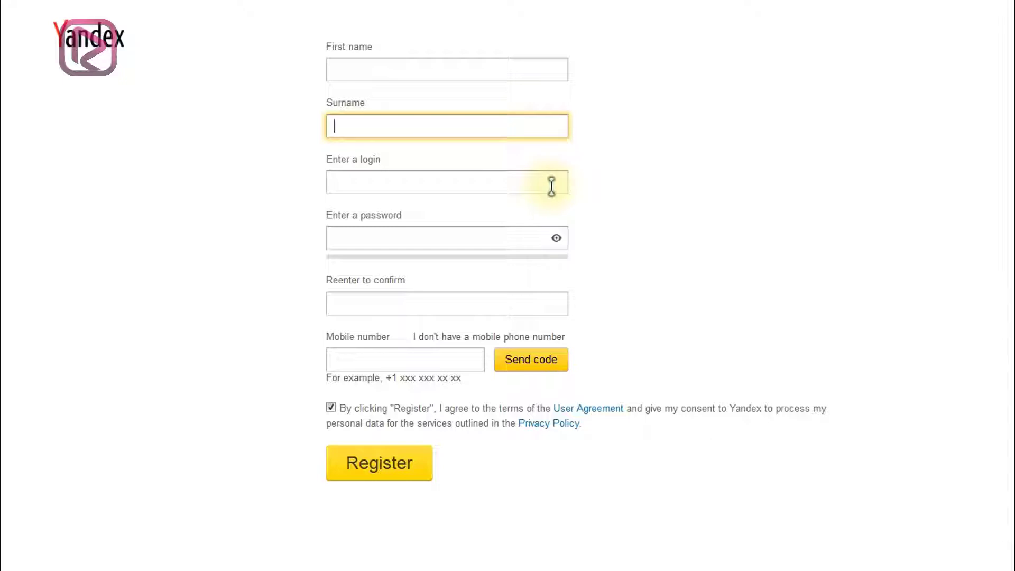
left_click(446, 182)
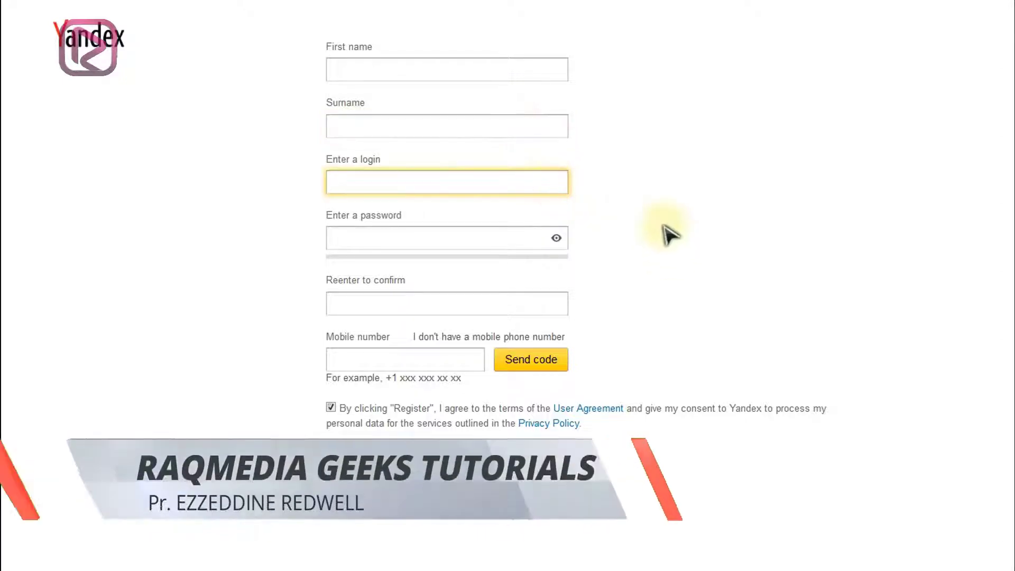
left_click(447, 238)
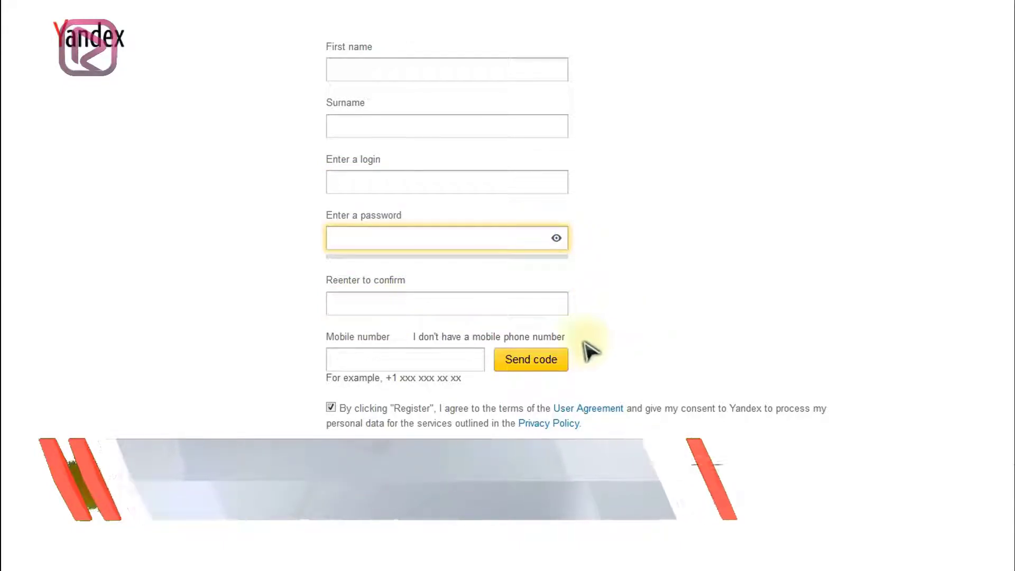
left_click(404, 359)
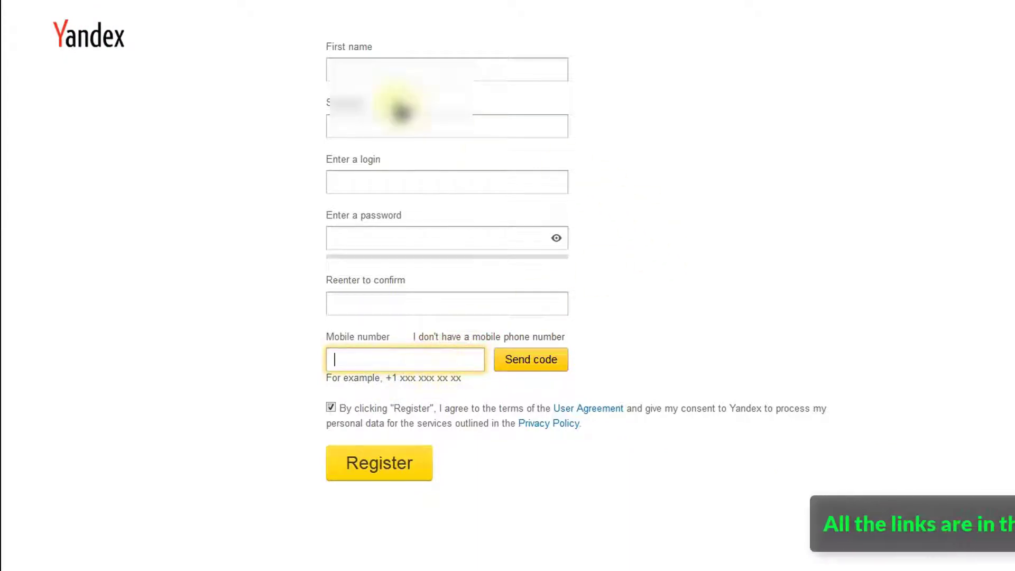
left_click(446, 69)
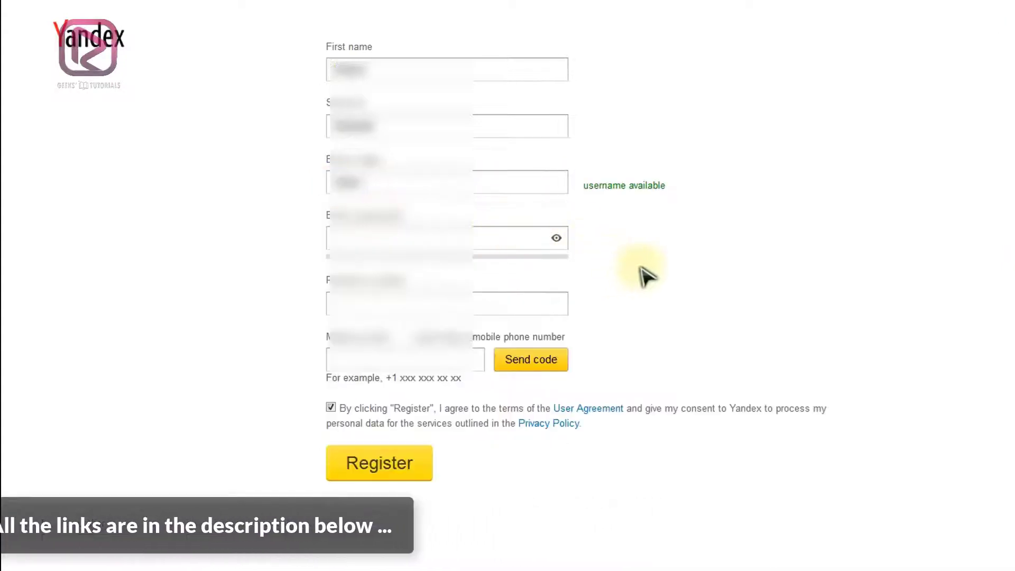
mouse_move(584, 190)
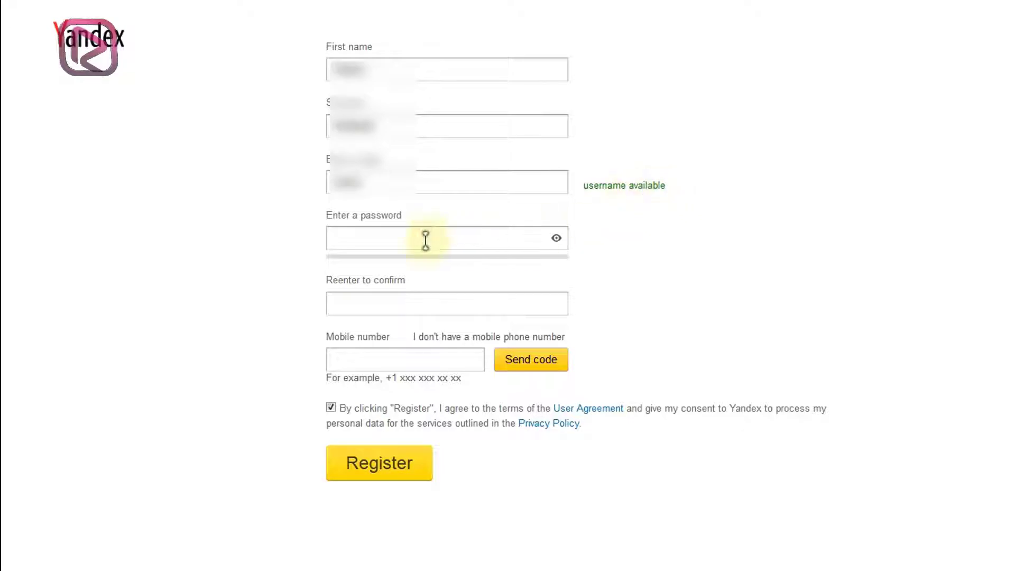
Enter a secure 28-character password and retype it correctly to confirm.
left_click(447, 304)
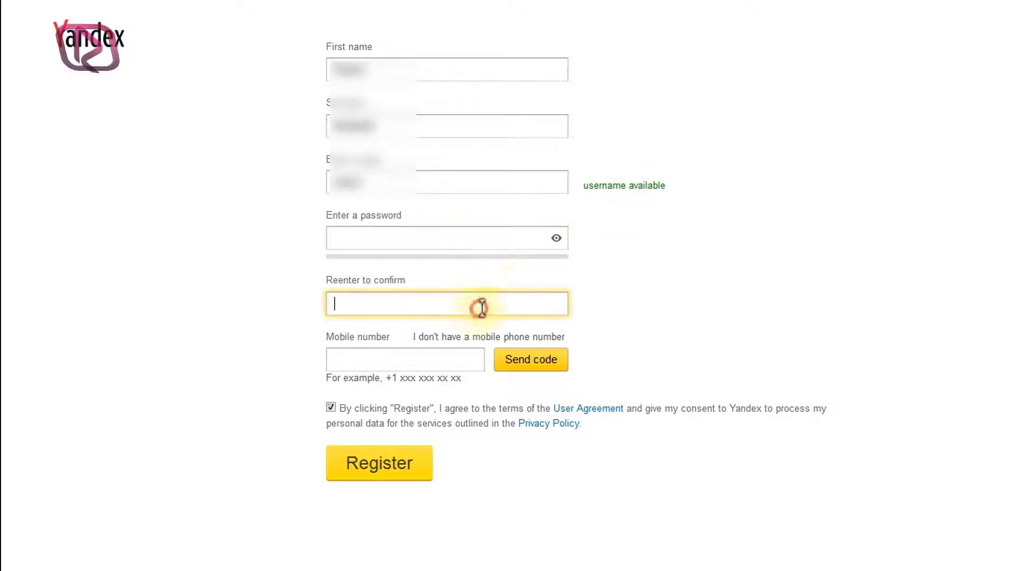
left_click(445, 239)
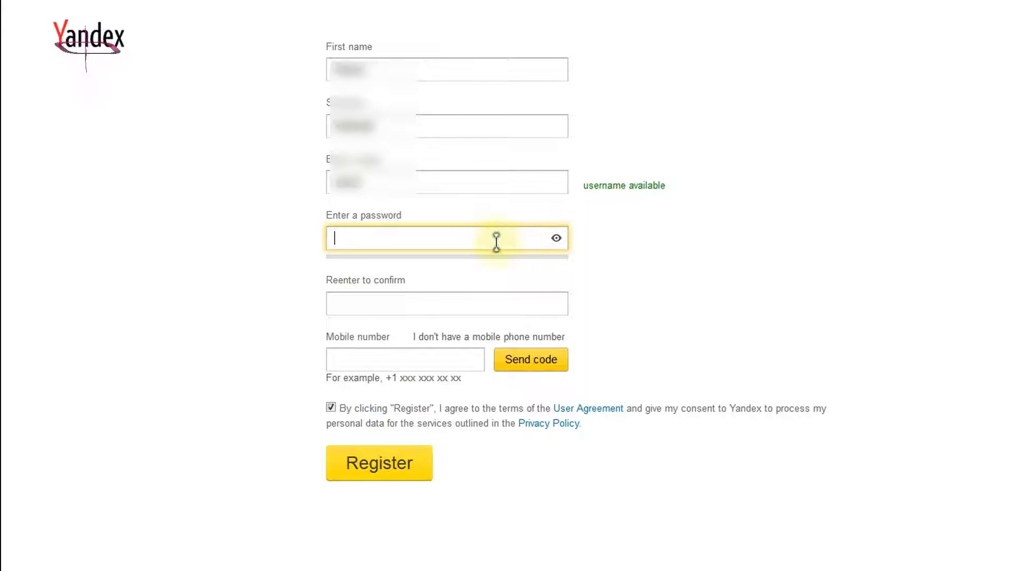
mouse_move(518, 237)
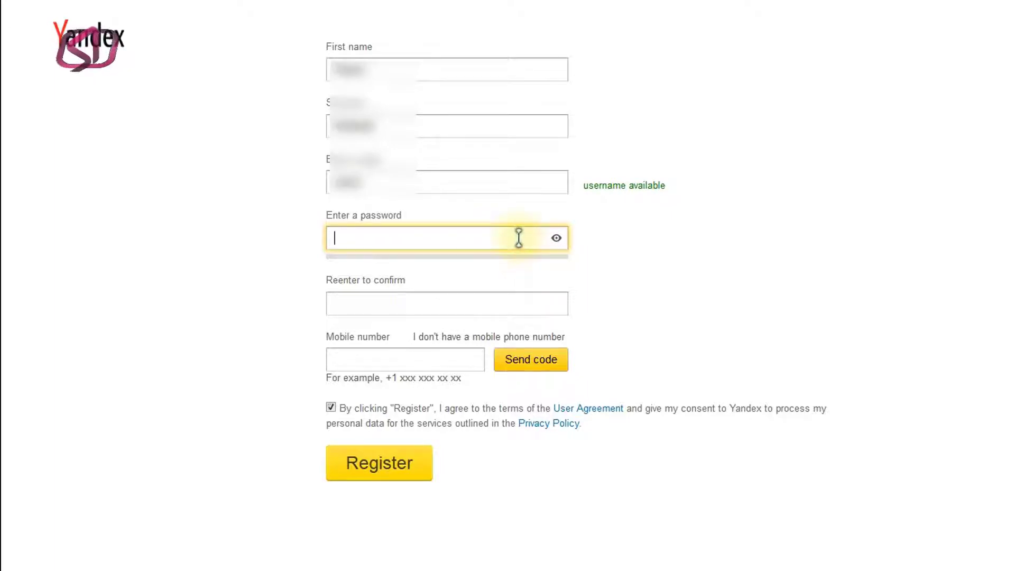
mouse_move(659, 262)
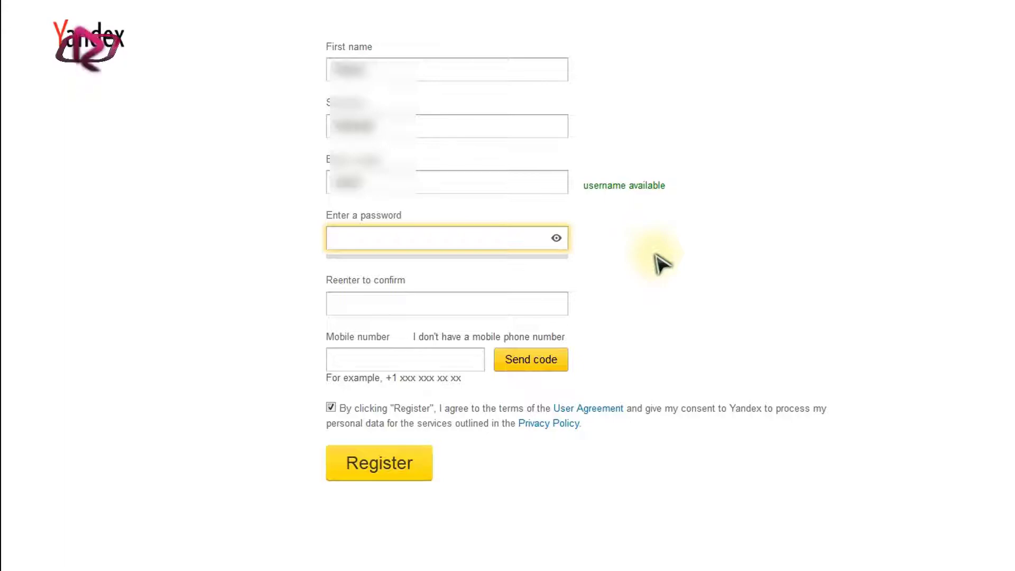
mouse_move(750, 321)
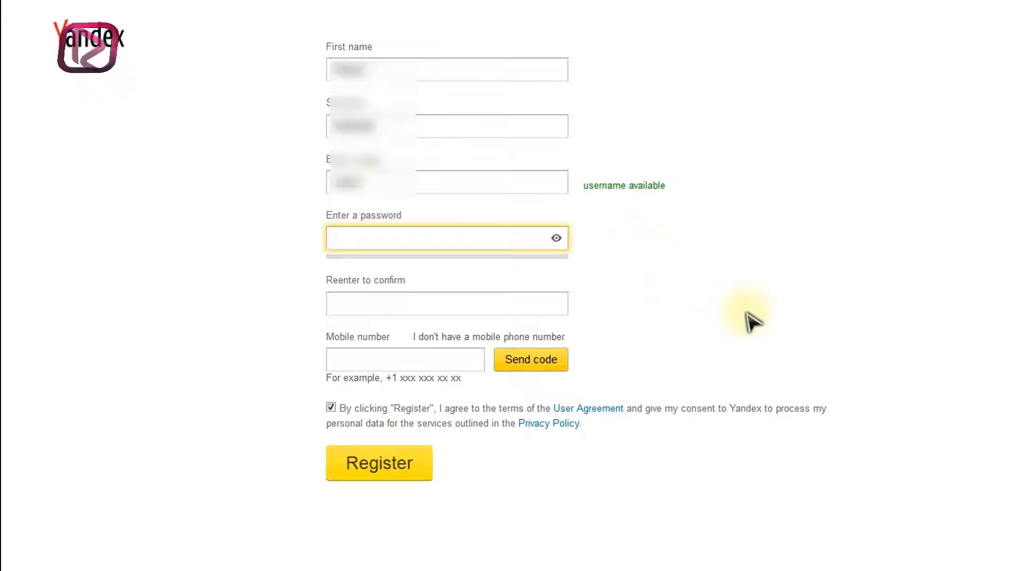
mouse_move(421, 238)
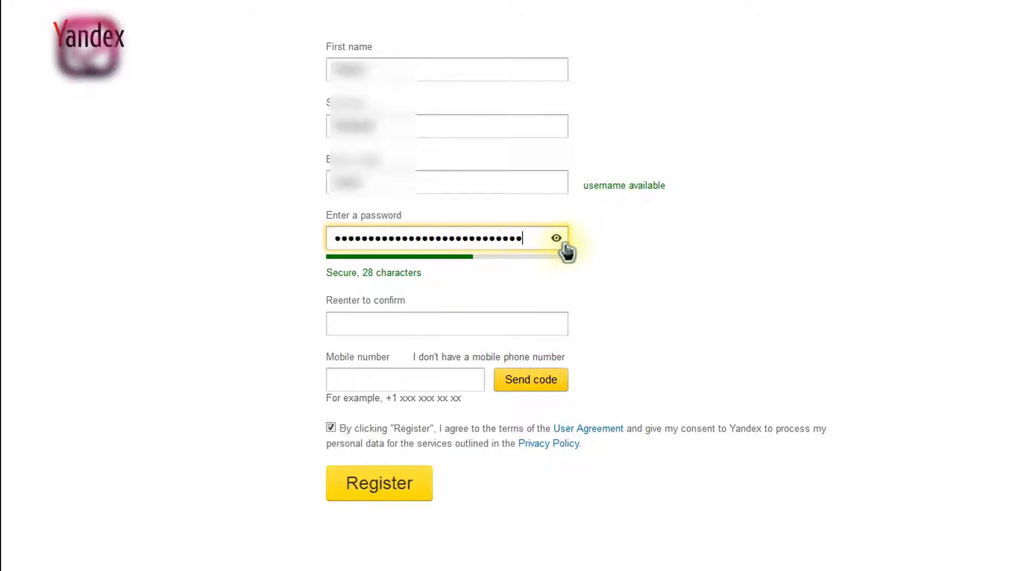
left_click(446, 323)
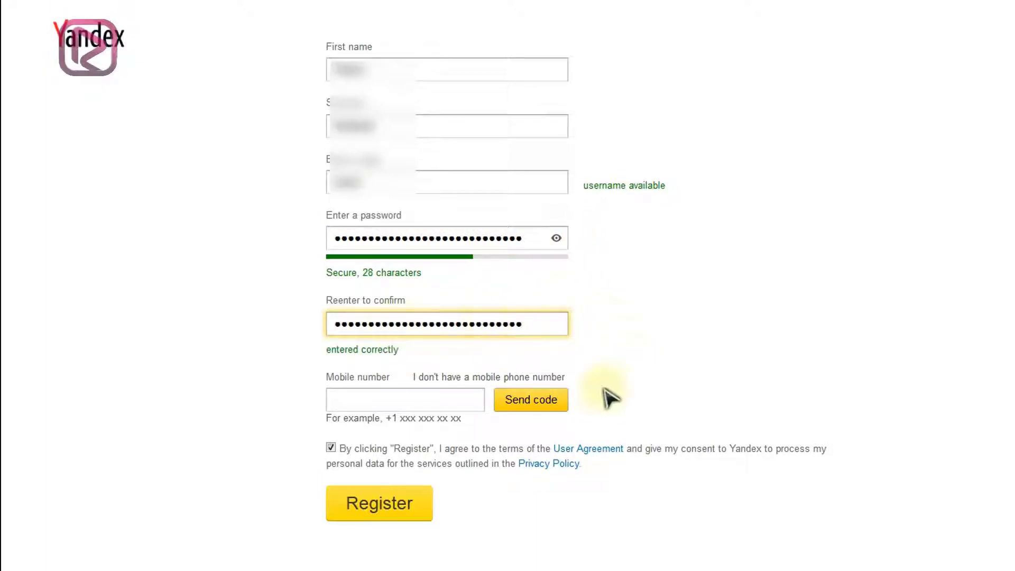
left_click(404, 400)
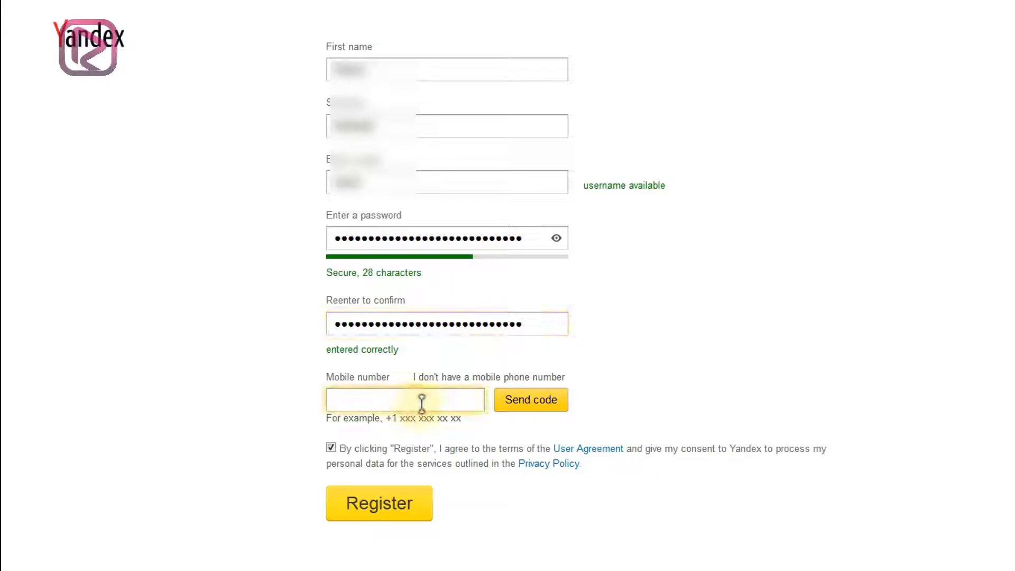
Choose to register without a mobile number, revealing security question and captcha fields.
left_click(405, 400)
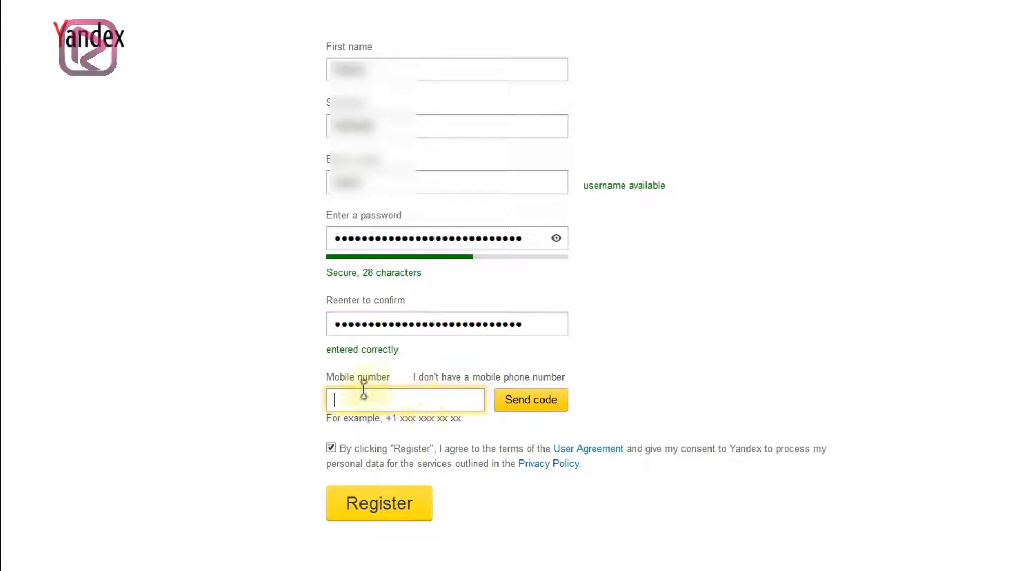
mouse_move(411, 395)
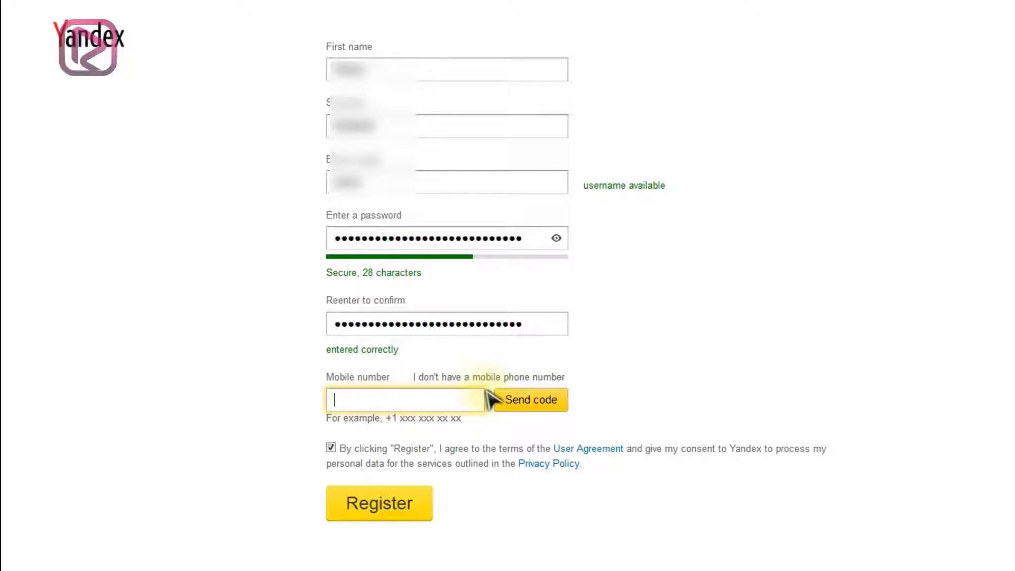
mouse_move(463, 409)
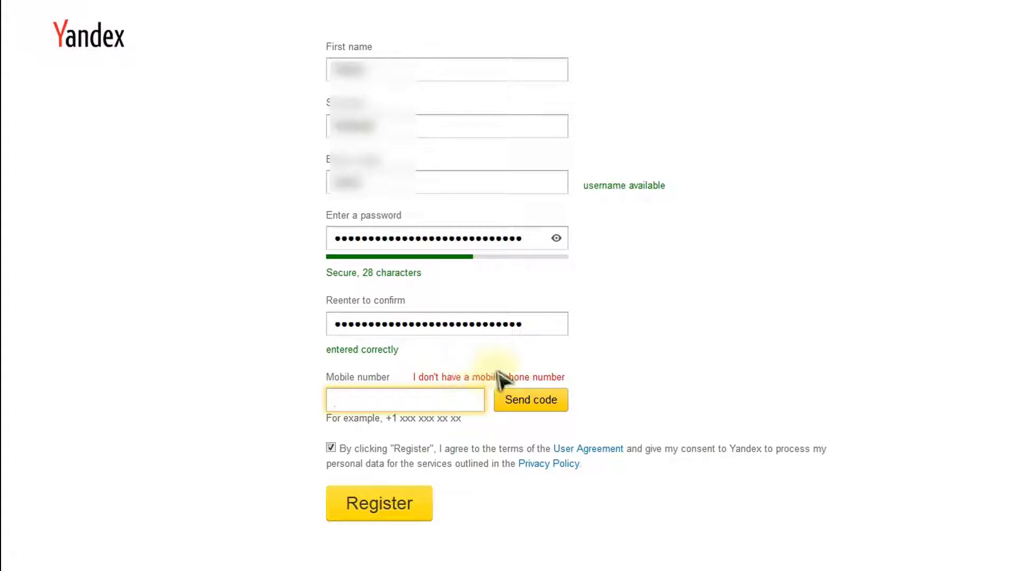
left_click(487, 377)
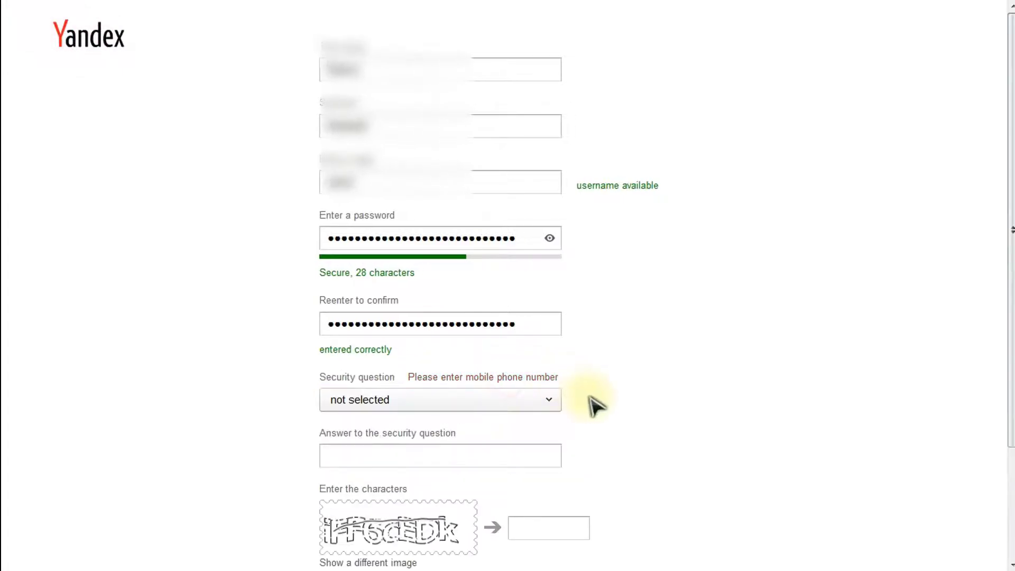
Pick a security question from the dropdown and type its answer.
scroll("down", 3)
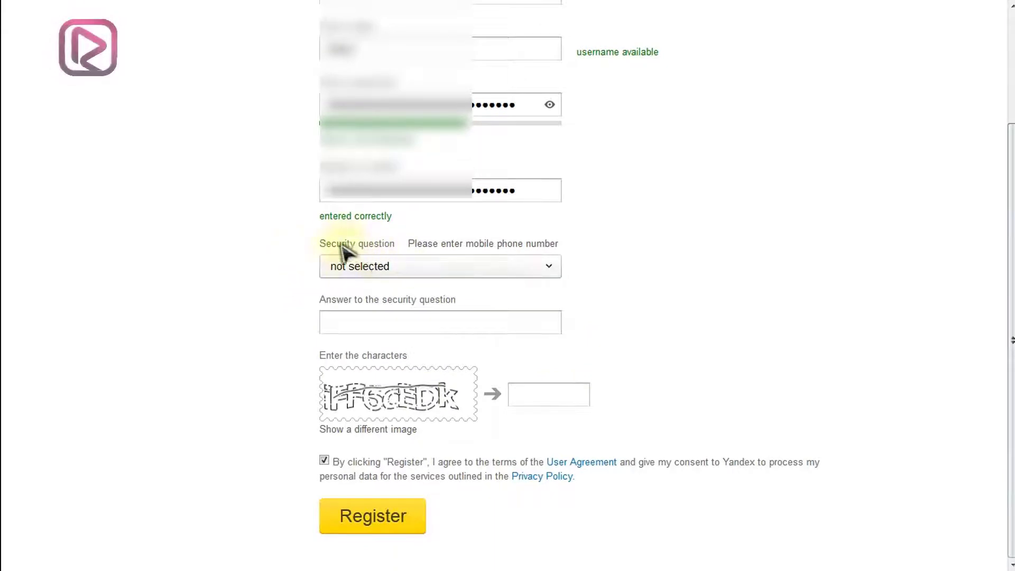
mouse_move(460, 249)
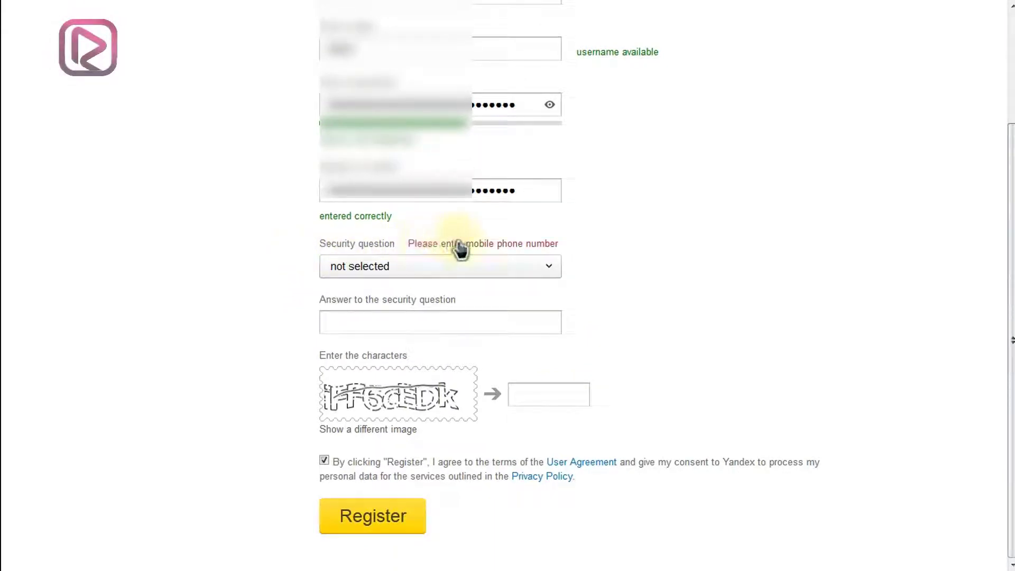
left_click(439, 266)
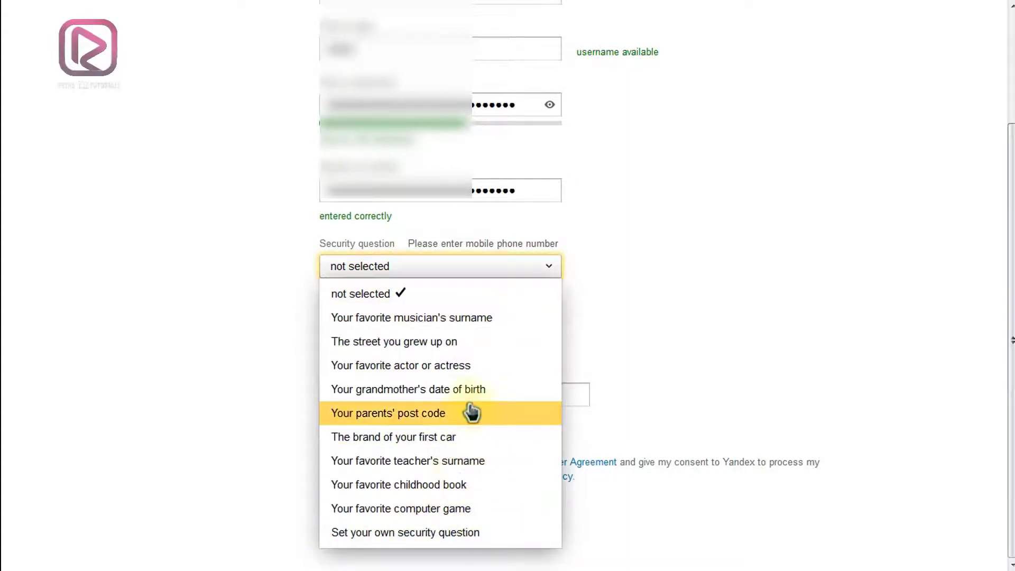
mouse_move(444, 537)
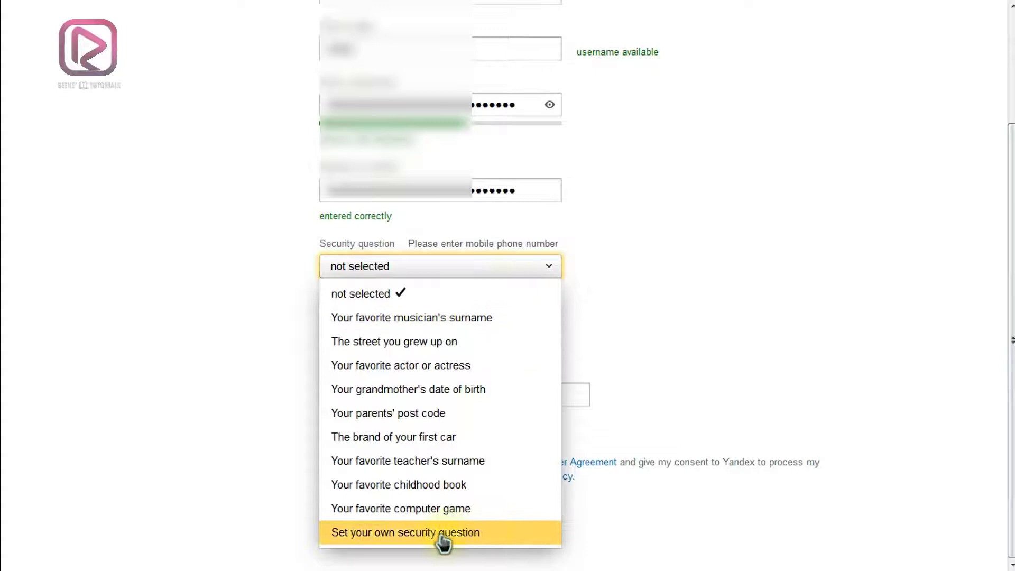
mouse_move(442, 533)
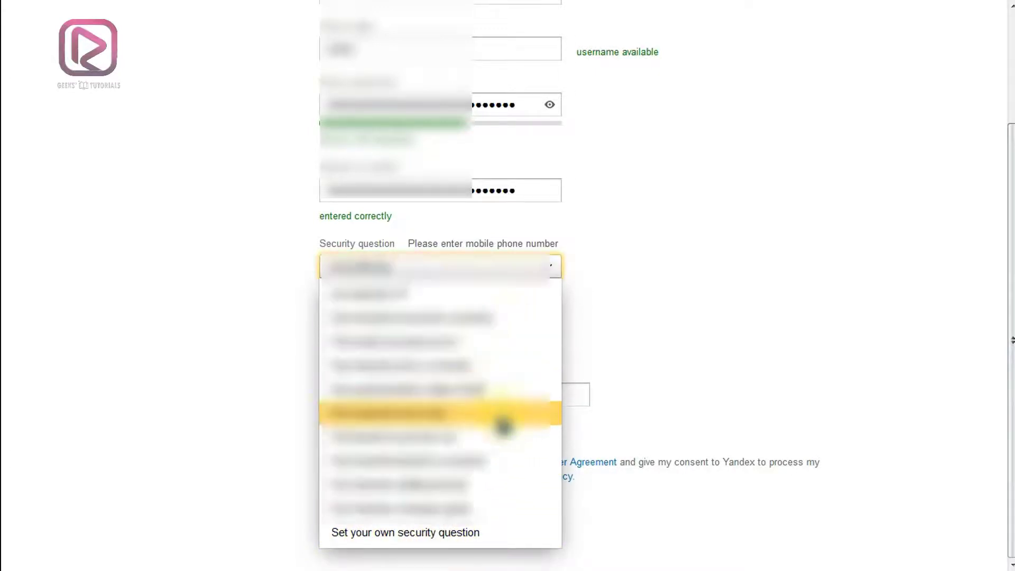
mouse_move(485, 365)
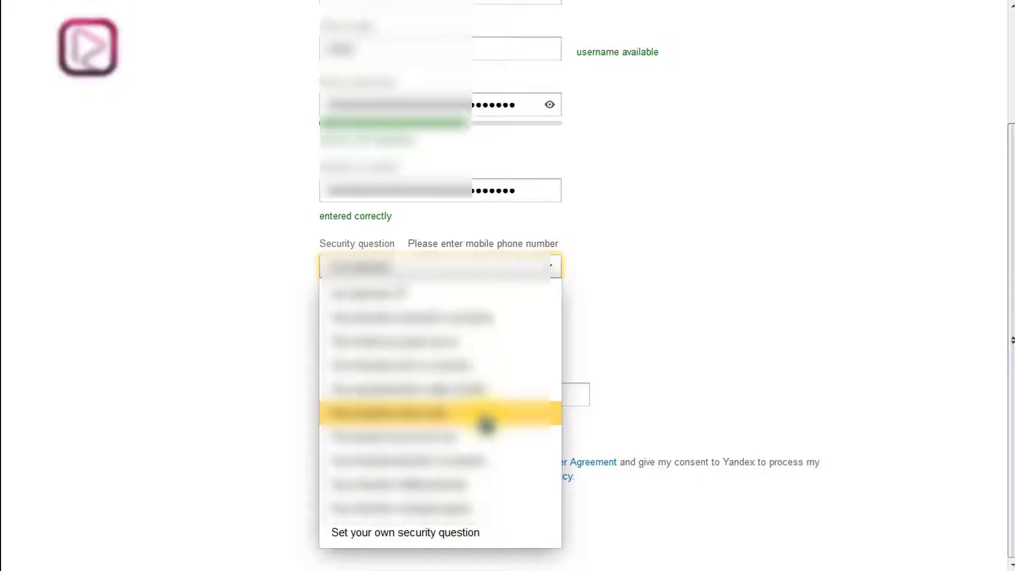
mouse_move(460, 437)
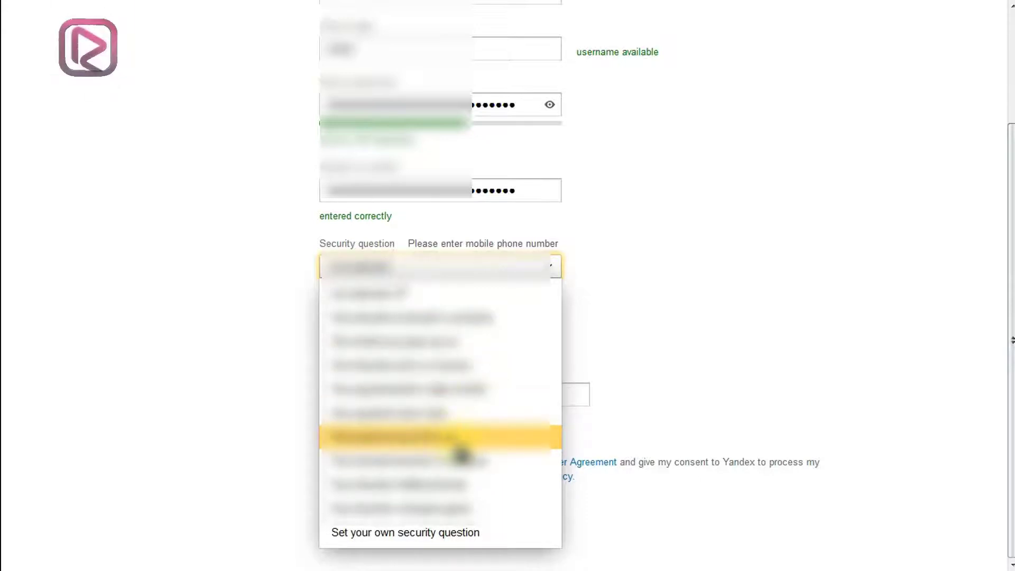
mouse_move(492, 446)
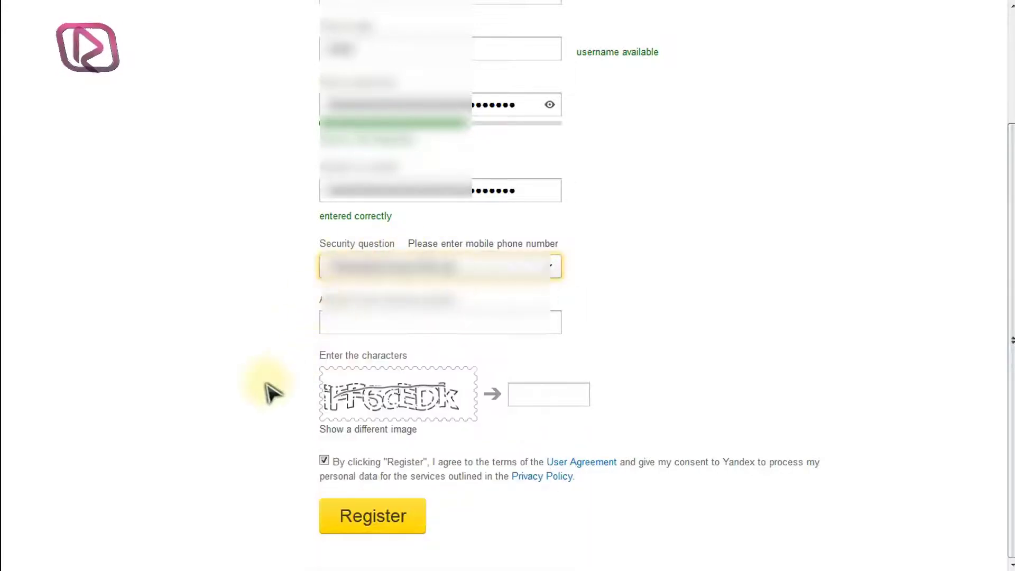
left_click(439, 322)
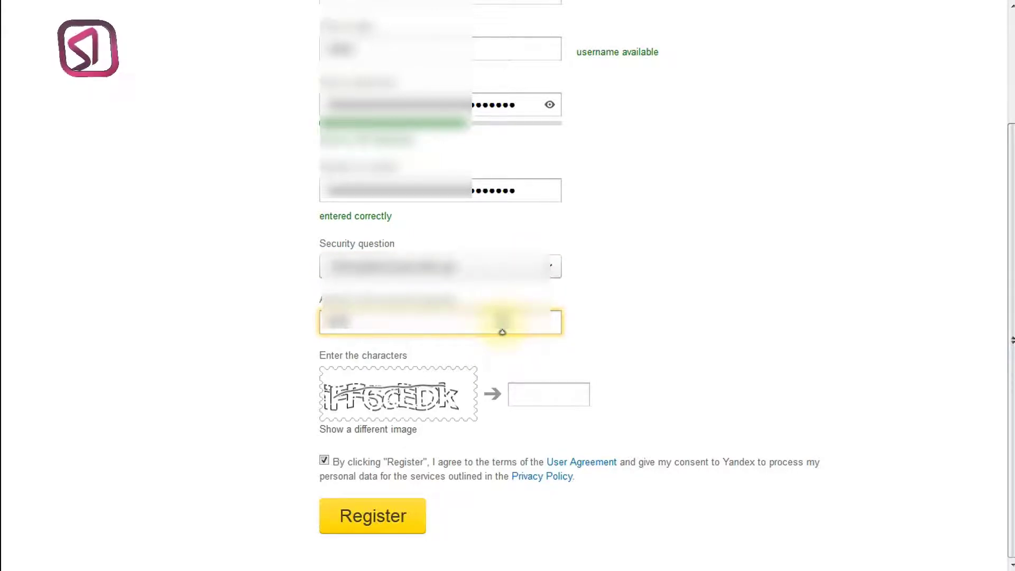
left_click(548, 394)
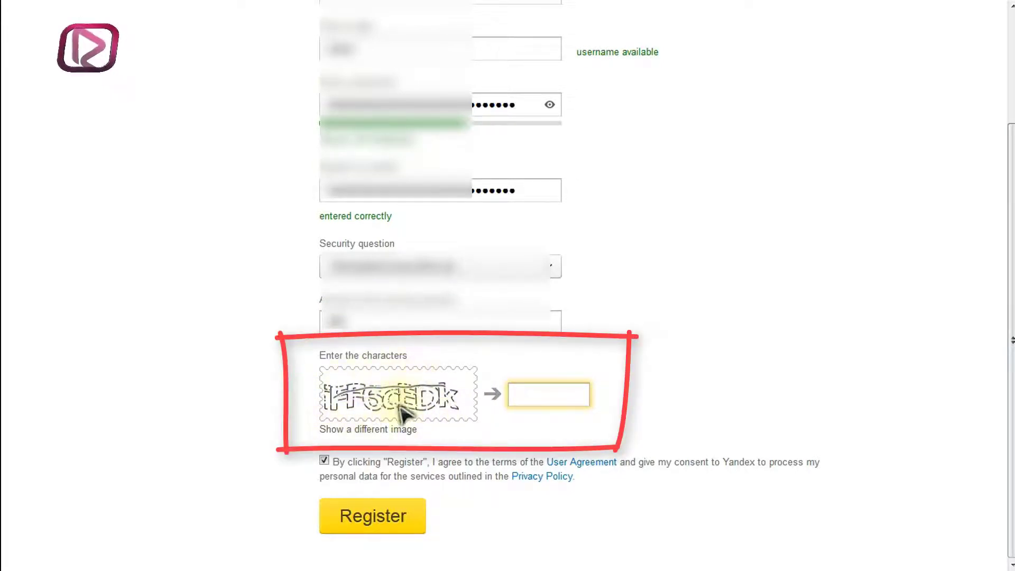
Request a new captcha, enter ZbseCl8J, and accept the user agreement.
left_click(548, 395)
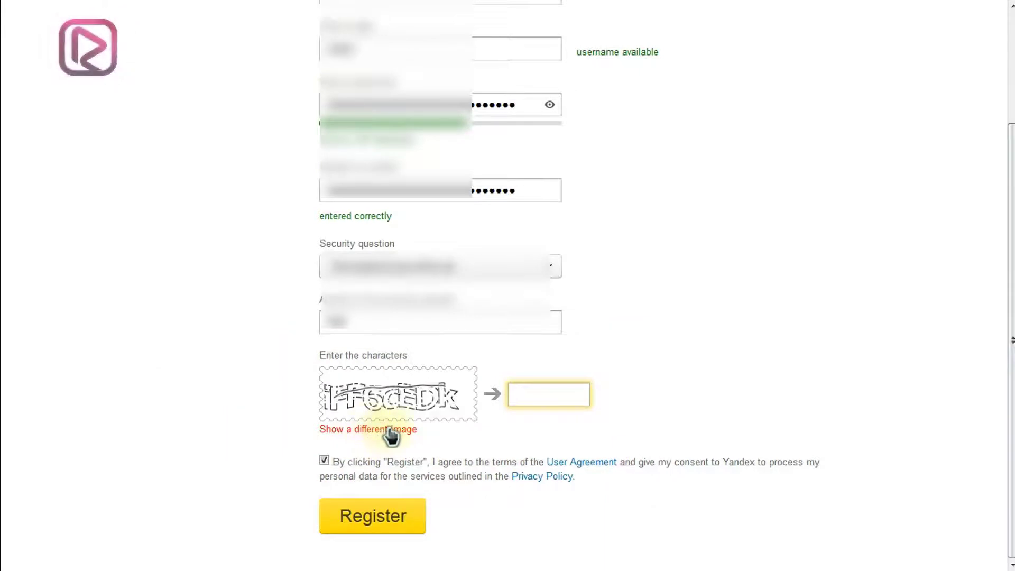
left_click(368, 430)
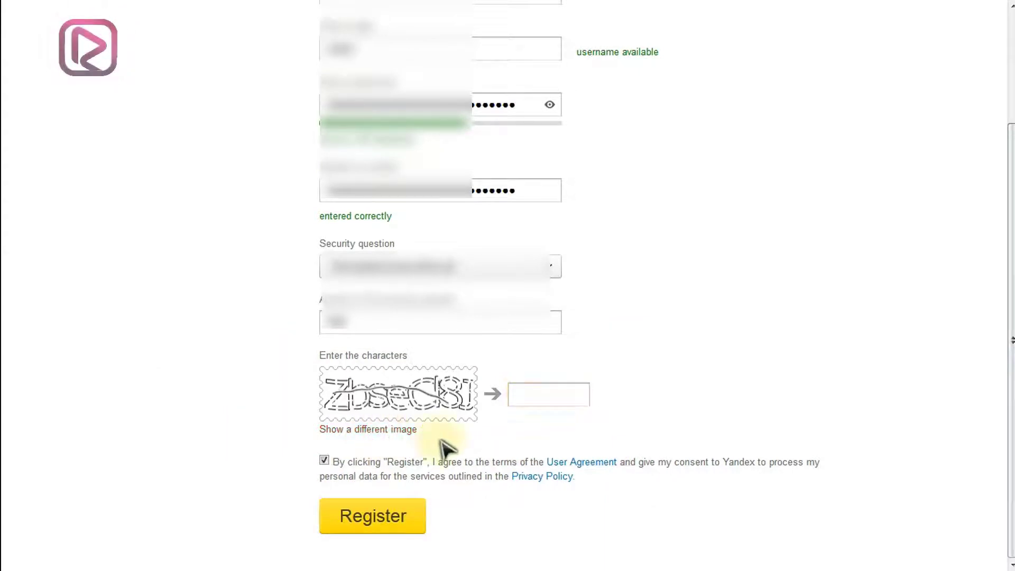
left_click(548, 394)
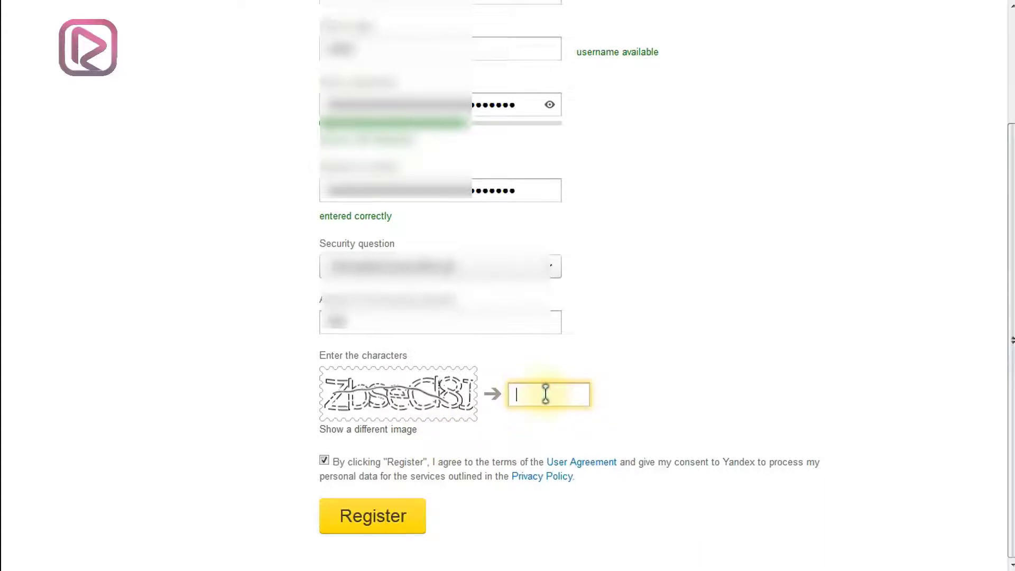
type("z")
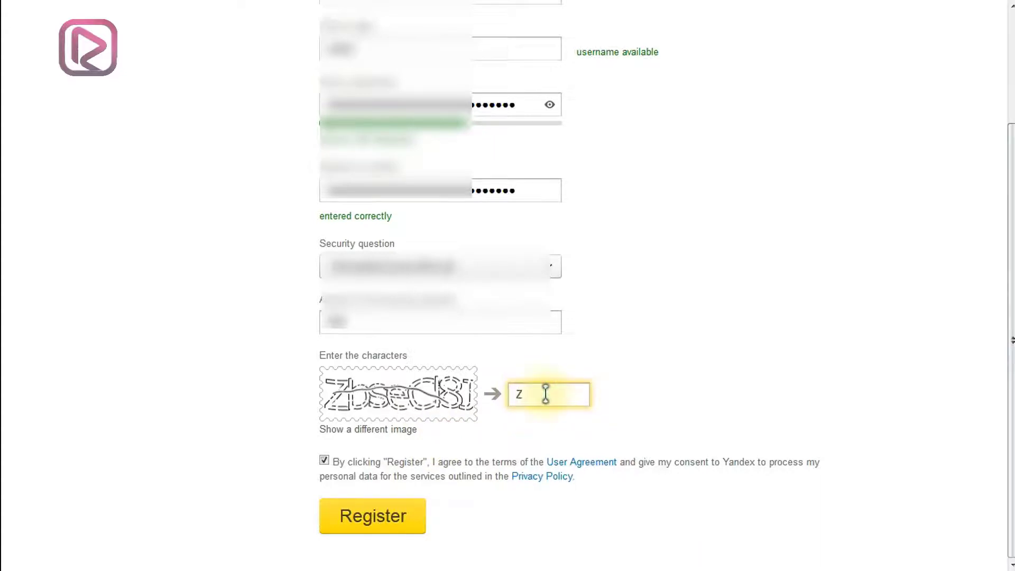
type("bseCl8J")
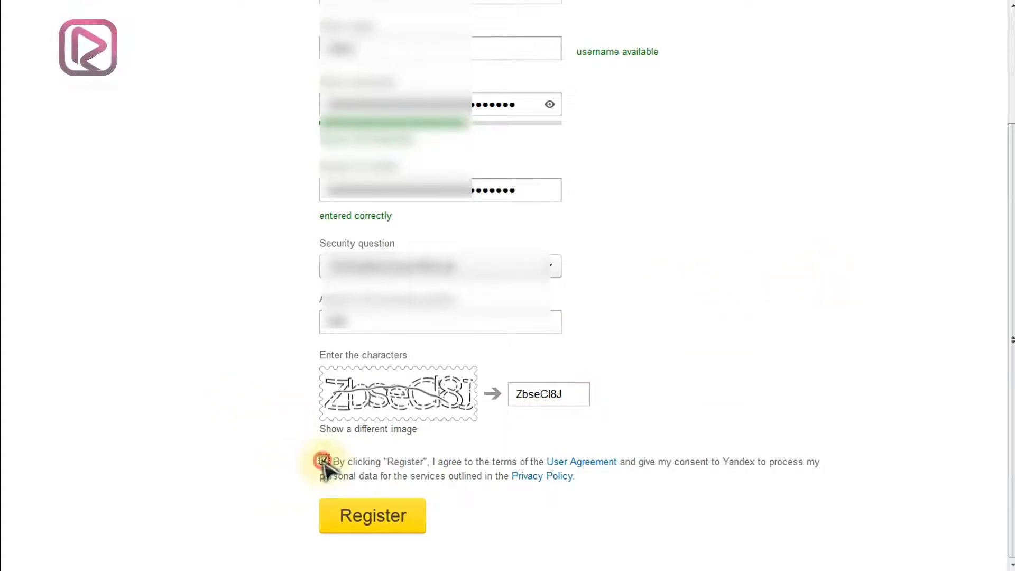
left_click(324, 461)
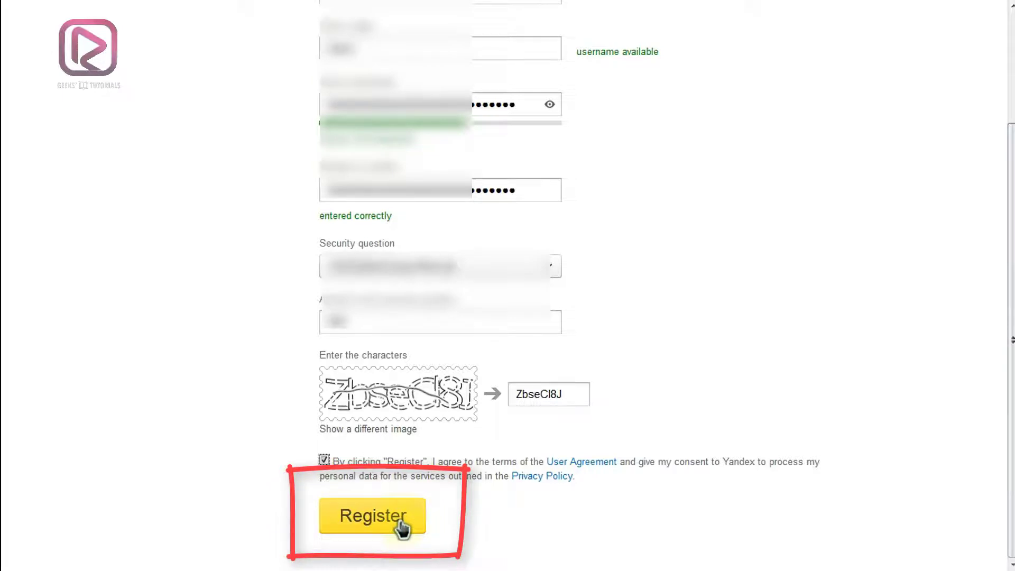
Submit the form with Register, opening the new inbox.
left_click(372, 516)
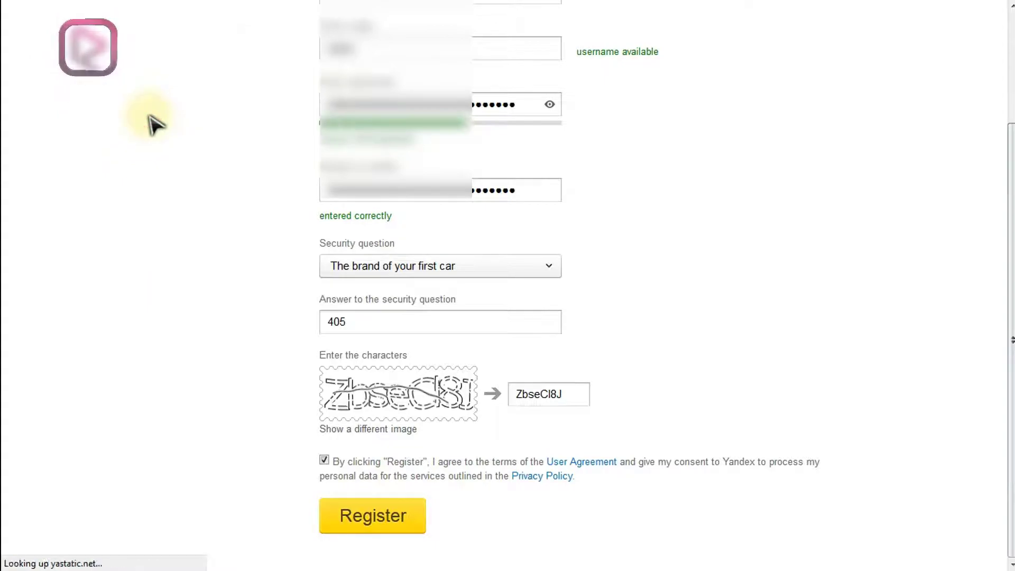
left_click(372, 515)
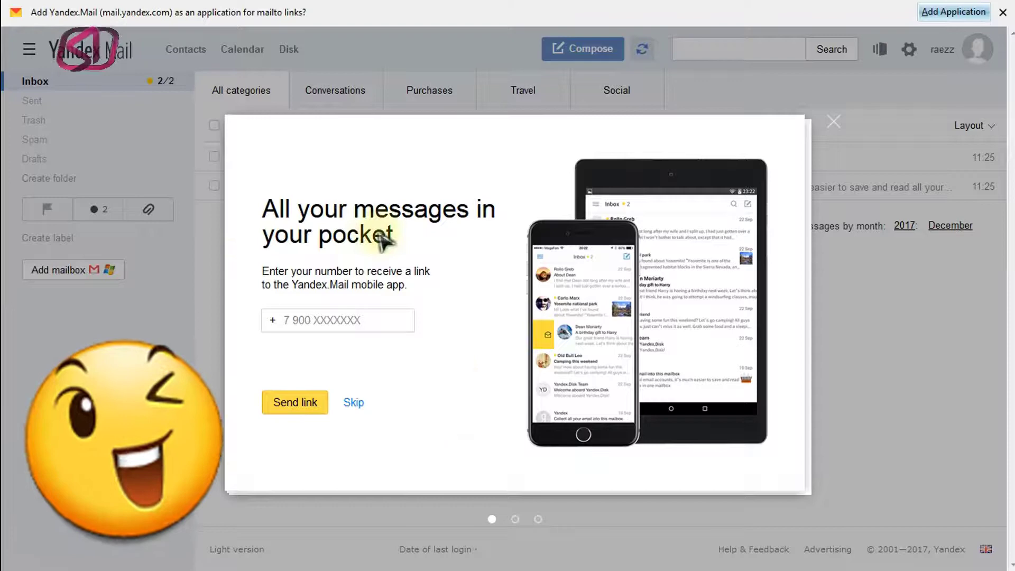
mouse_move(498, 398)
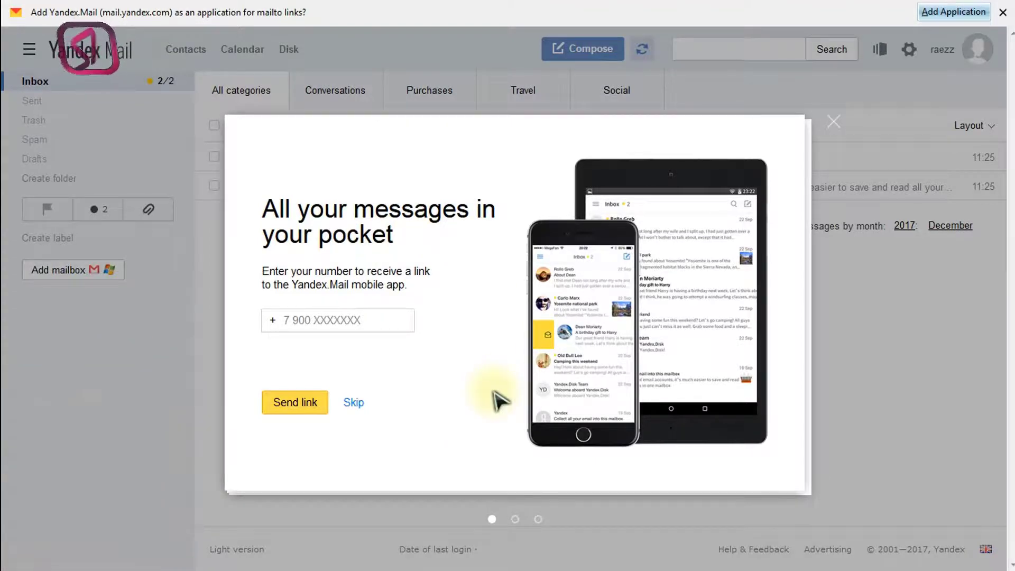
mouse_move(388, 463)
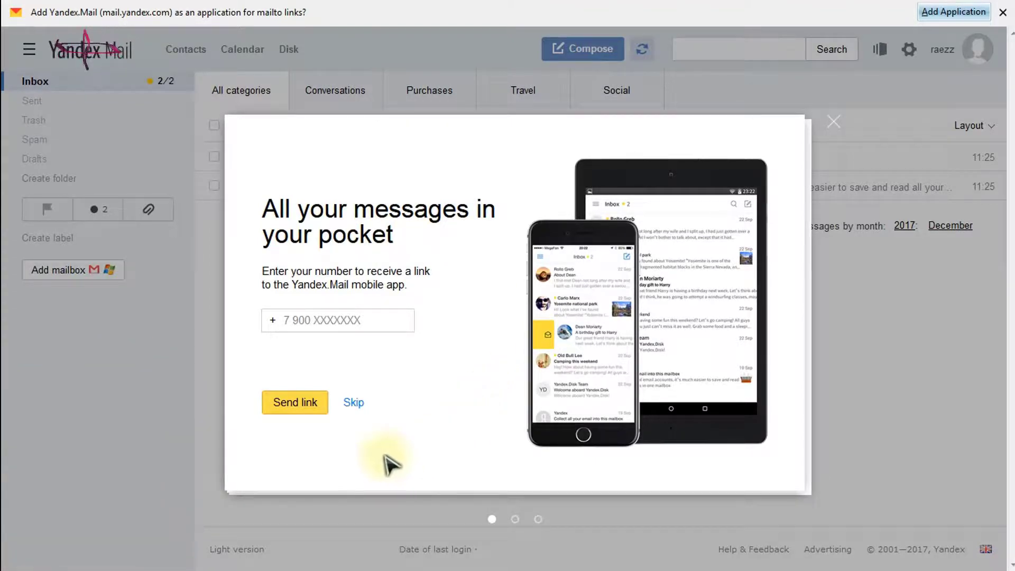
mouse_move(336, 223)
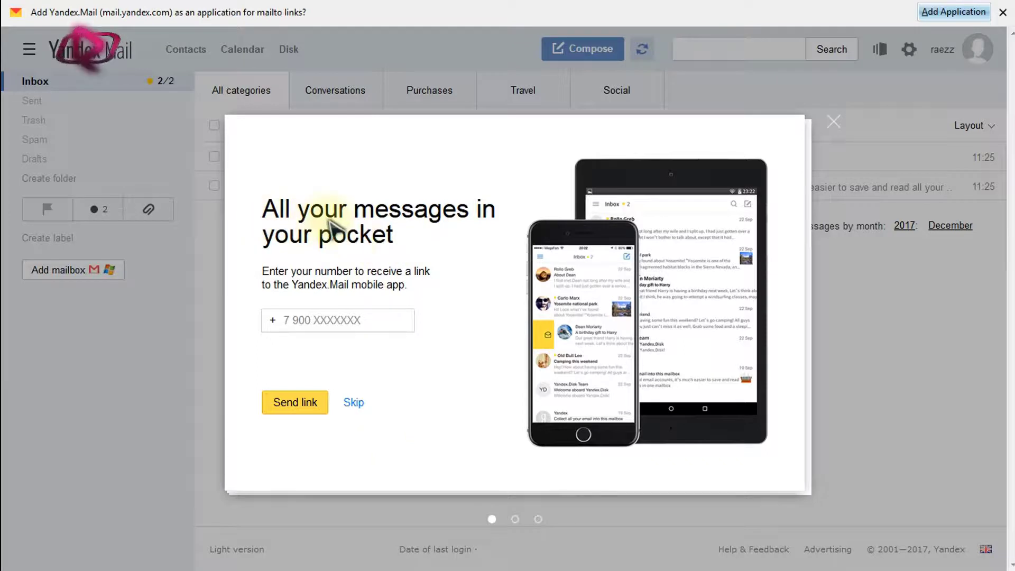
mouse_move(366, 275)
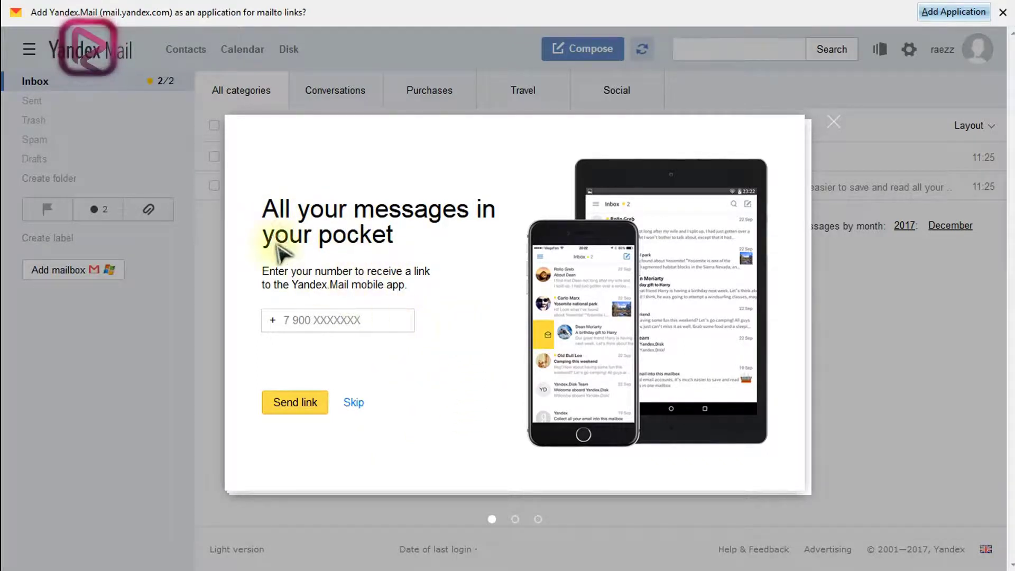
mouse_move(363, 252)
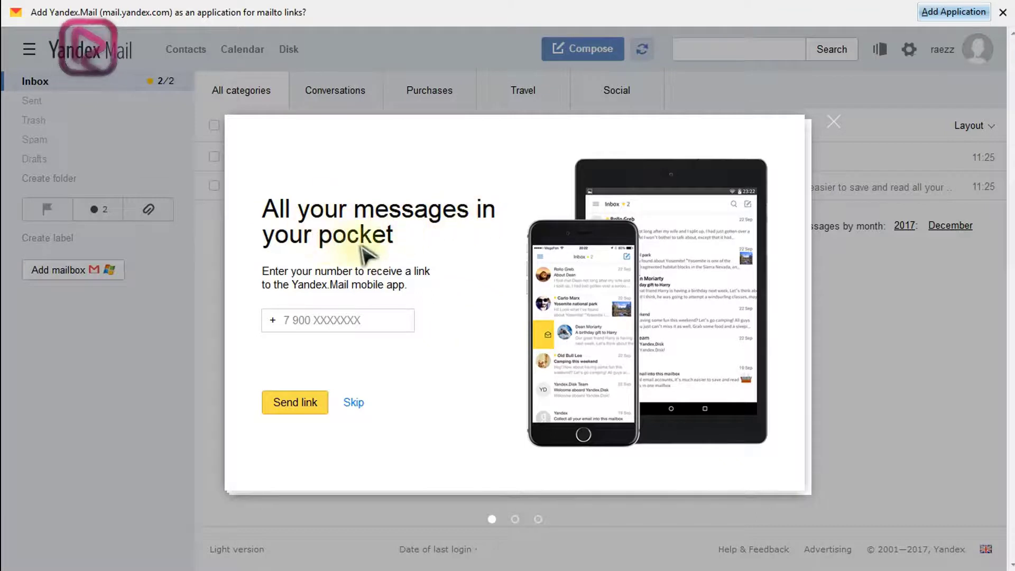
mouse_move(385, 427)
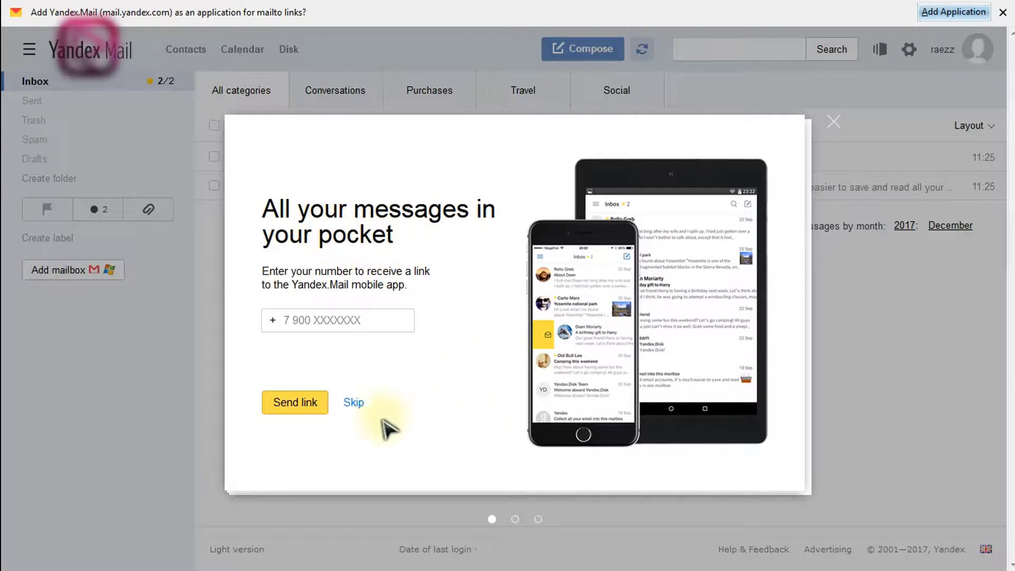
Skip sending the mobile app link and move to the welcome themes page.
left_click(338, 320)
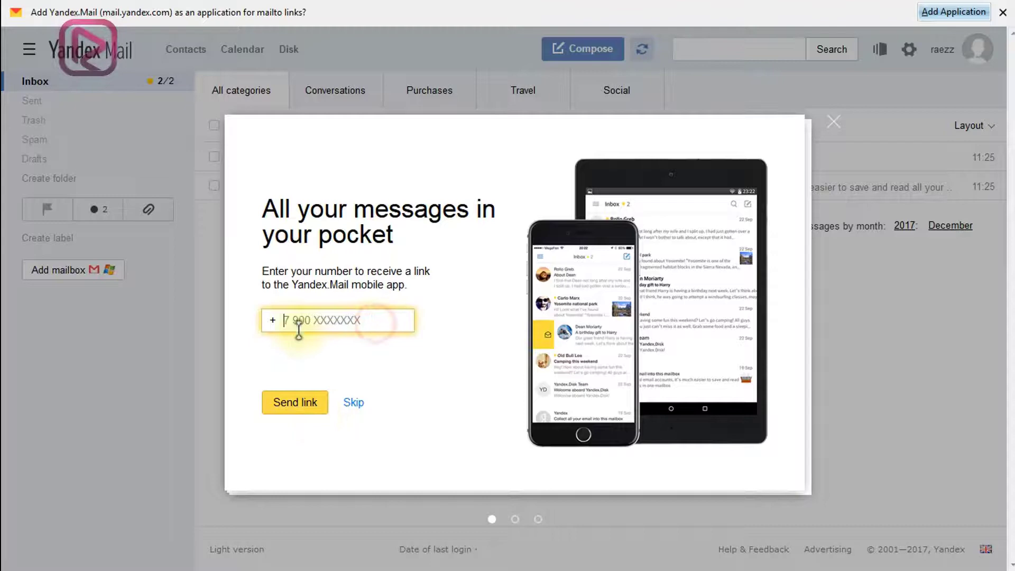
mouse_move(345, 322)
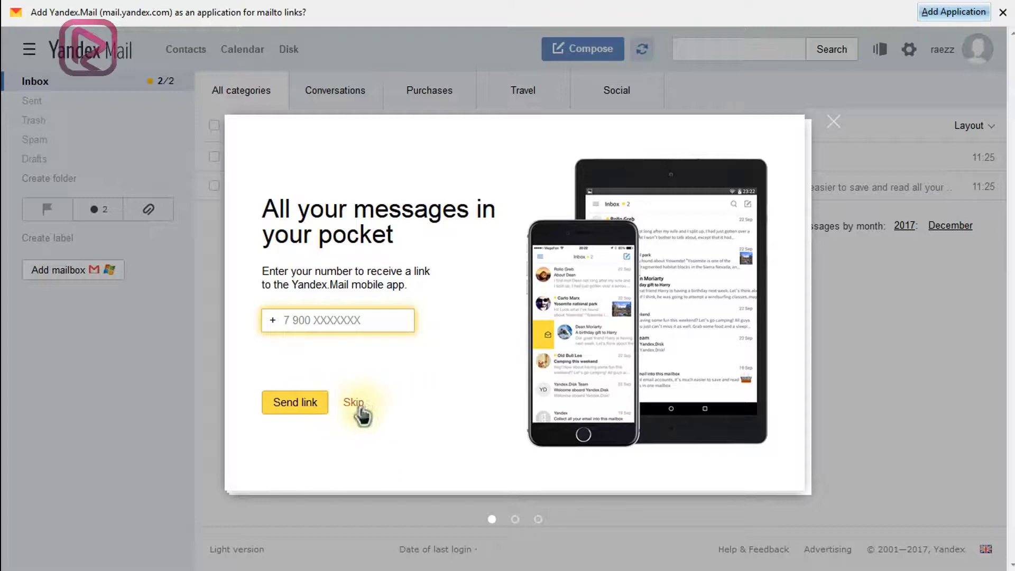
mouse_move(392, 426)
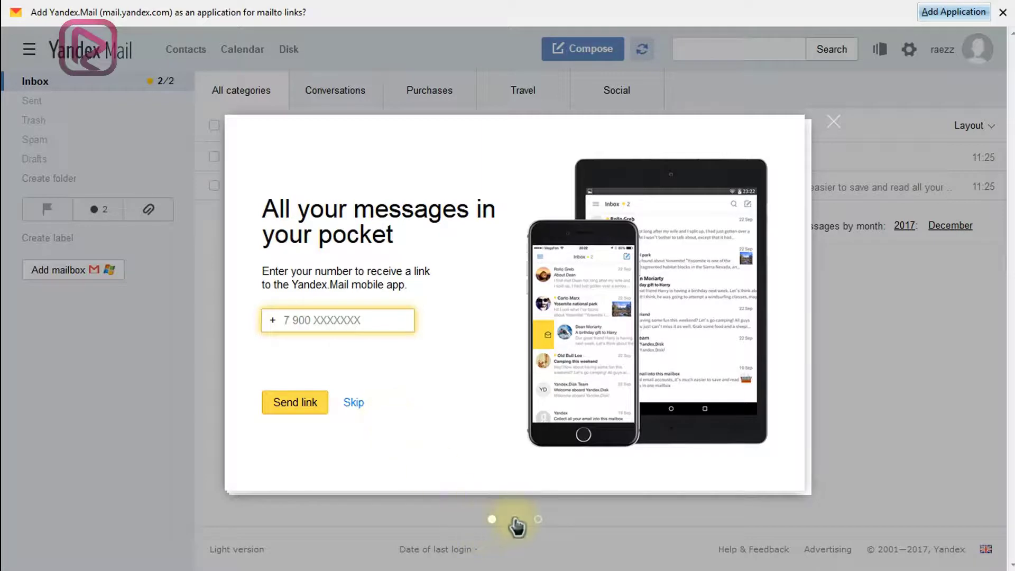
left_click(353, 402)
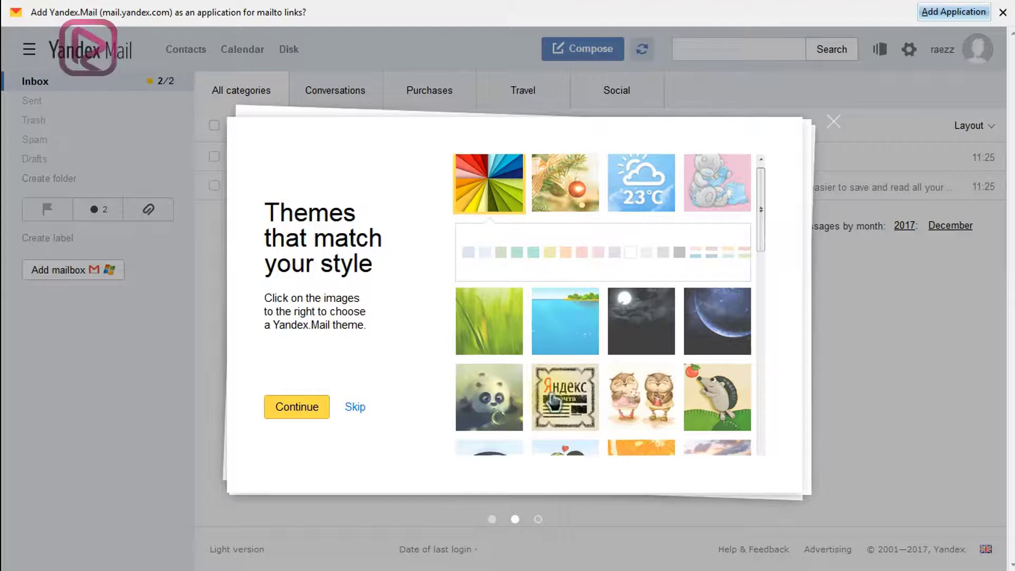
Browse the theme thumbnails, then skip choosing a mailbox theme.
scroll("down", 3)
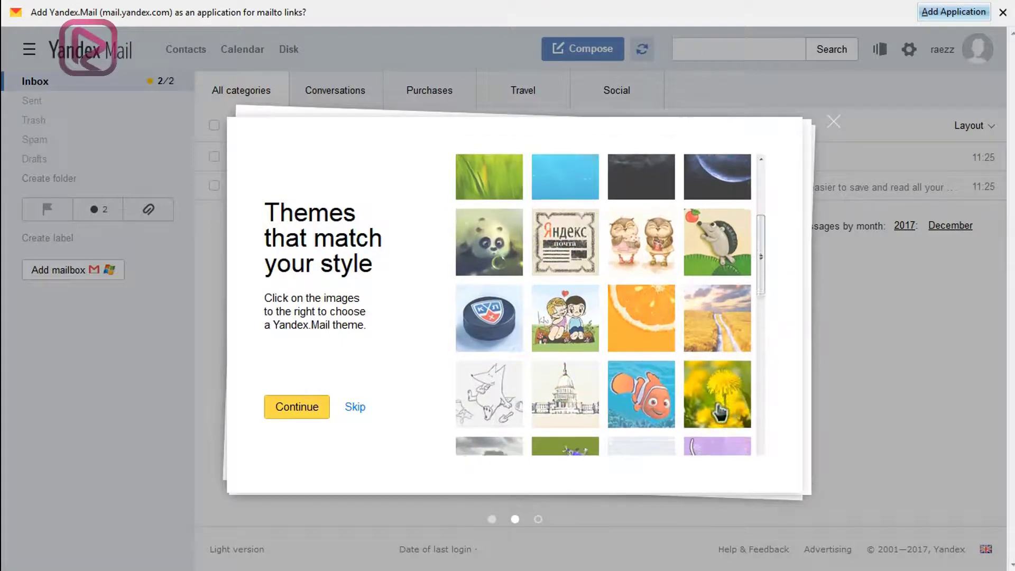
scroll("down", 3)
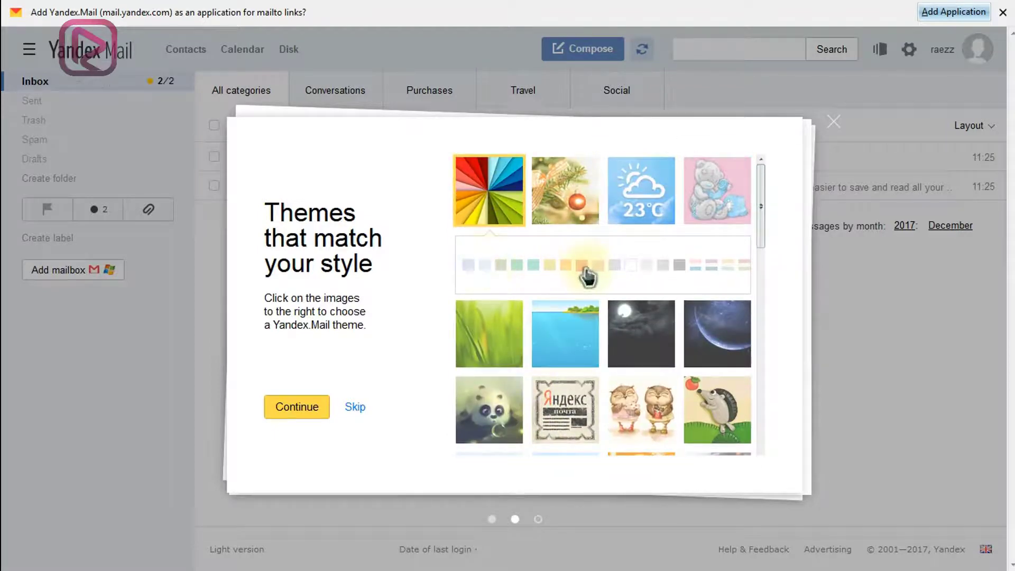
mouse_move(687, 208)
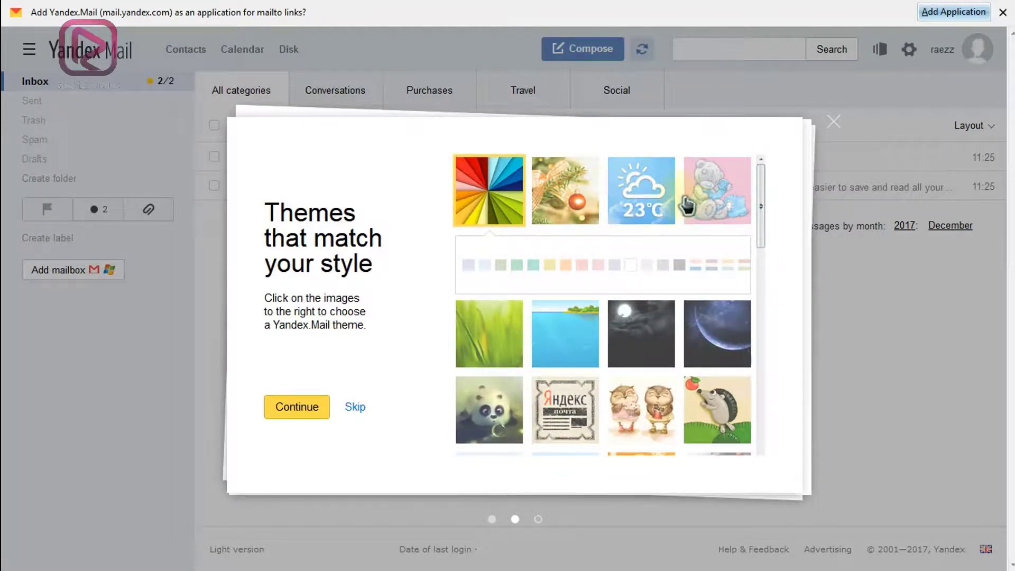
mouse_move(394, 434)
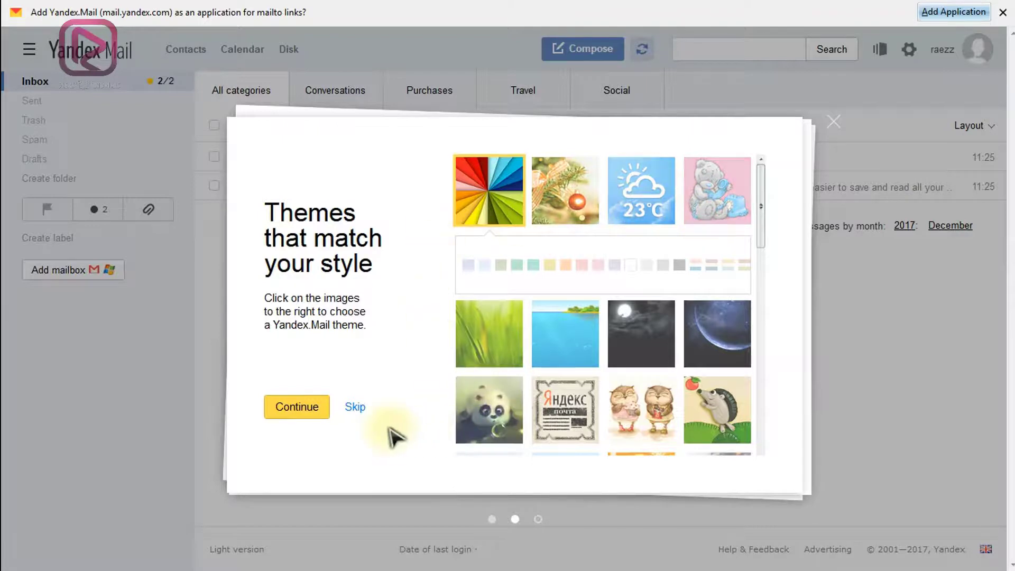
left_click(296, 407)
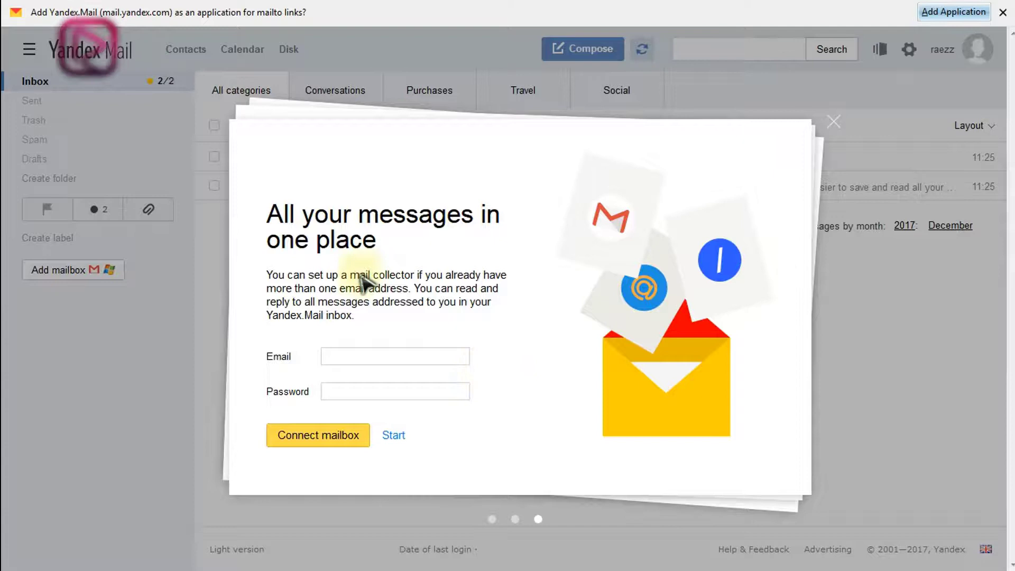
mouse_move(445, 289)
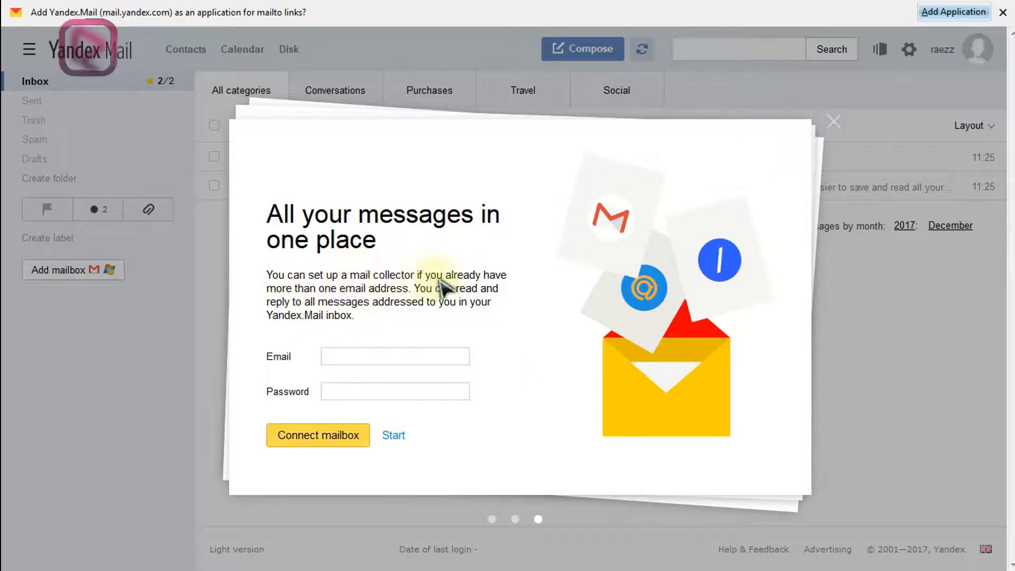
mouse_move(478, 322)
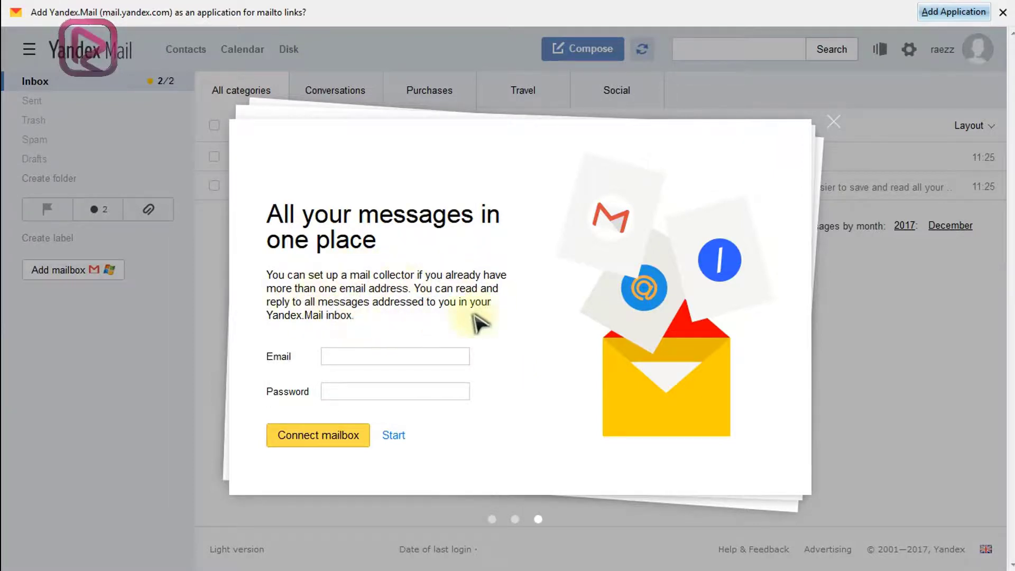
mouse_move(619, 424)
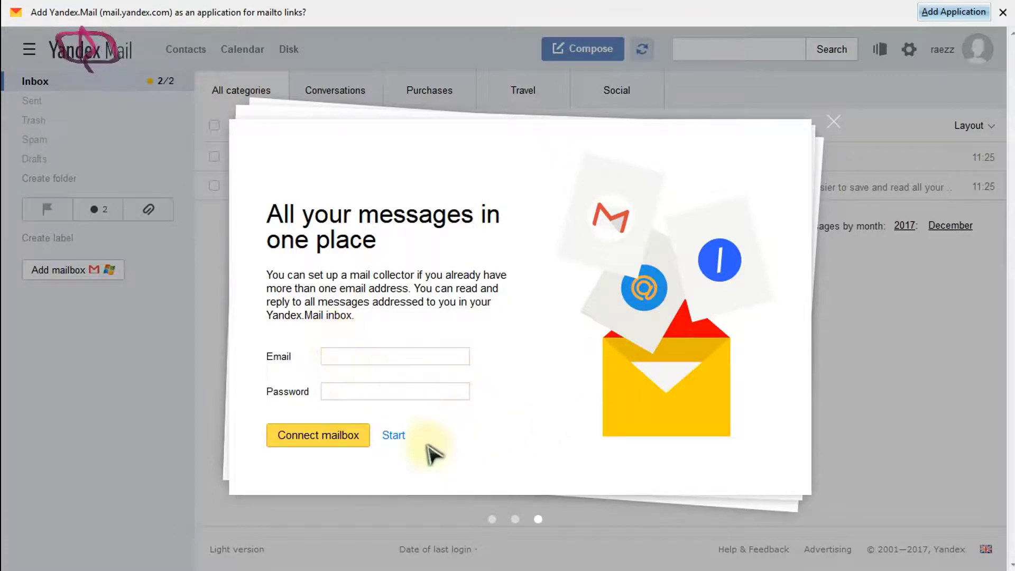
mouse_move(625, 249)
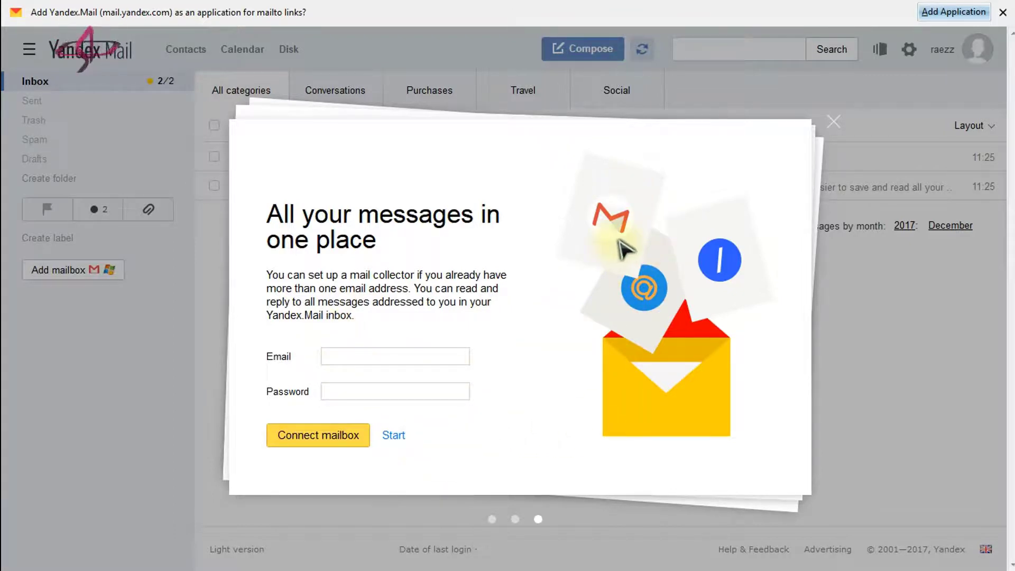
mouse_move(495, 385)
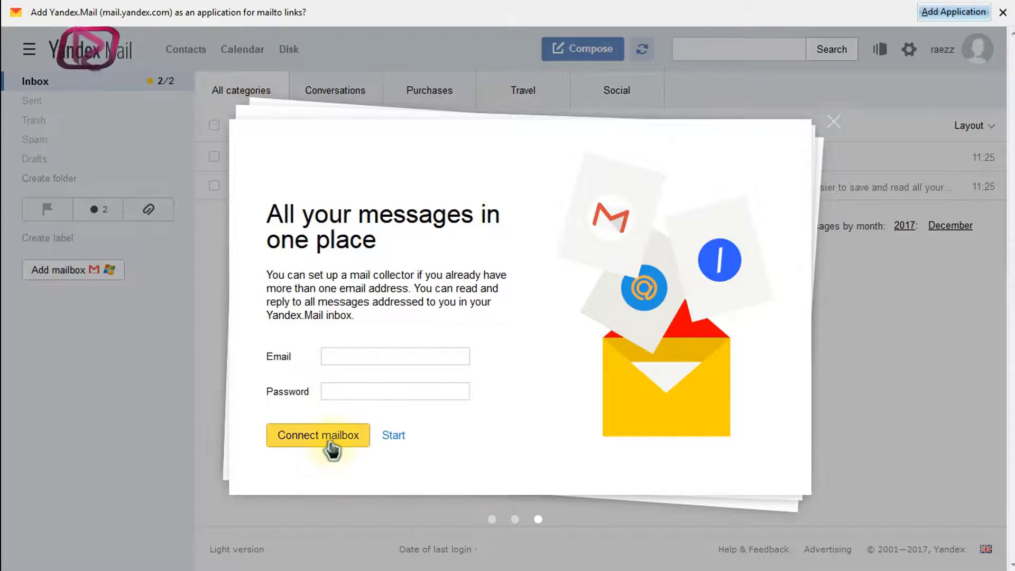
mouse_move(393, 443)
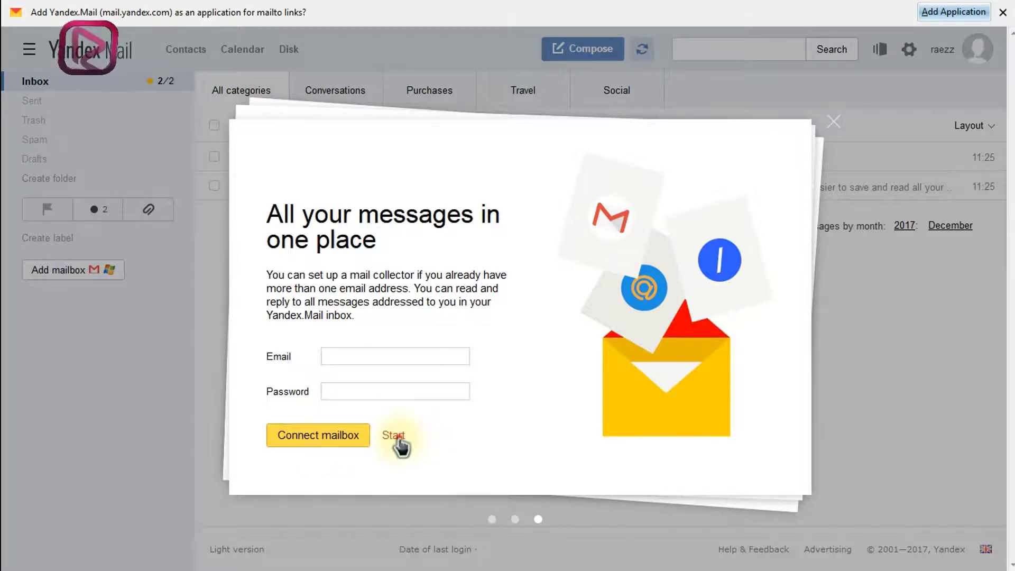
Dismiss the welcome dialog via Start, skipping mailbox connection, to reveal the two-message inbox.
left_click(392, 435)
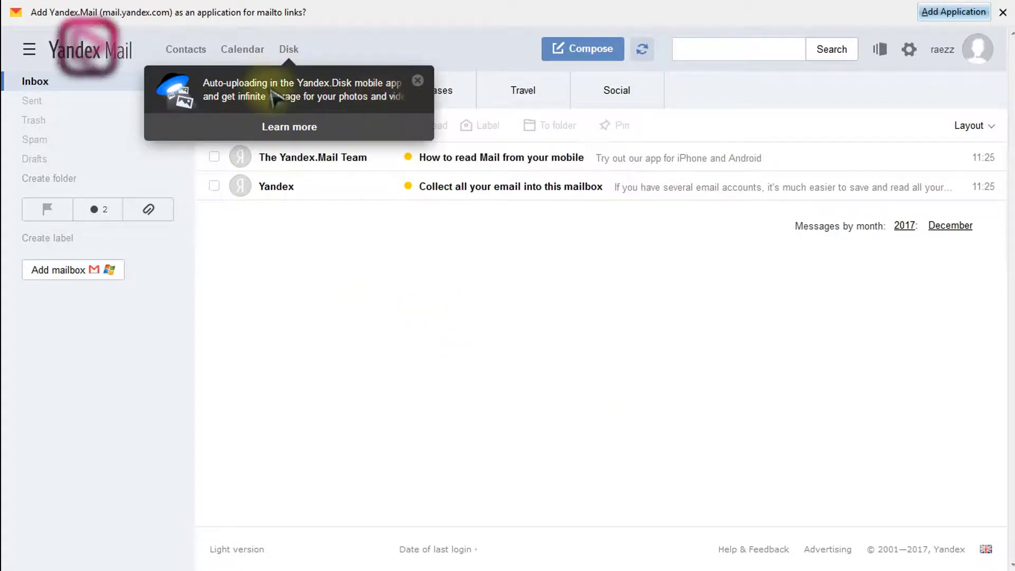
mouse_move(351, 106)
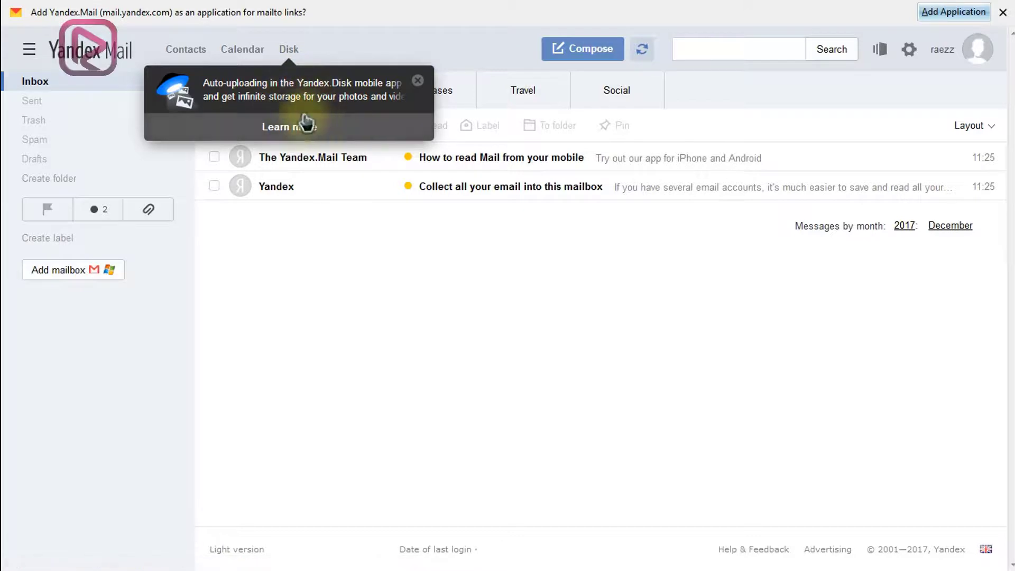
mouse_move(289, 49)
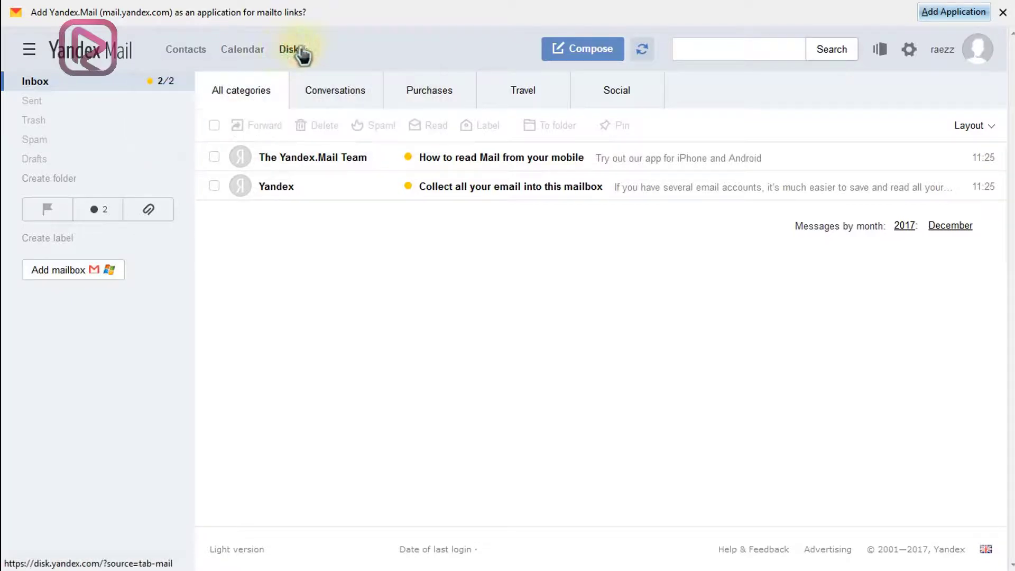
Open Yandex Disk from the Mail navigation bar, reaching the restricted-access Passport page.
left_click(289, 49)
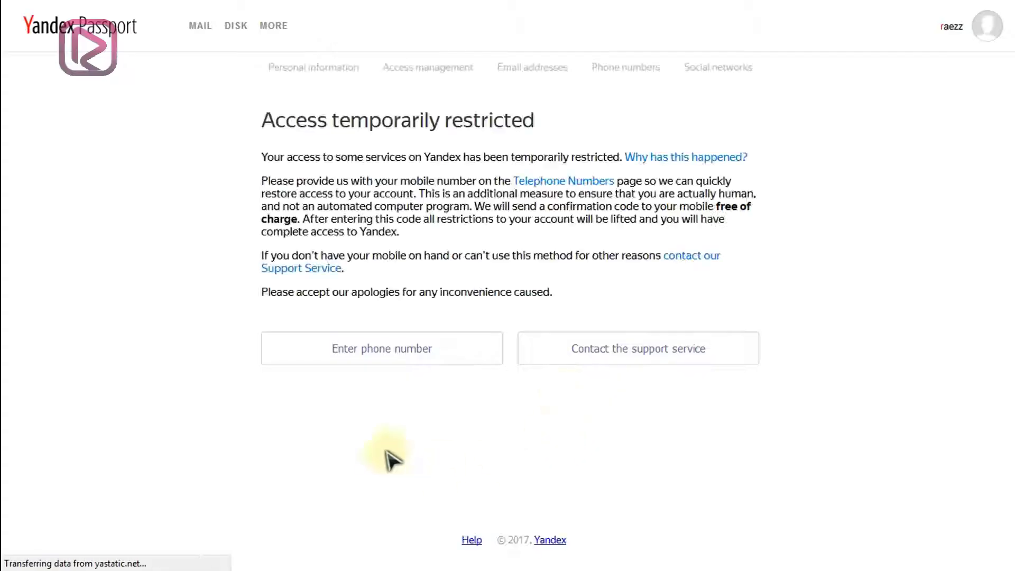
mouse_move(589, 310)
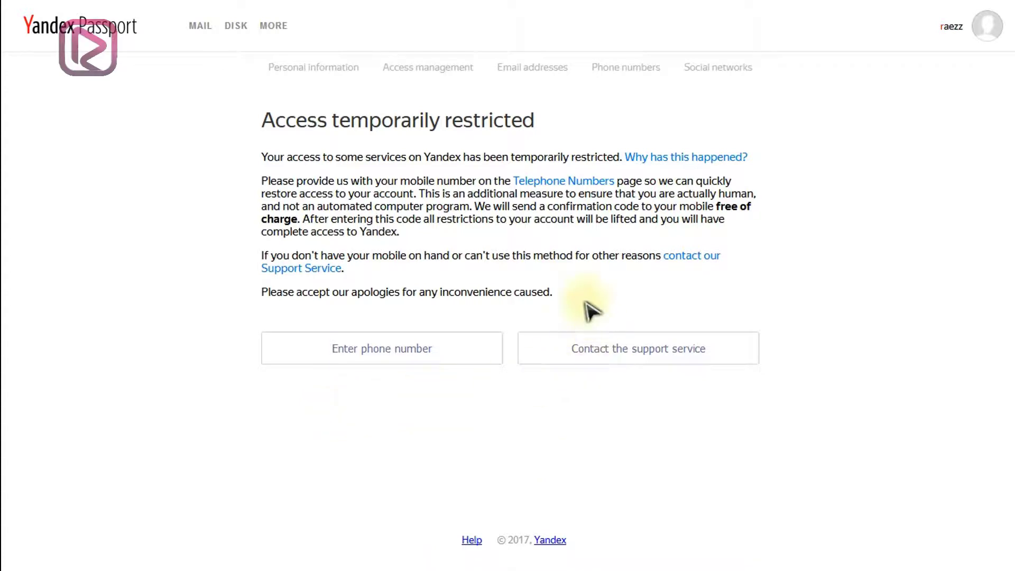
mouse_move(556, 375)
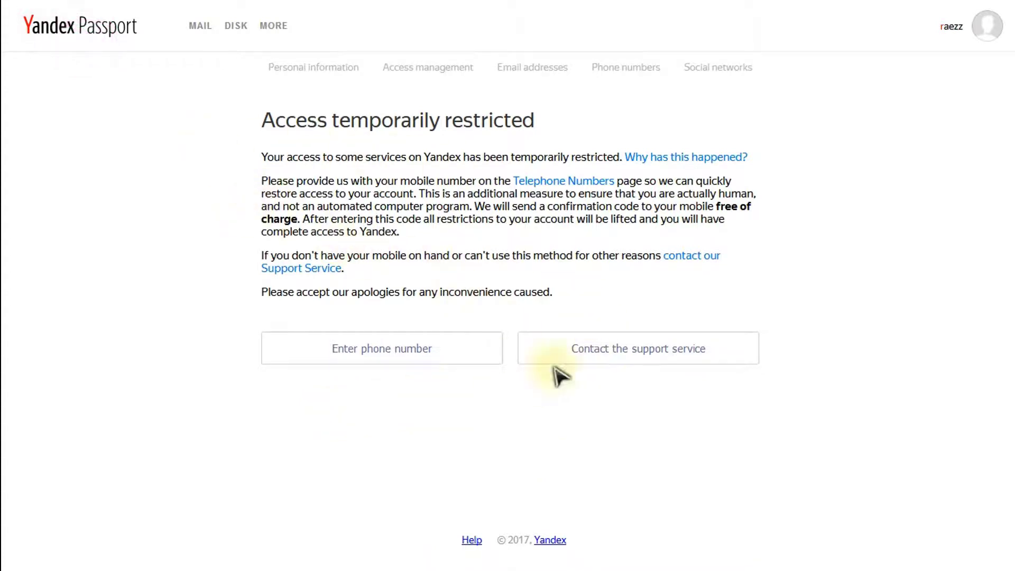
mouse_move(831, 385)
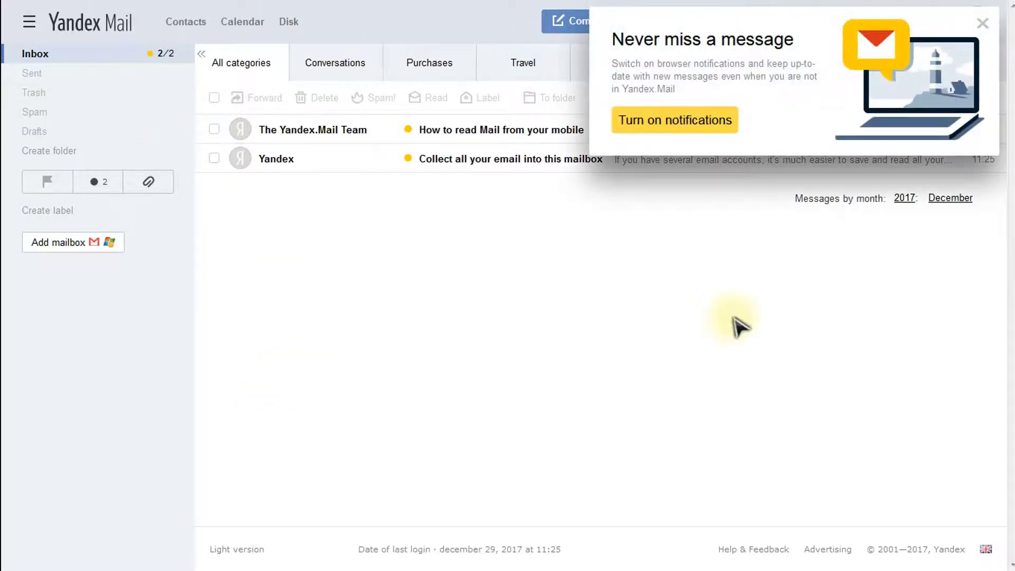
mouse_move(709, 201)
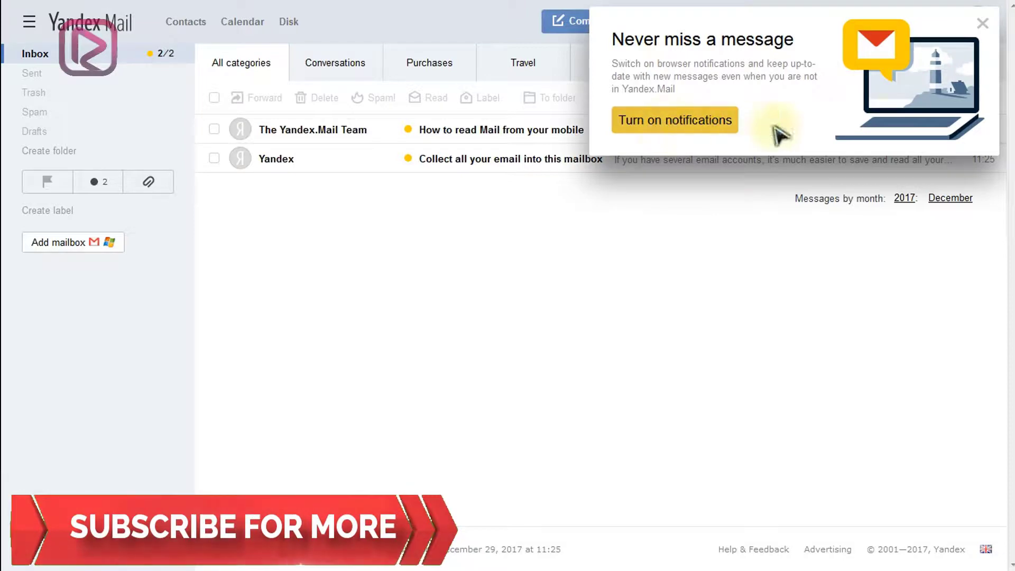
mouse_move(790, 470)
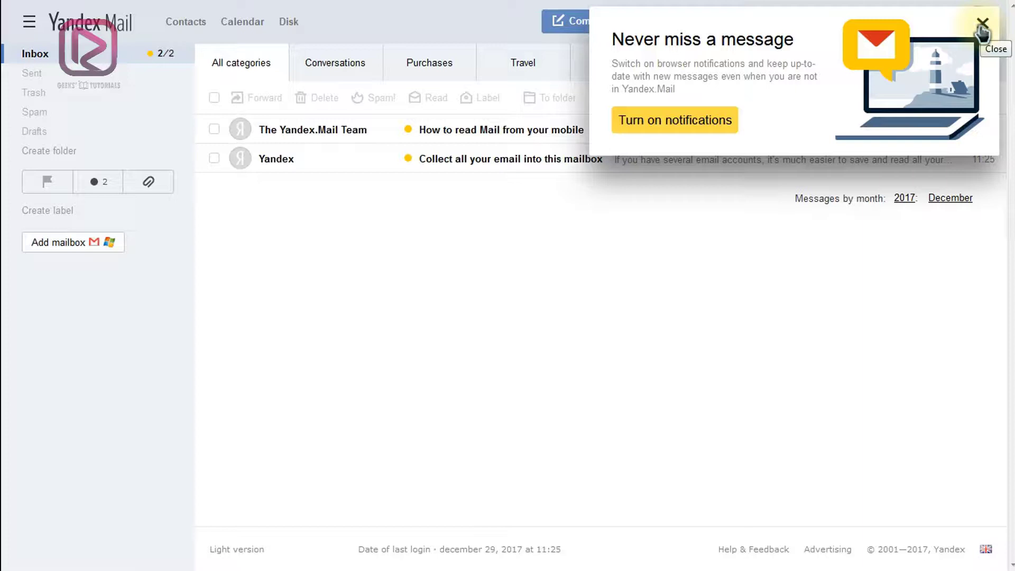
Close the 'Never miss a message' notifications popup without enabling notifications.
left_click(983, 22)
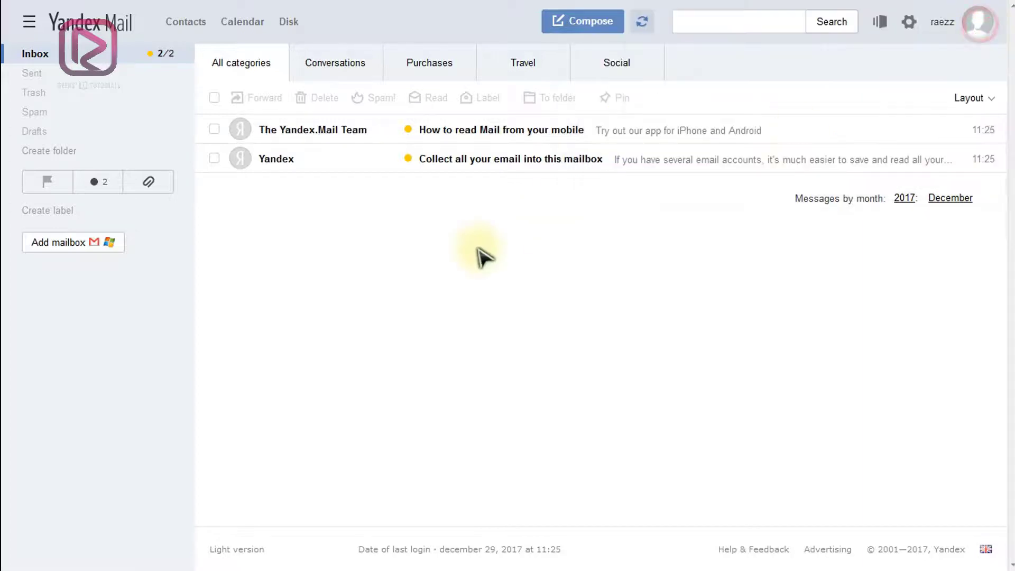
mouse_move(473, 160)
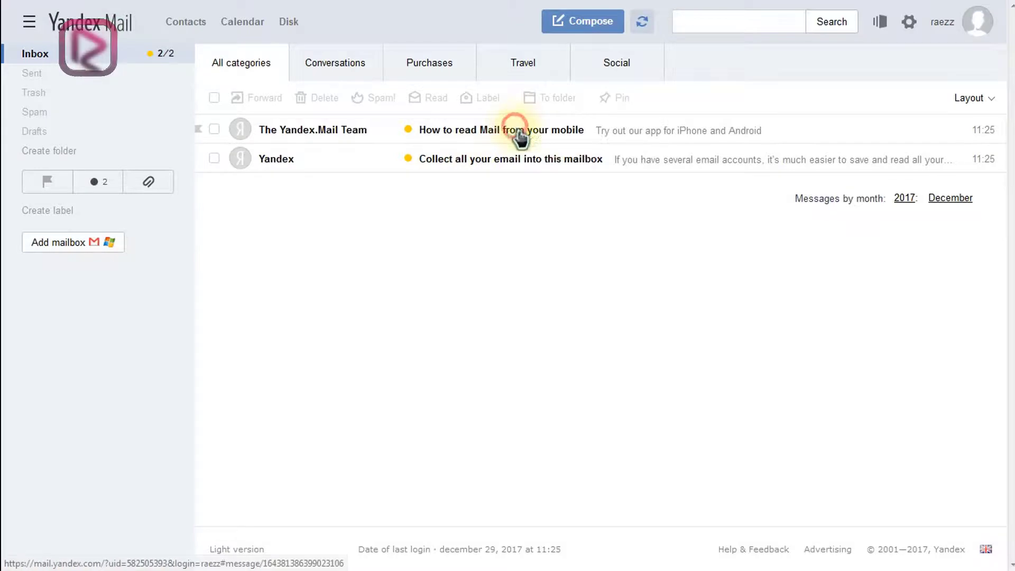
Read the 'How to read Mail from your mobile' email, then return to Inbox.
left_click(500, 130)
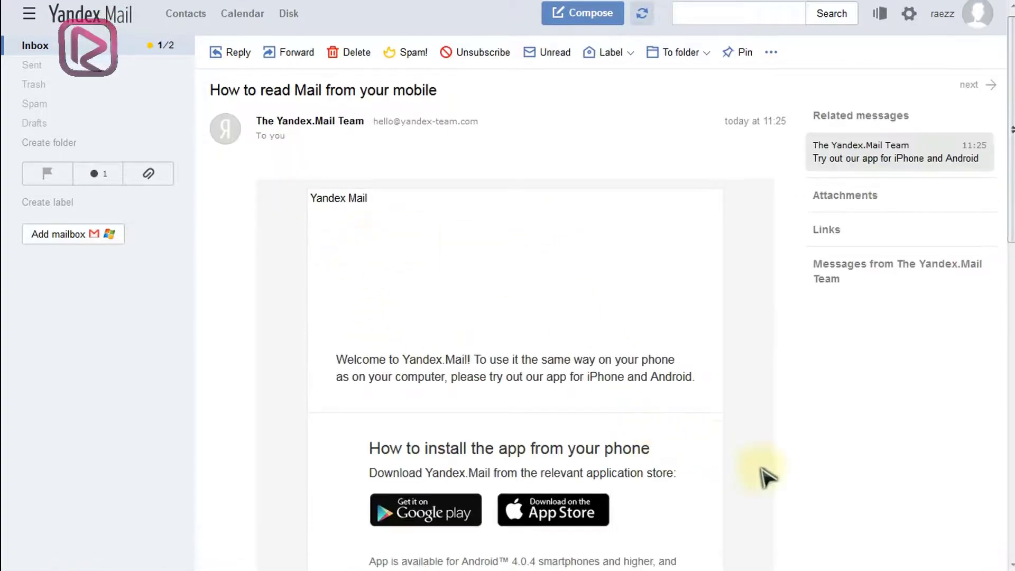
scroll("down", 3)
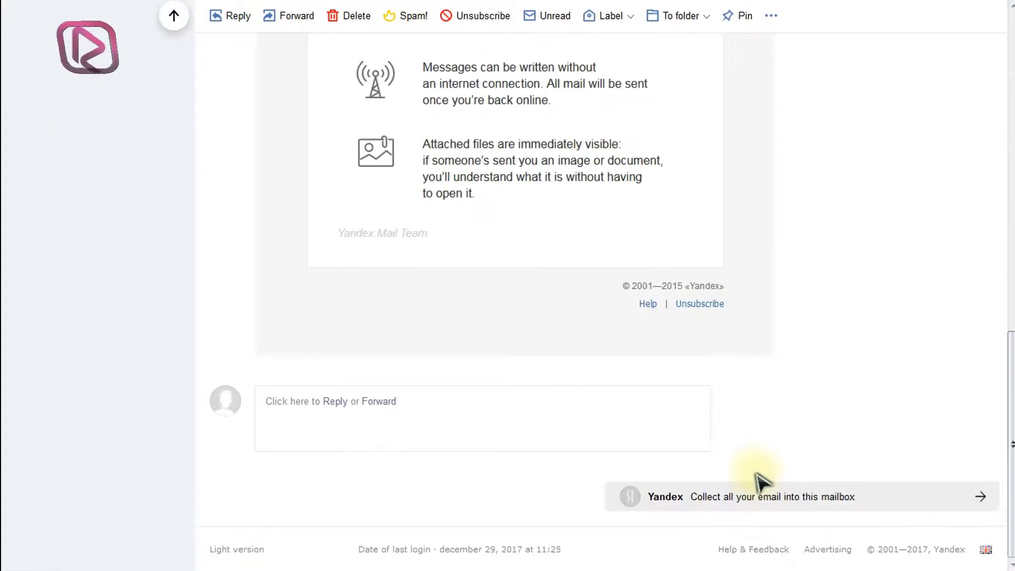
scroll("up", 3)
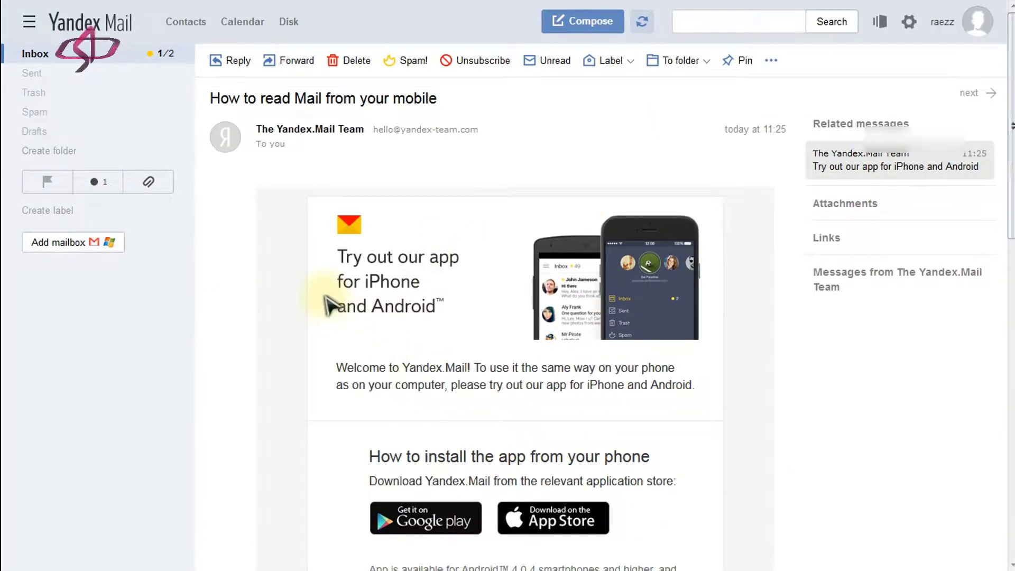
mouse_move(262, 362)
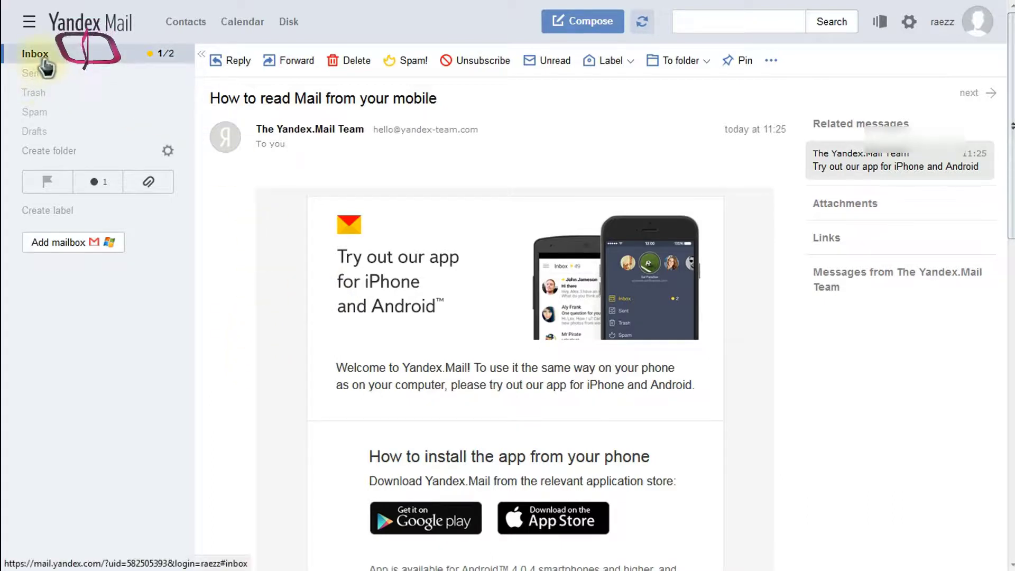
left_click(35, 54)
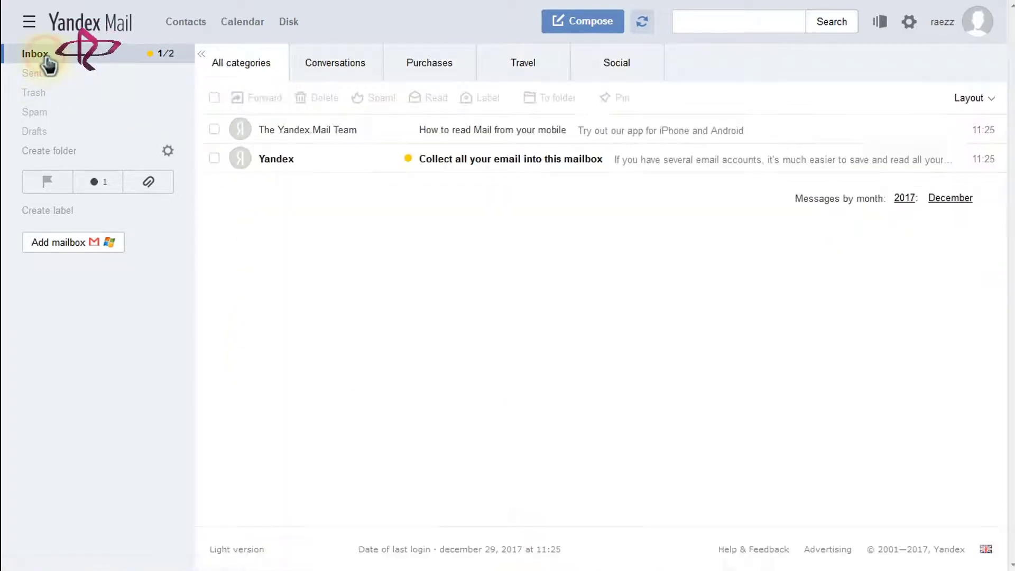
mouse_move(502, 311)
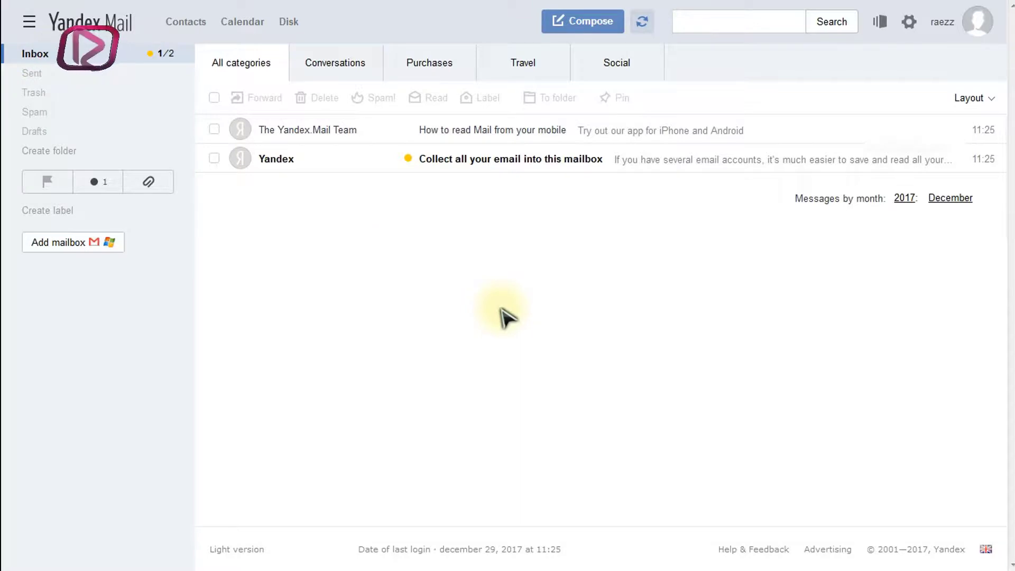
Open the profile avatar's account menu with settings, password change and logout.
left_click(977, 21)
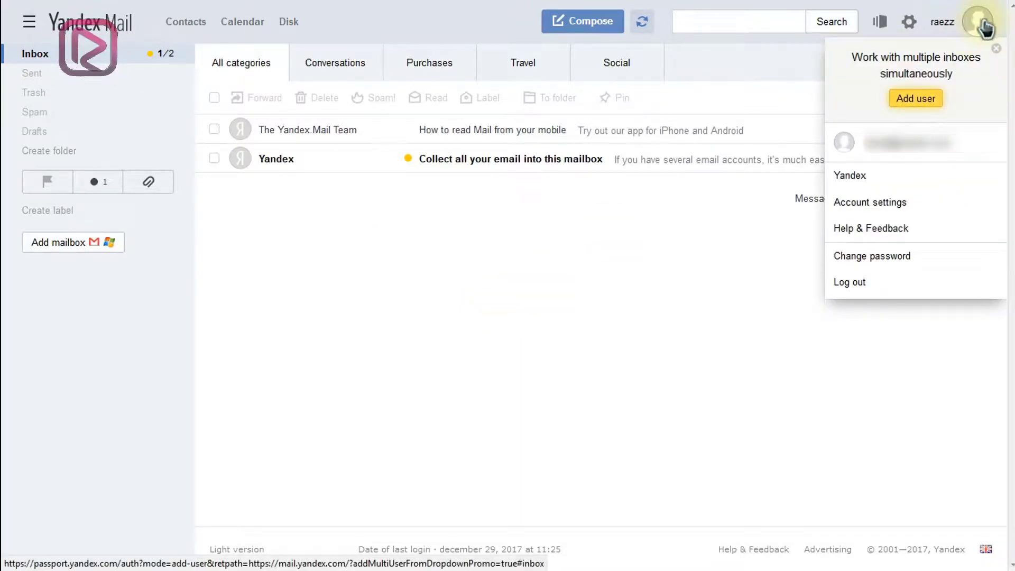
mouse_move(964, 146)
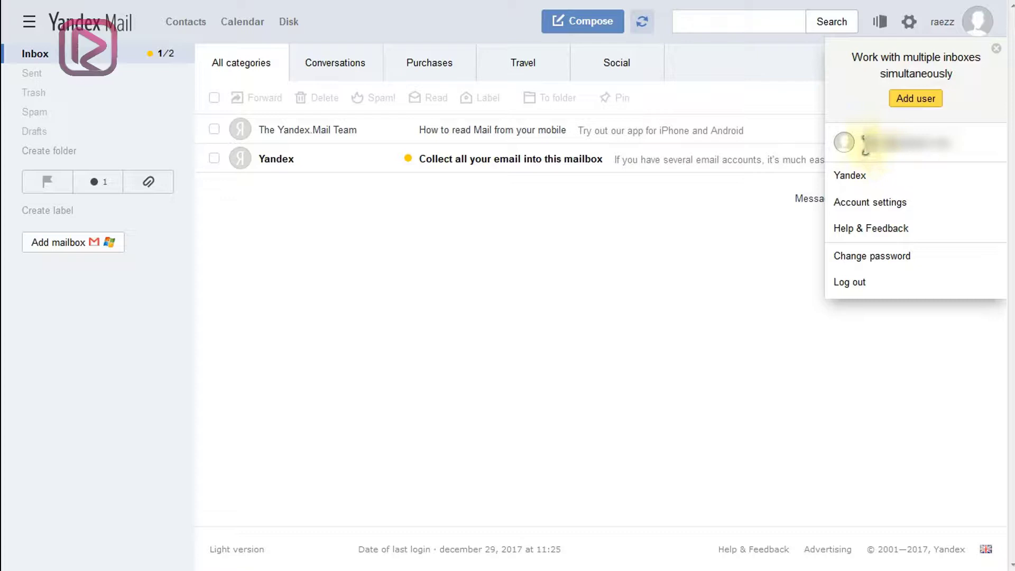
mouse_move(964, 147)
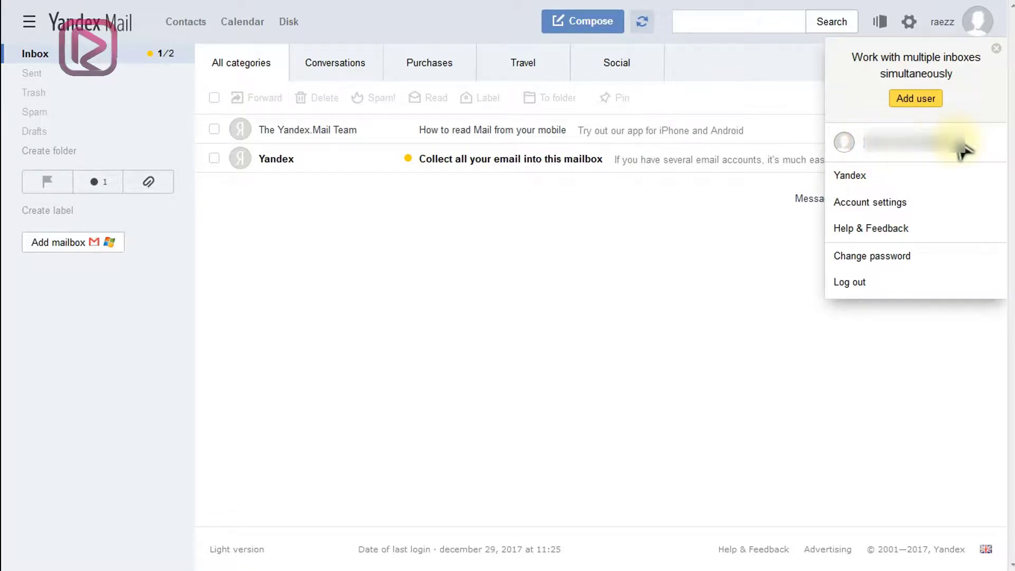
mouse_move(951, 152)
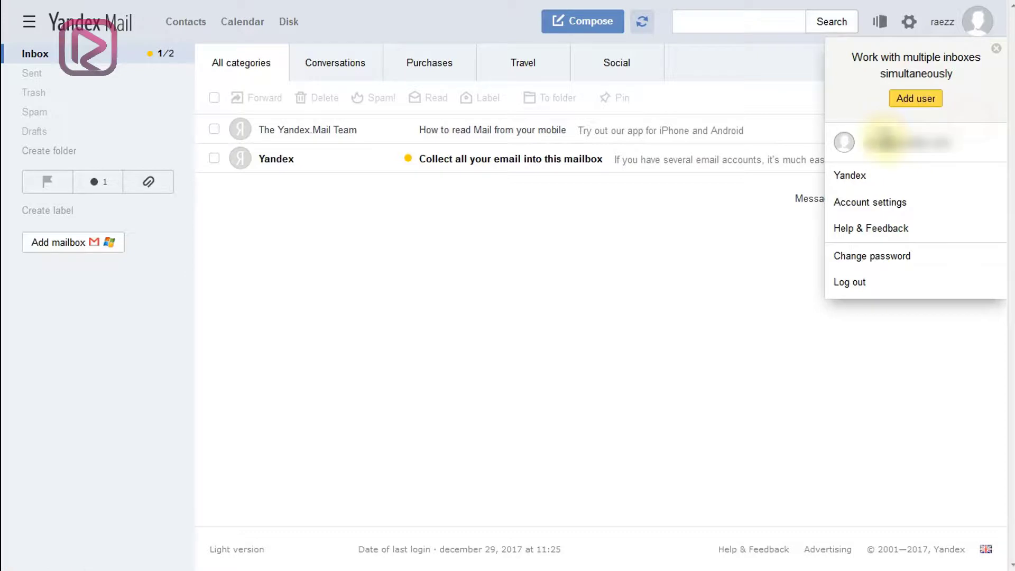
mouse_move(957, 152)
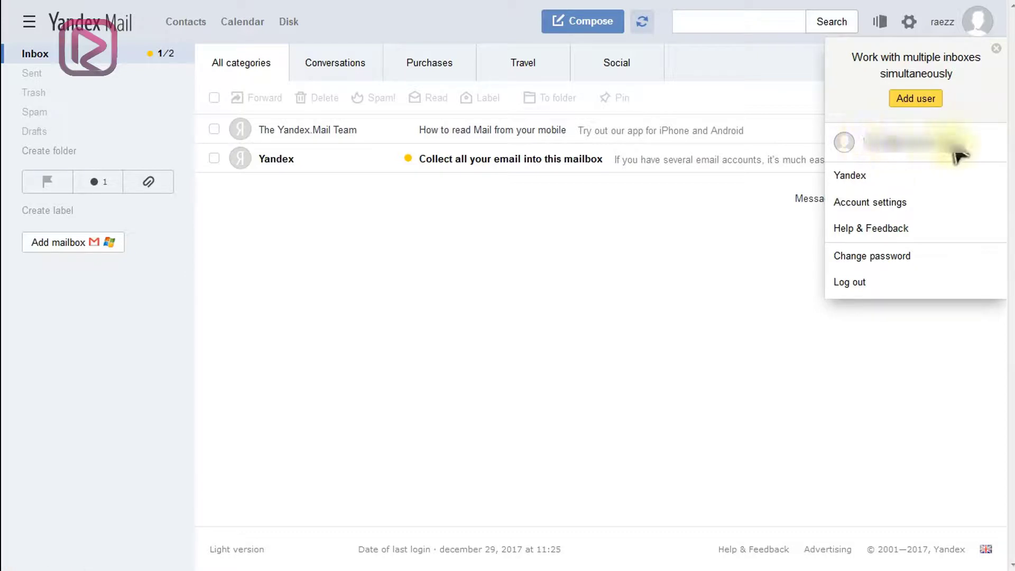
mouse_move(968, 150)
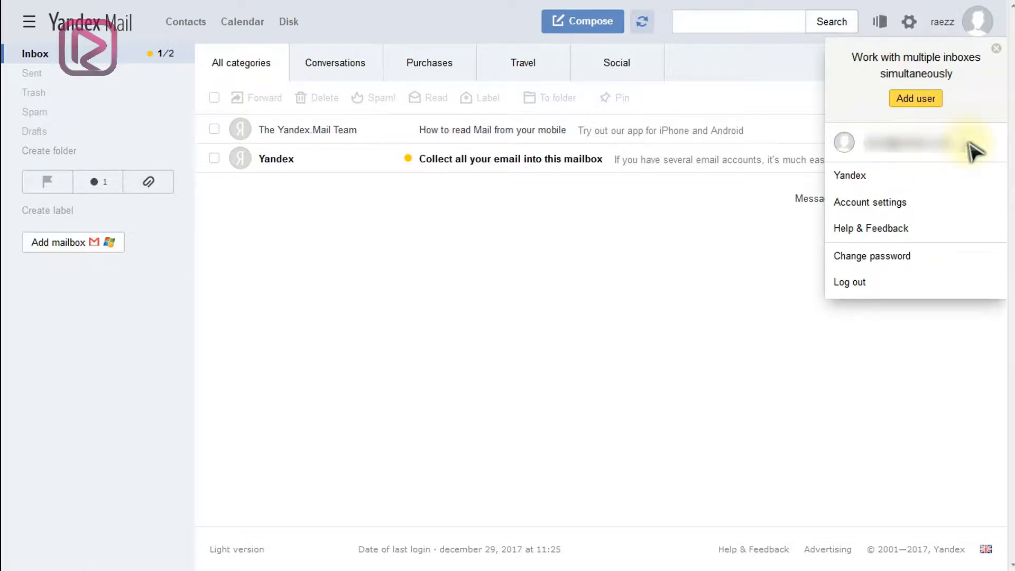
mouse_move(970, 142)
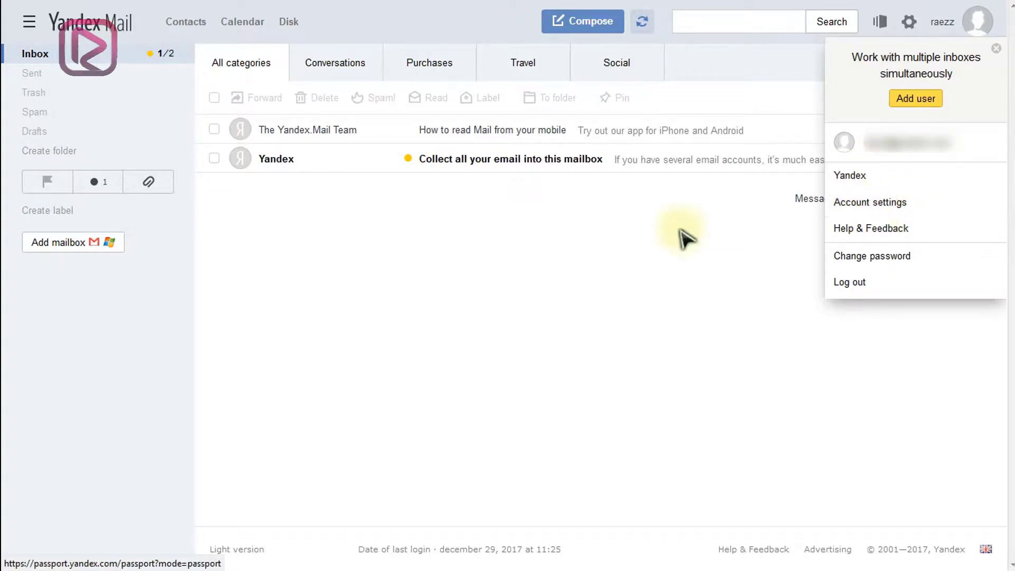
Open Passport profile settings and browse access, emails, phone numbers, social networks, then personal information.
left_click(870, 202)
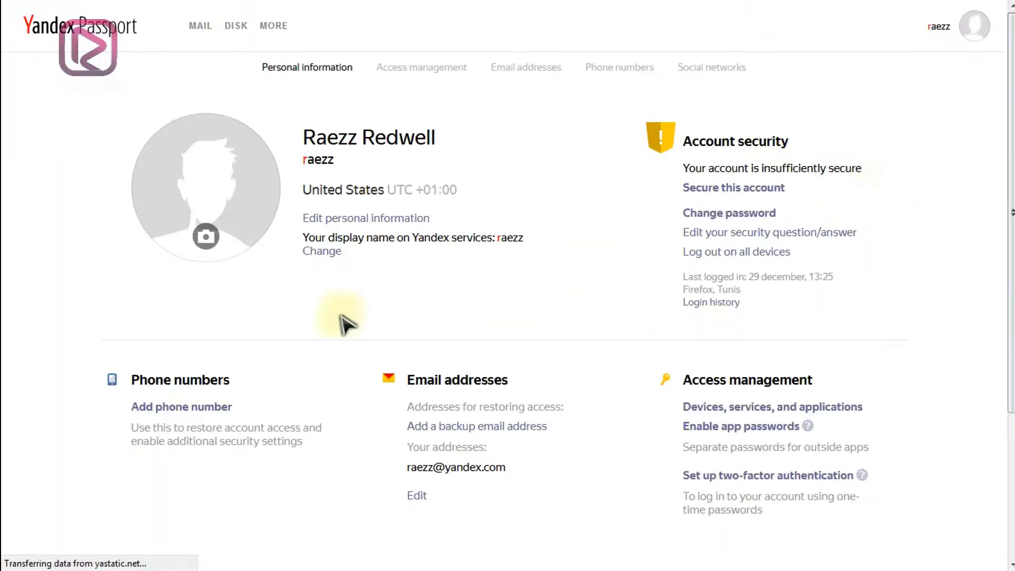
mouse_move(206, 236)
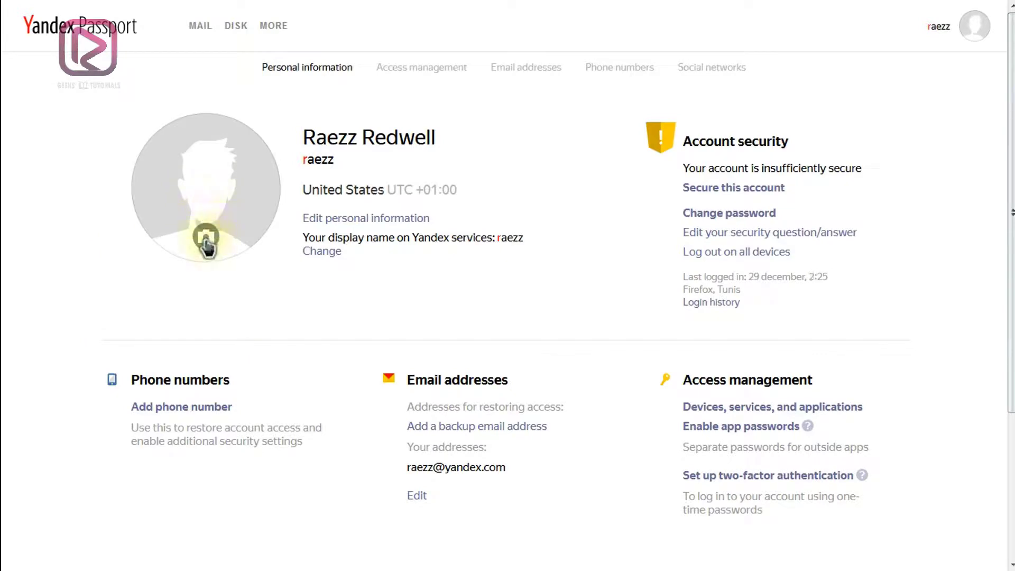
left_click(206, 238)
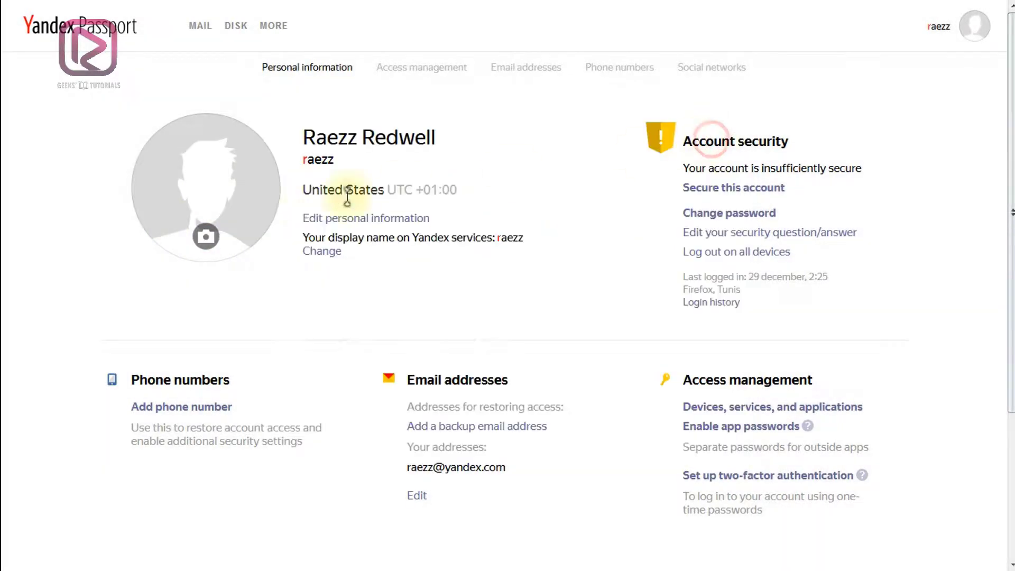
mouse_move(63, 322)
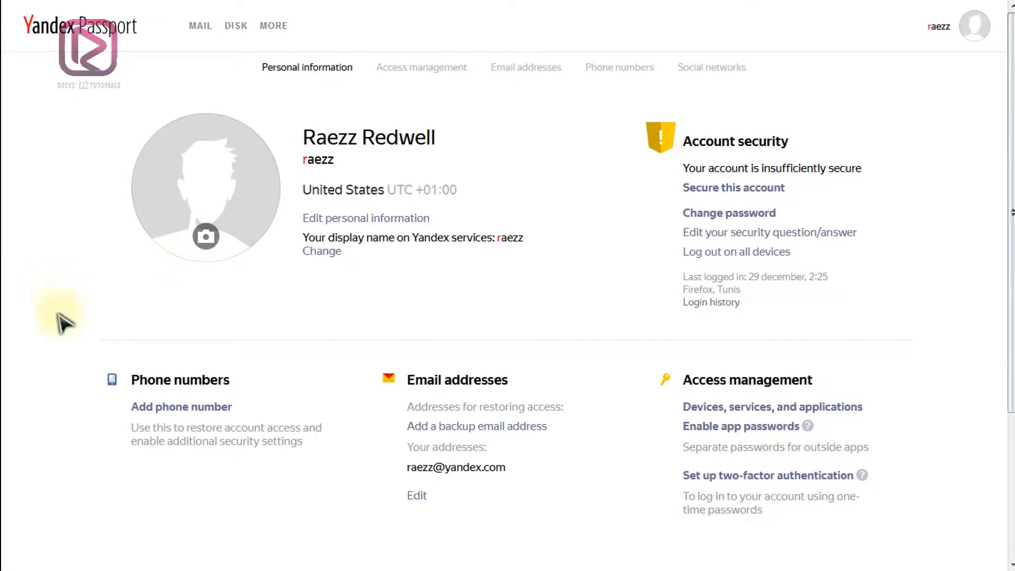
mouse_move(550, 320)
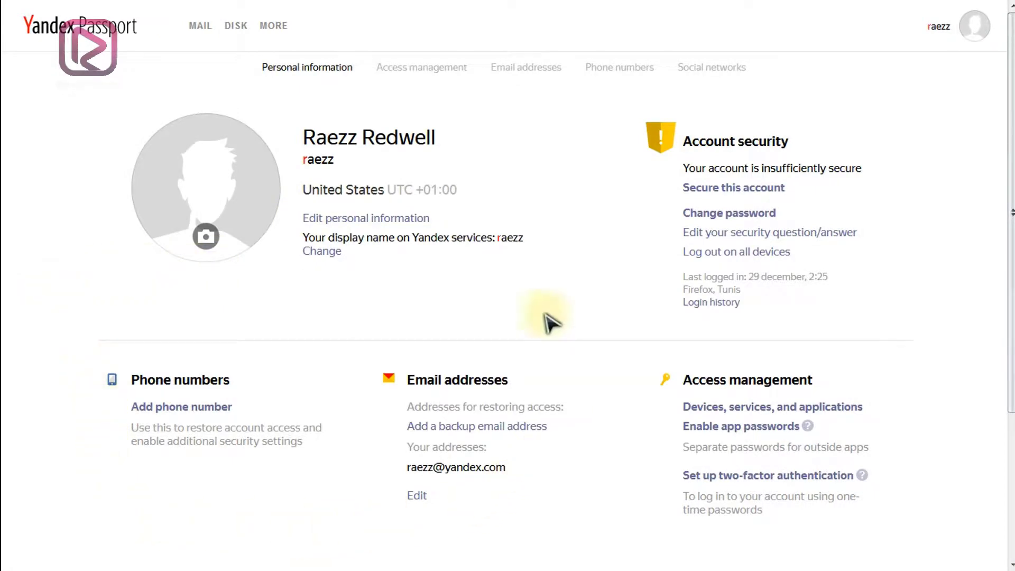
mouse_move(421, 66)
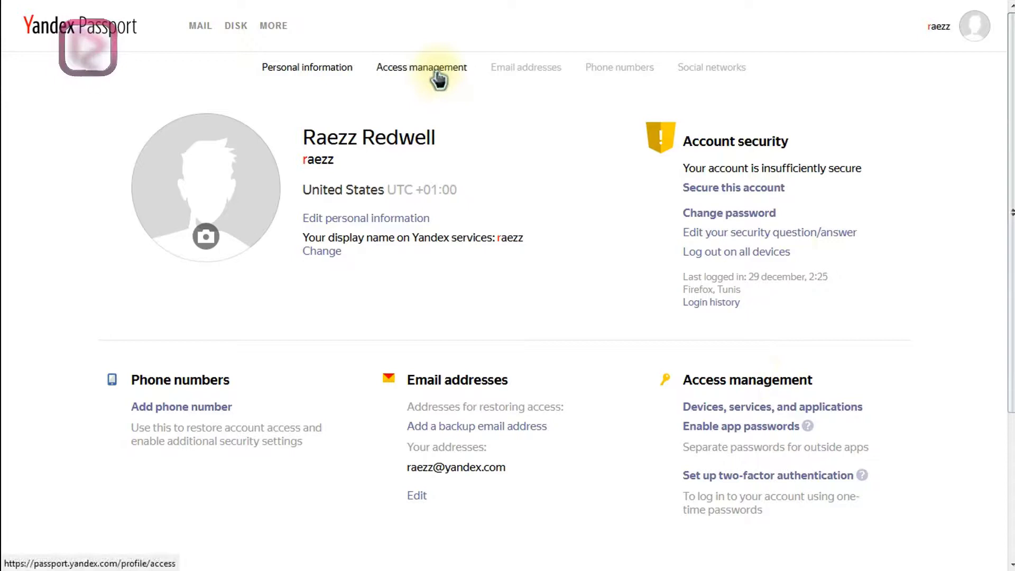
left_click(420, 66)
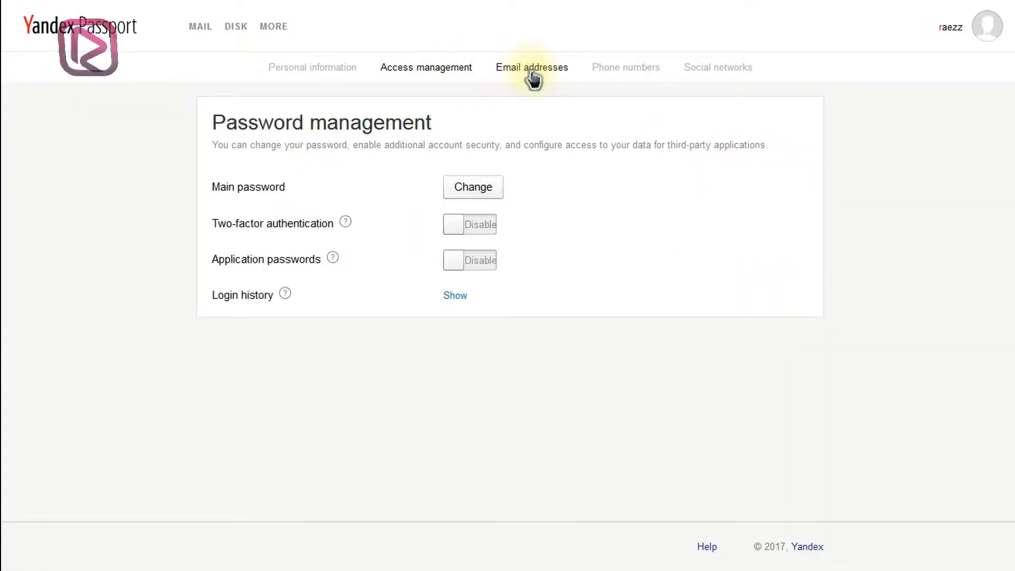
left_click(531, 66)
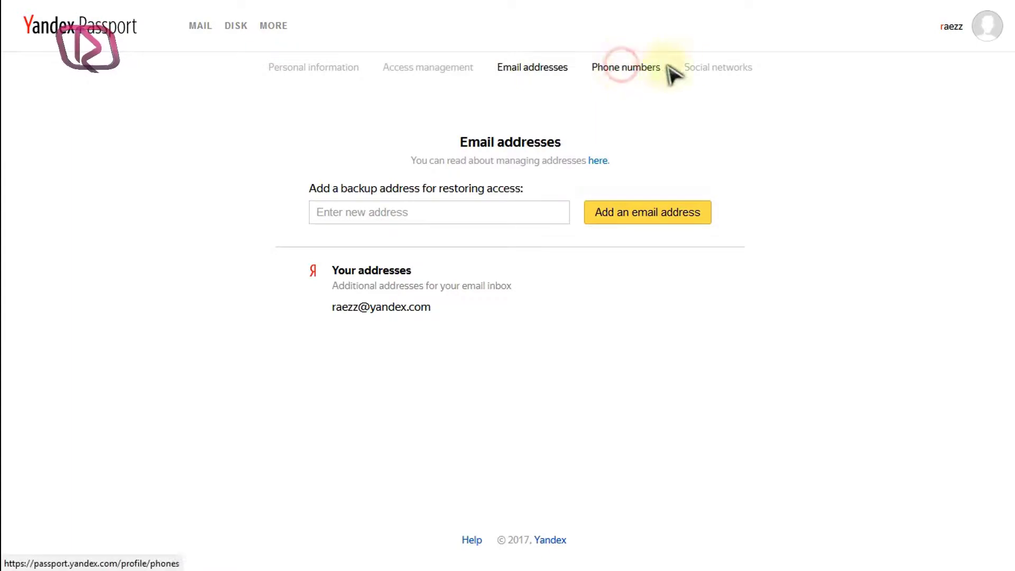
left_click(626, 67)
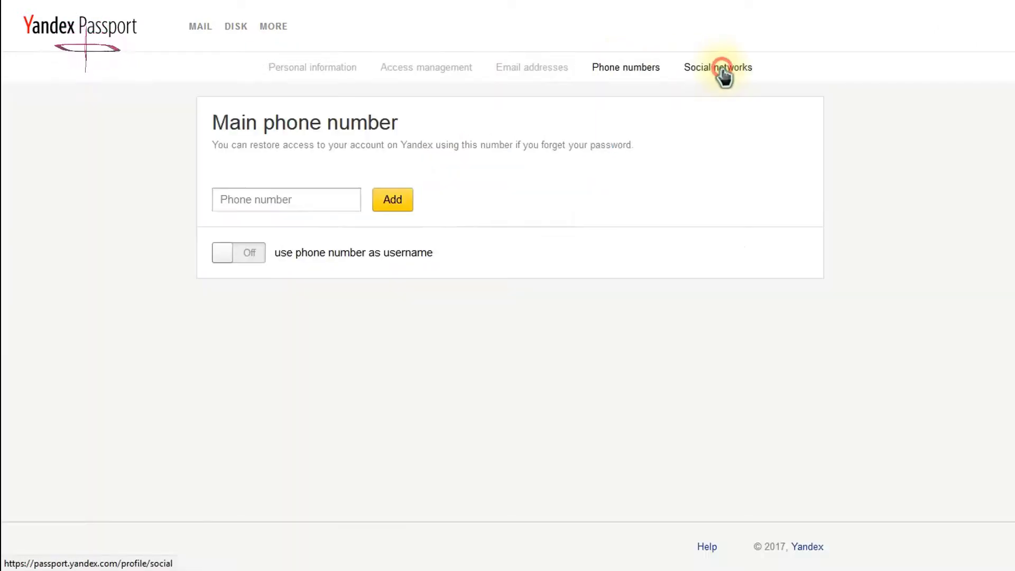
left_click(717, 67)
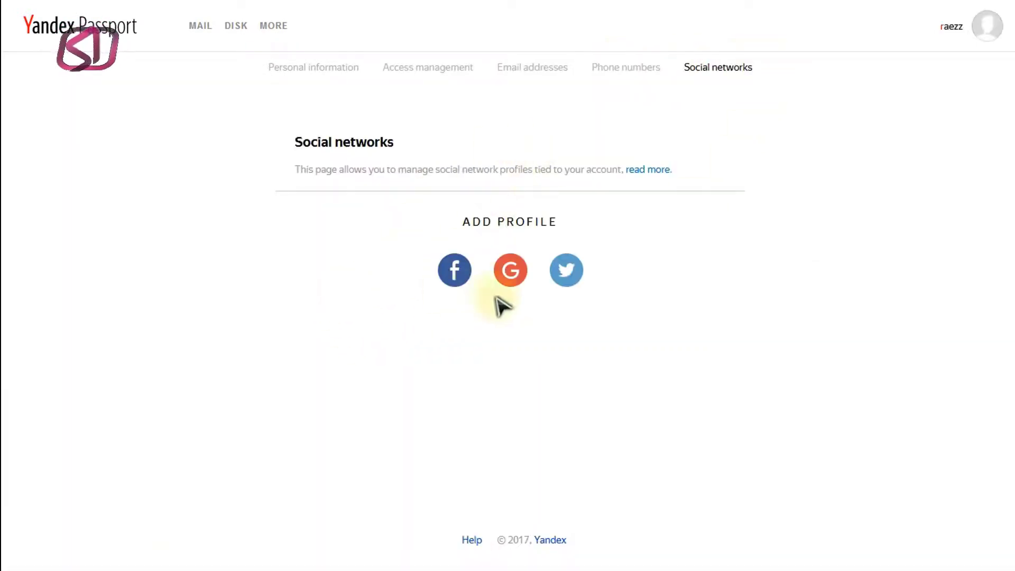
mouse_move(314, 100)
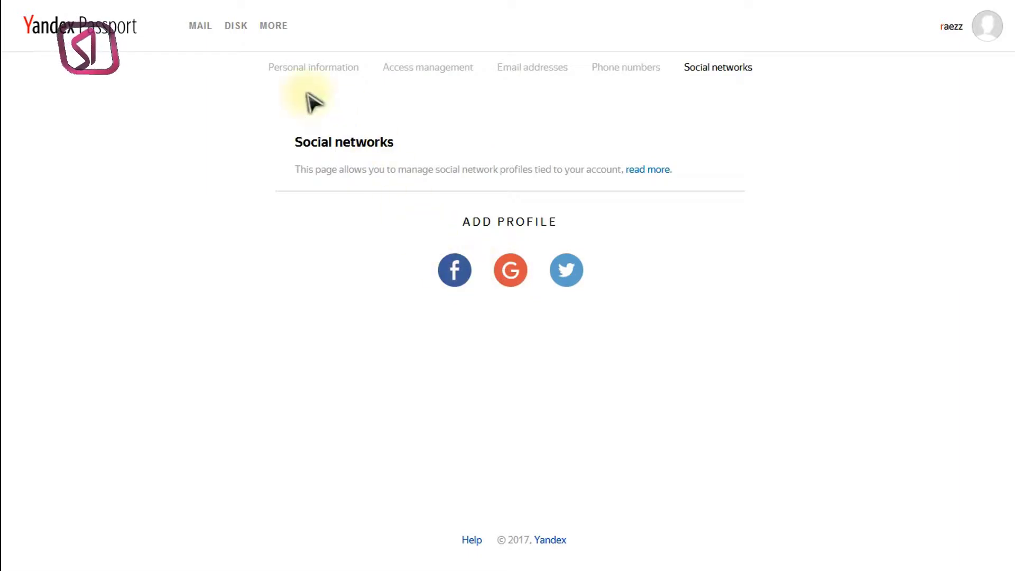
left_click(314, 66)
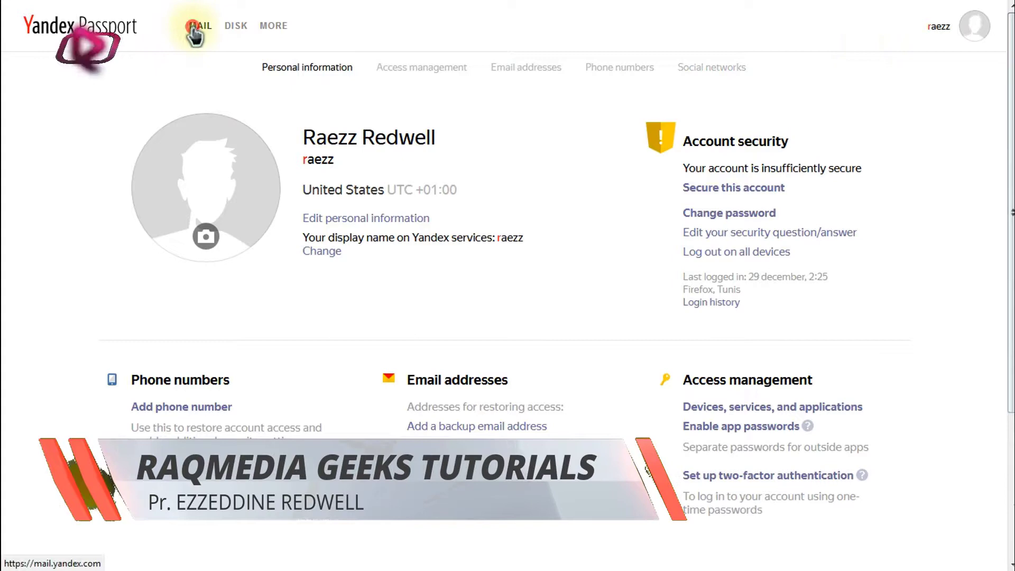
Return to Mail from Passport, click the phone field, then skip the mobile app link.
left_click(197, 26)
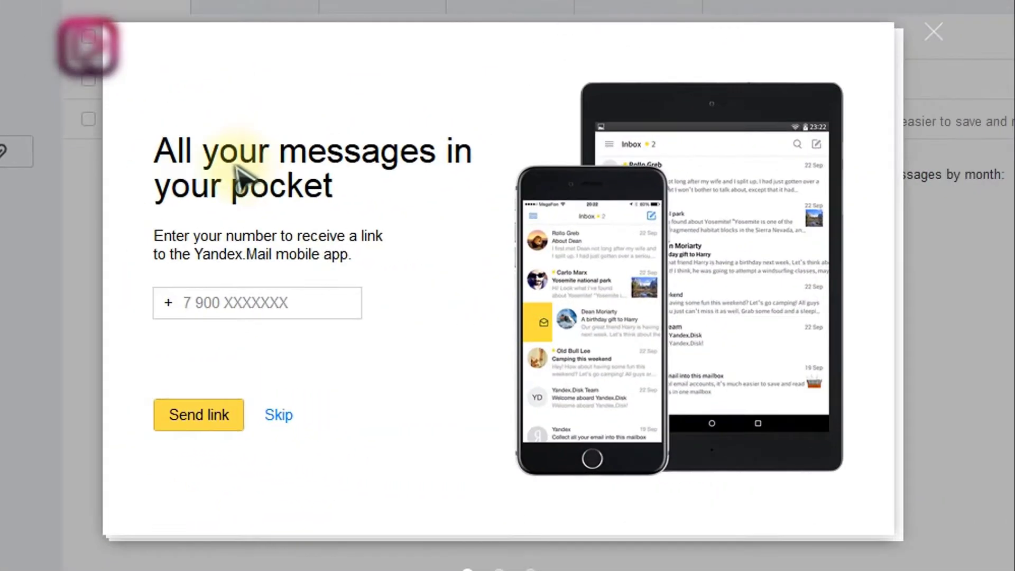
mouse_move(430, 431)
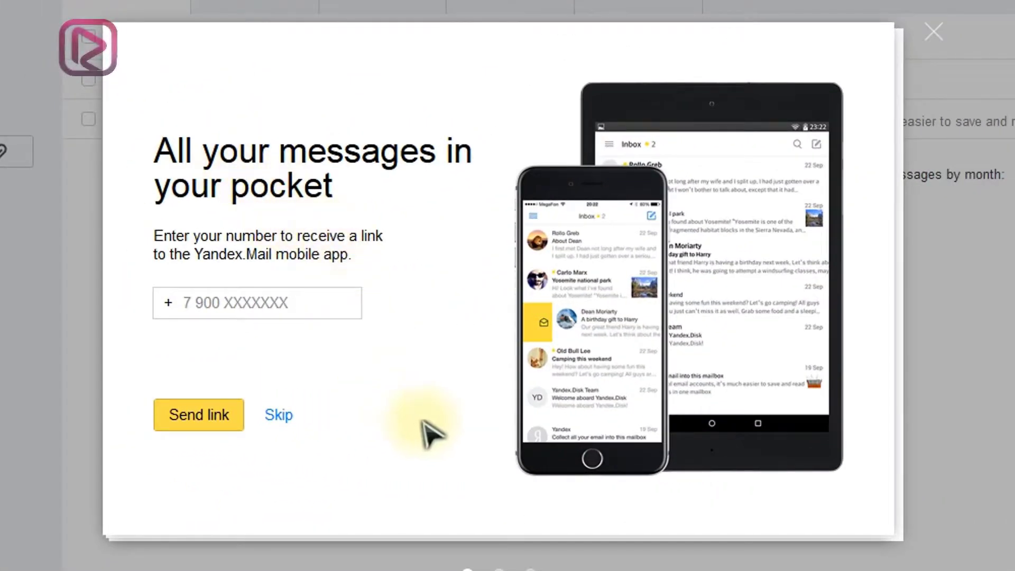
mouse_move(294, 191)
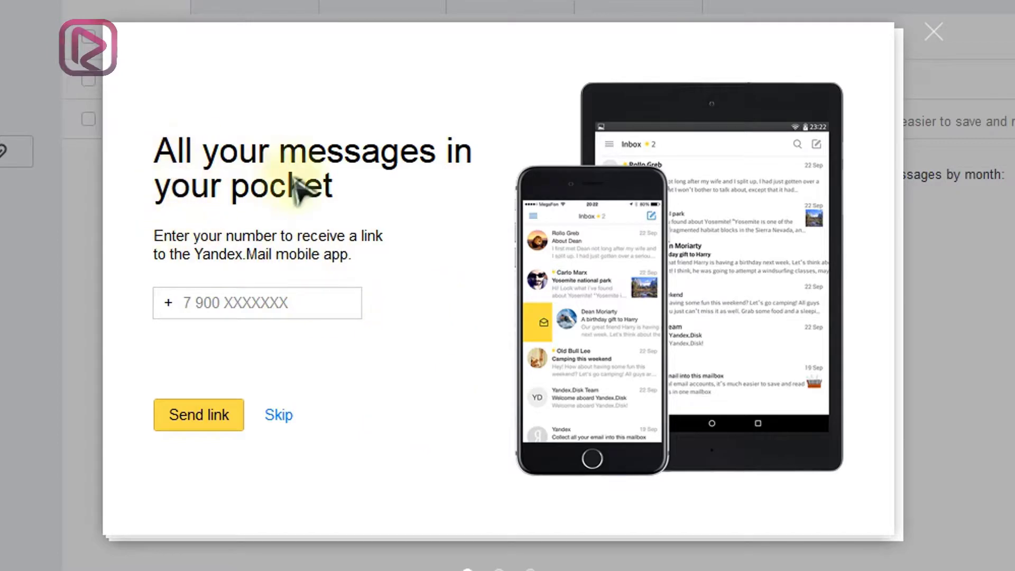
mouse_move(463, 456)
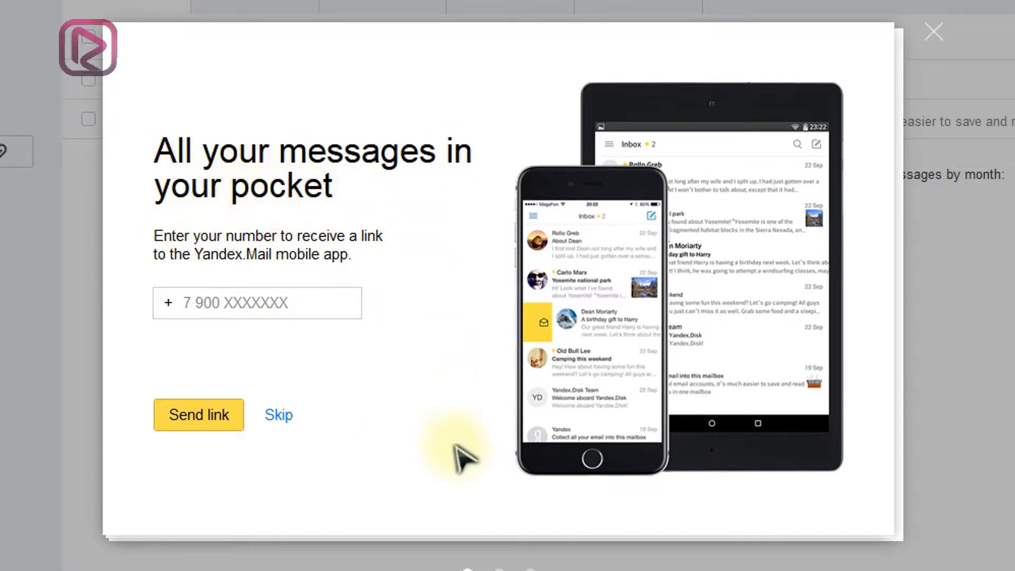
mouse_move(451, 418)
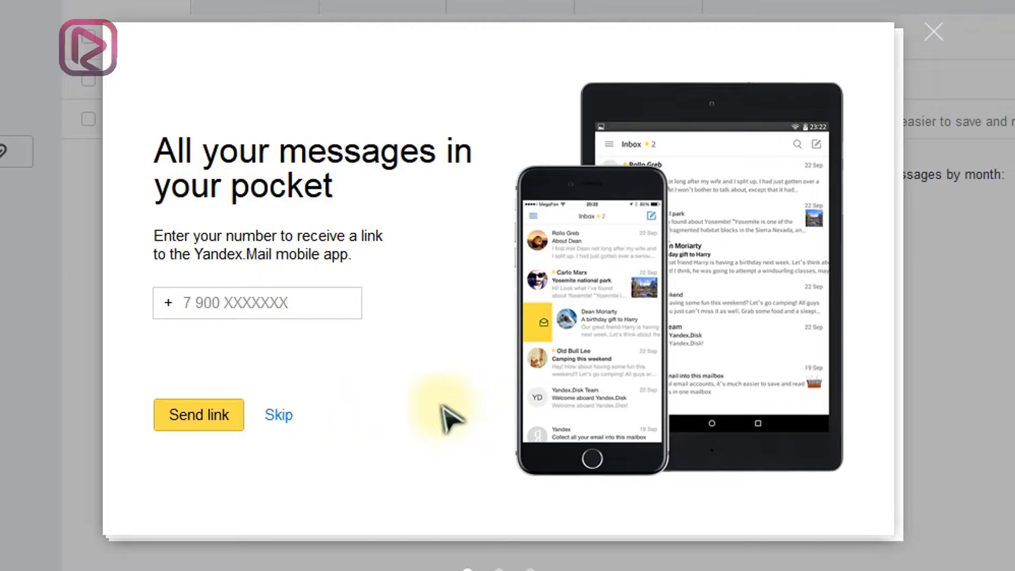
left_click(228, 303)
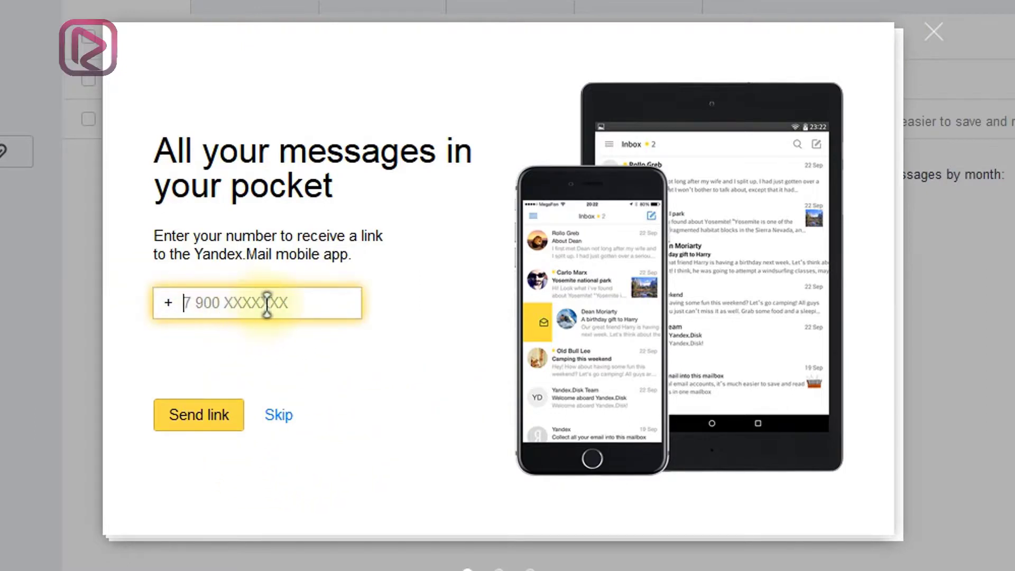
mouse_move(207, 427)
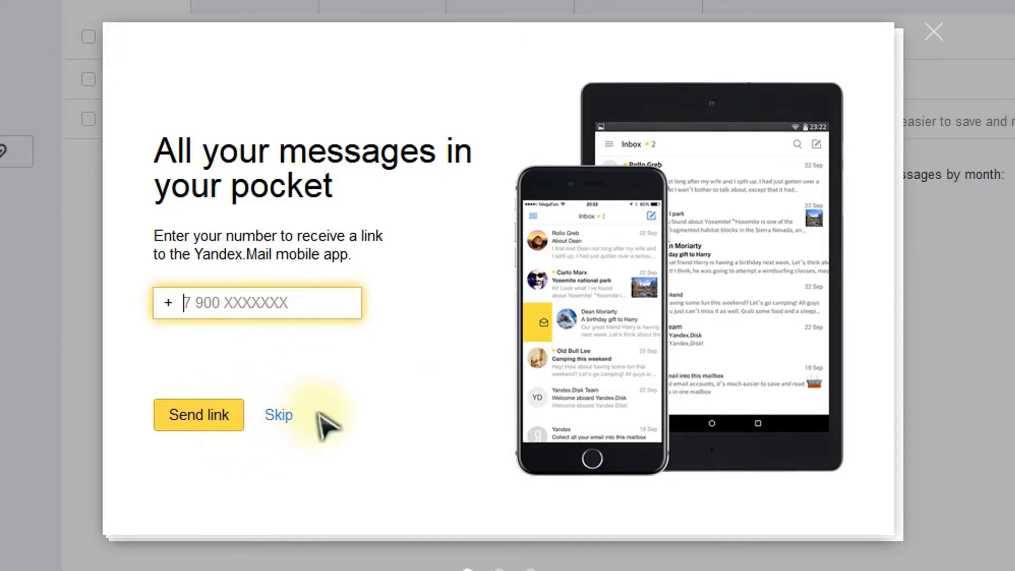
mouse_move(315, 456)
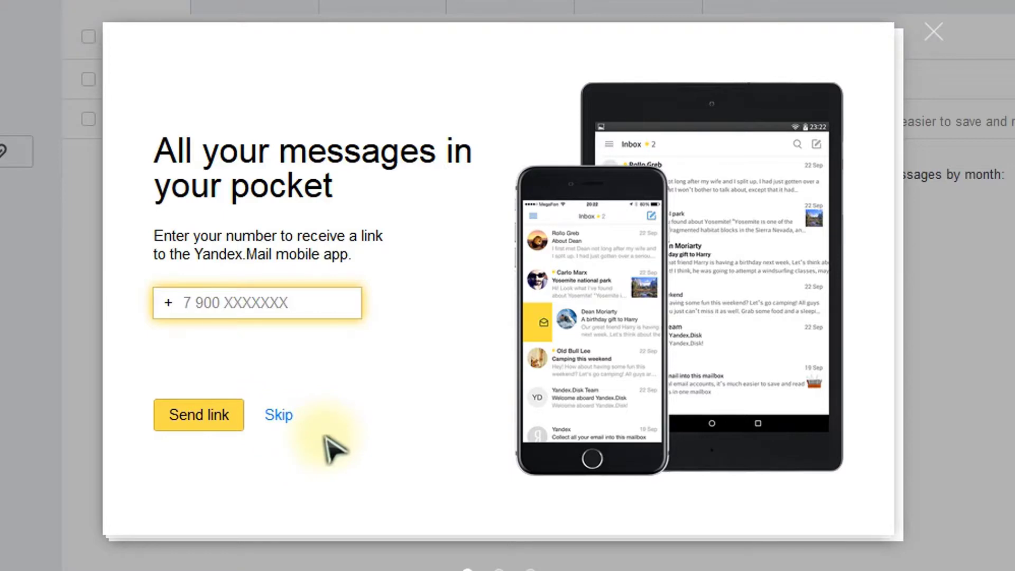
left_click(257, 303)
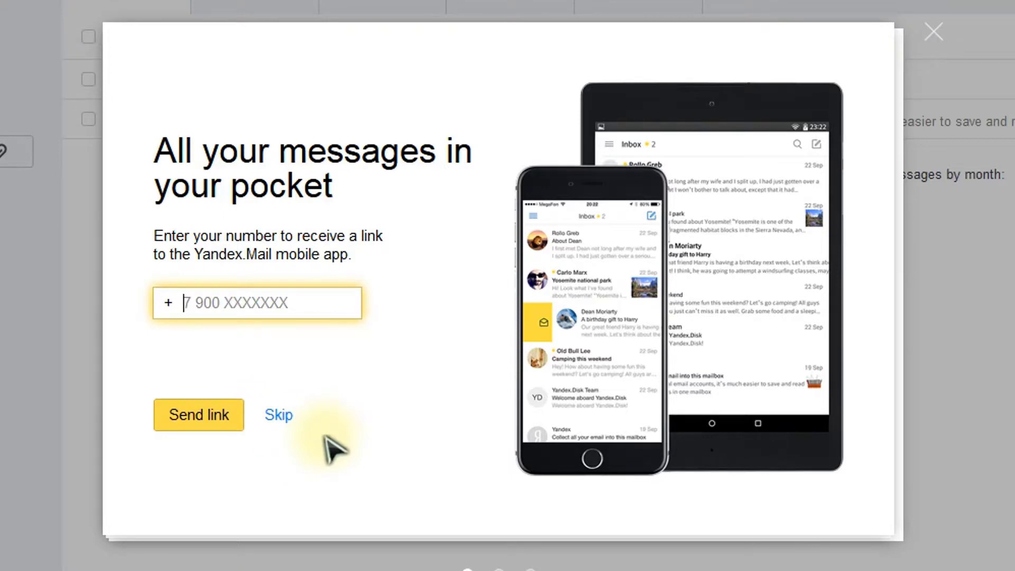
left_click(279, 414)
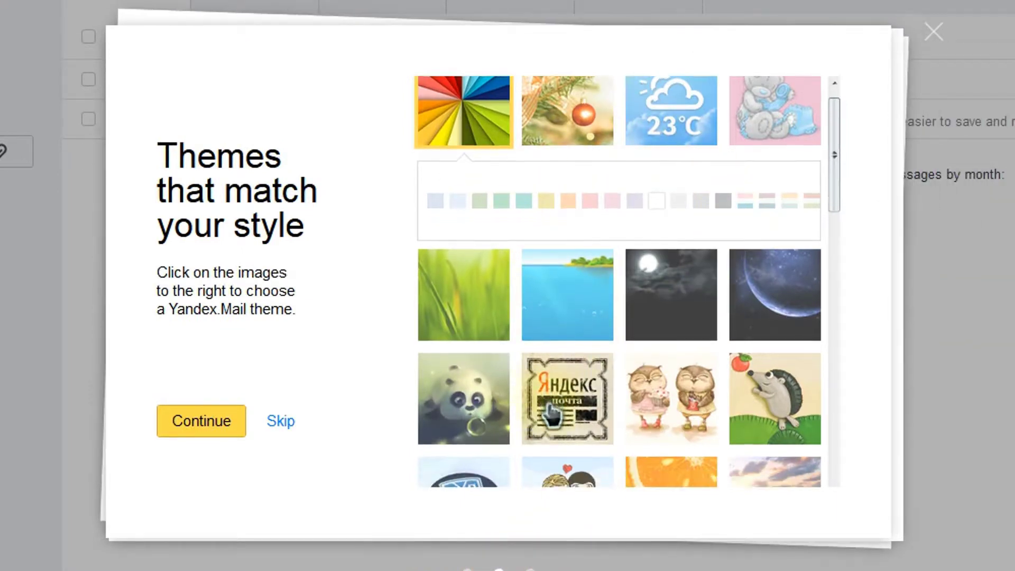
Browse the theme thumbnails and continue past the themes step.
scroll("down", 3)
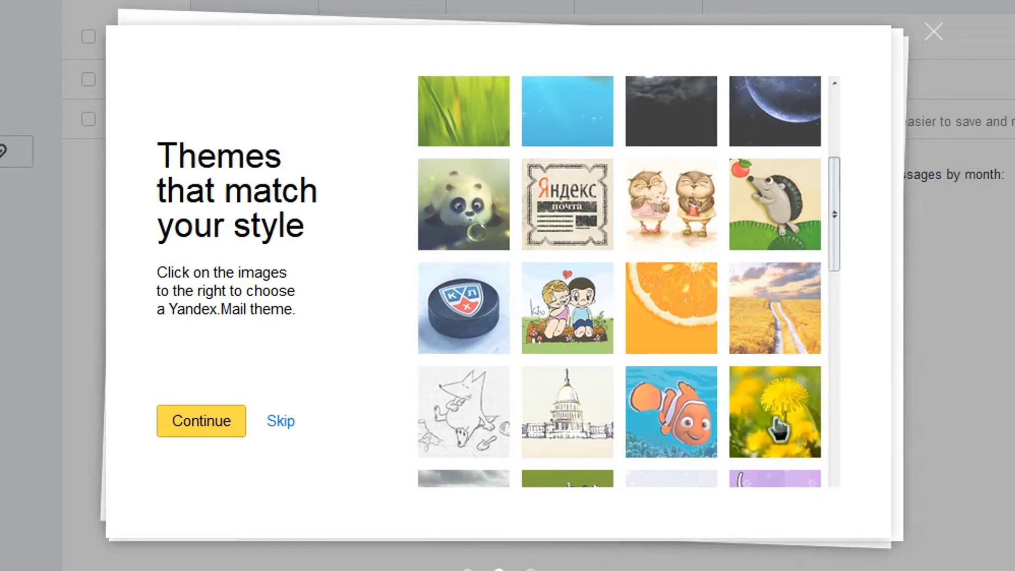
scroll("down", 3)
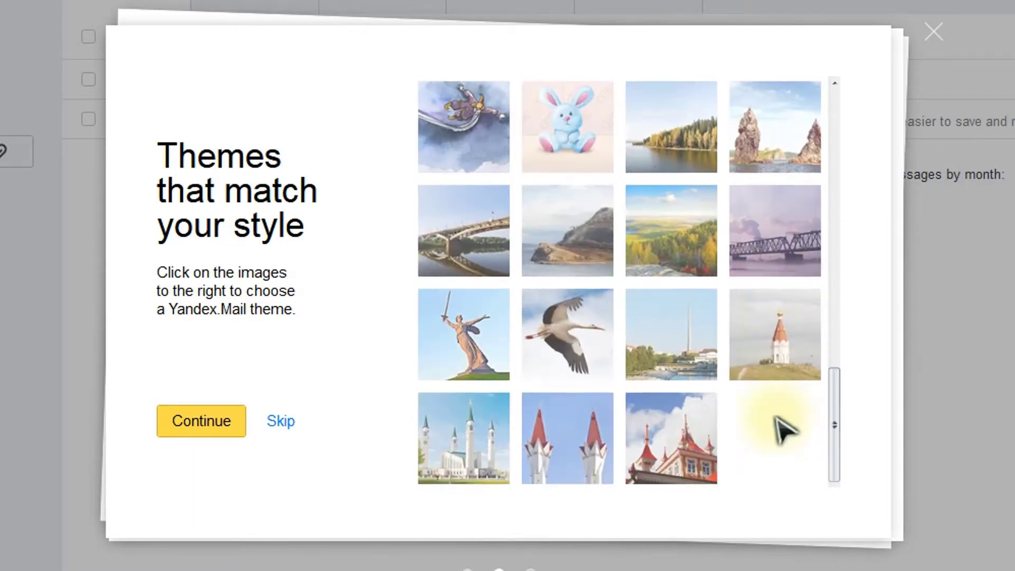
scroll("down", 3)
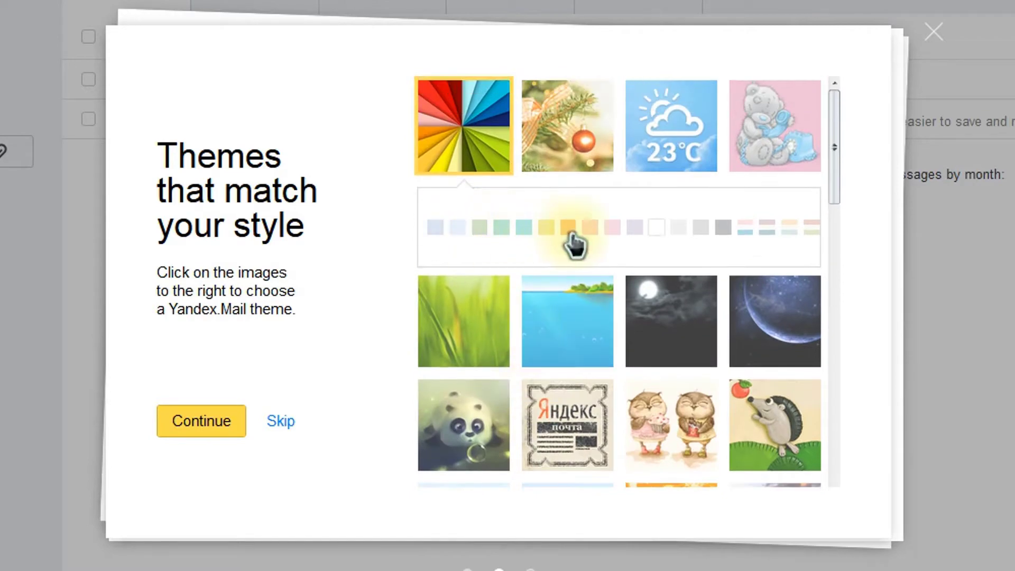
mouse_move(773, 126)
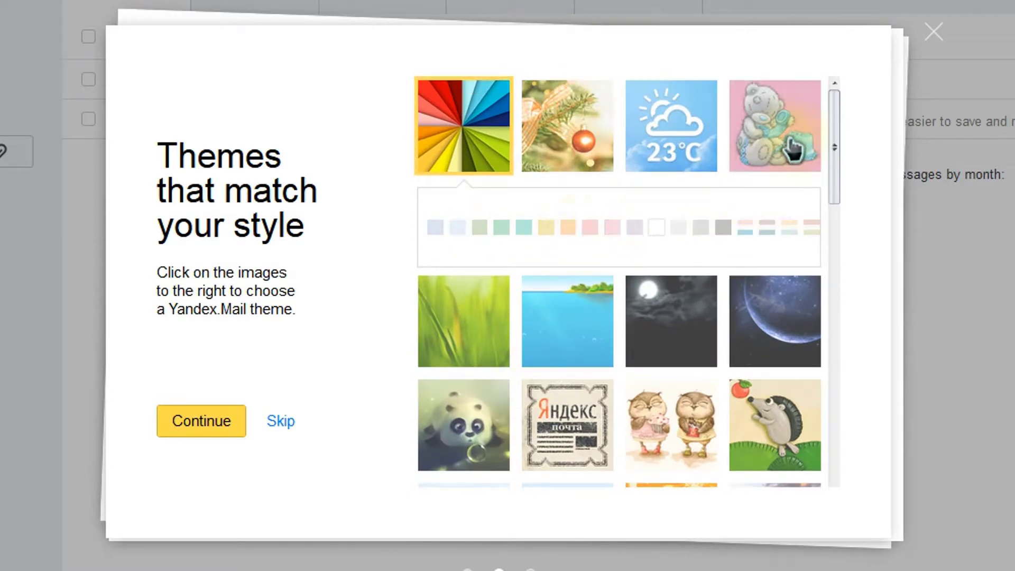
mouse_move(774, 174)
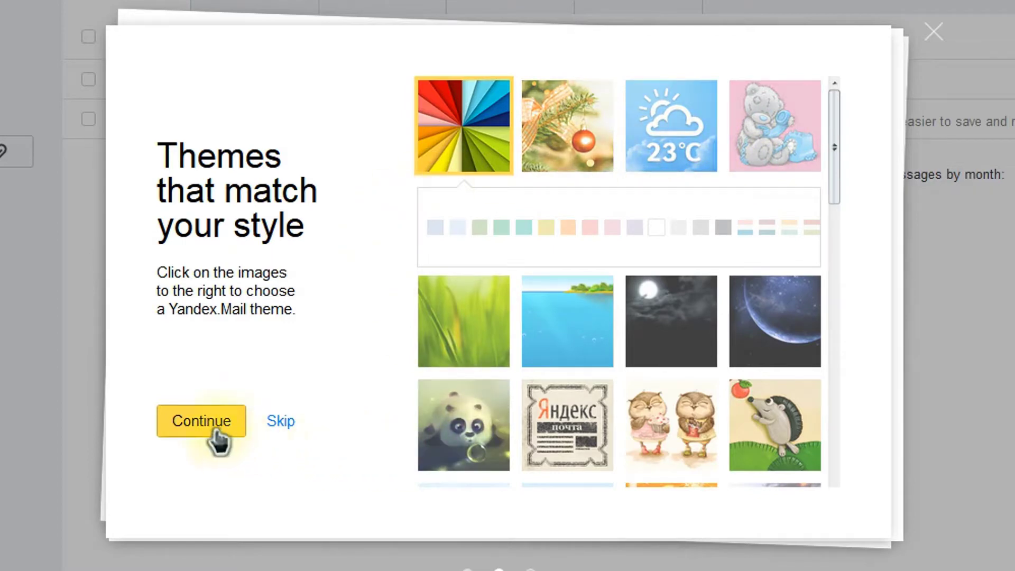
left_click(201, 421)
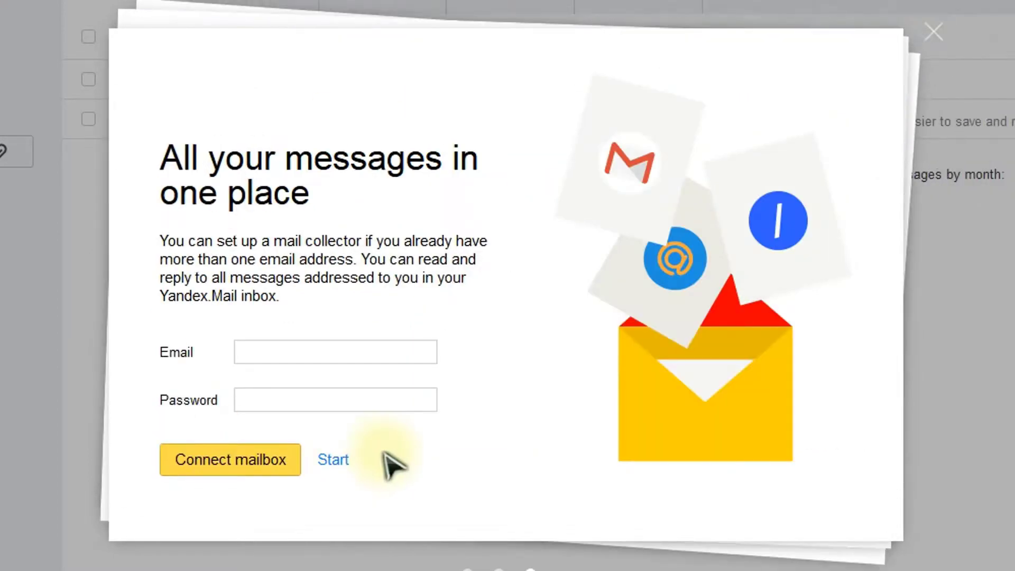
mouse_move(292, 249)
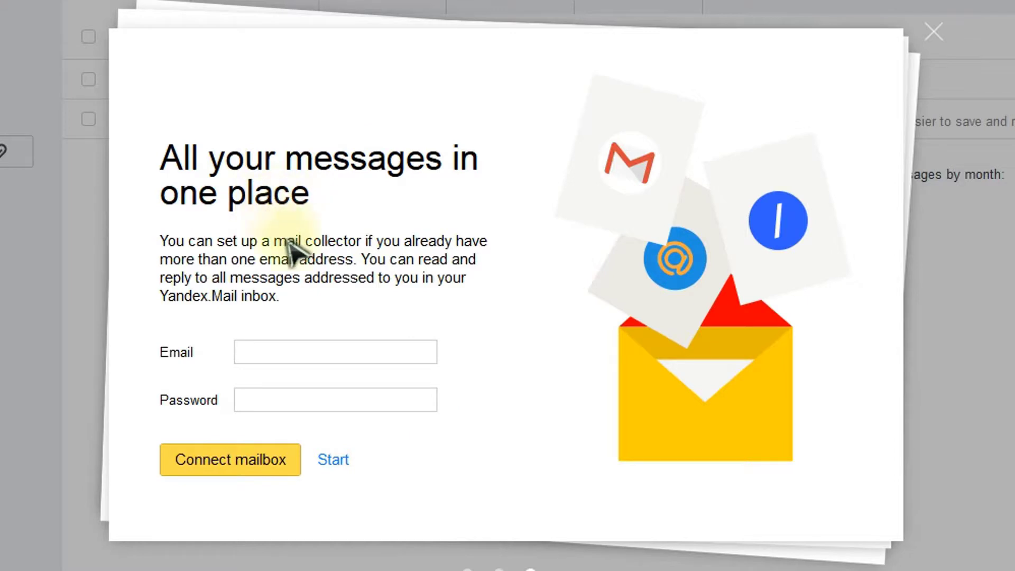
mouse_move(396, 258)
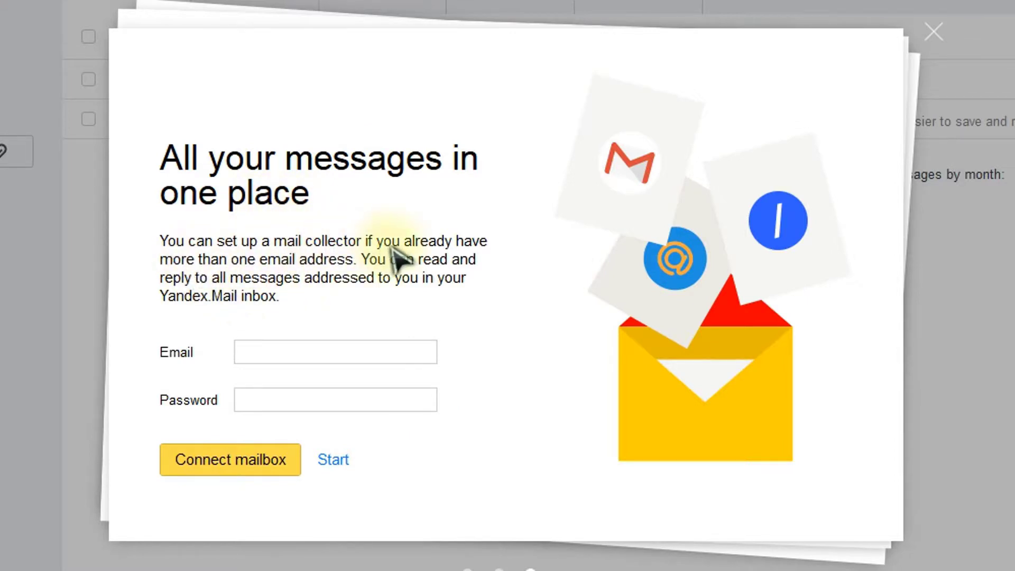
mouse_move(297, 308)
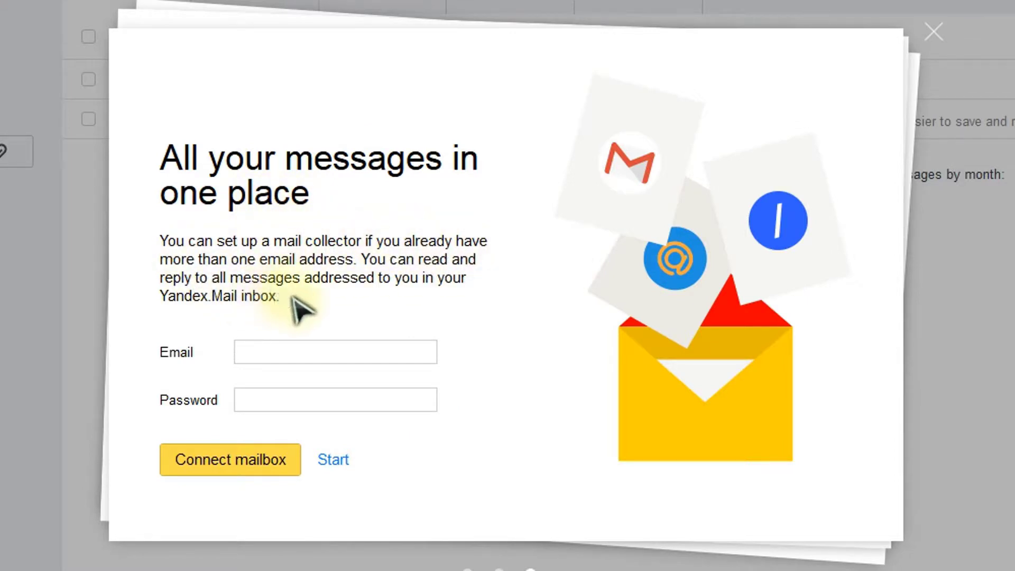
mouse_move(637, 369)
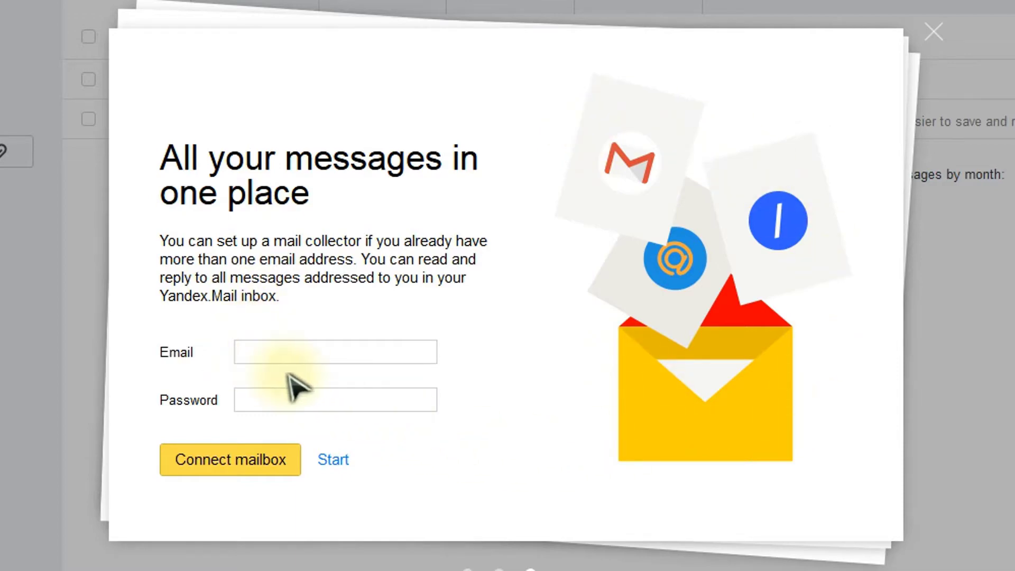
left_click(932, 32)
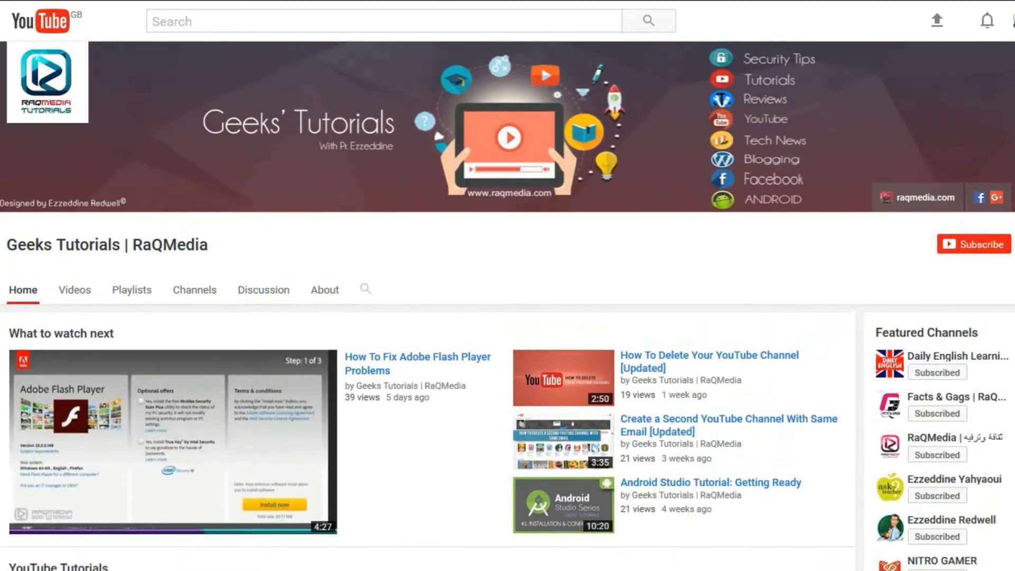
mouse_move(973, 244)
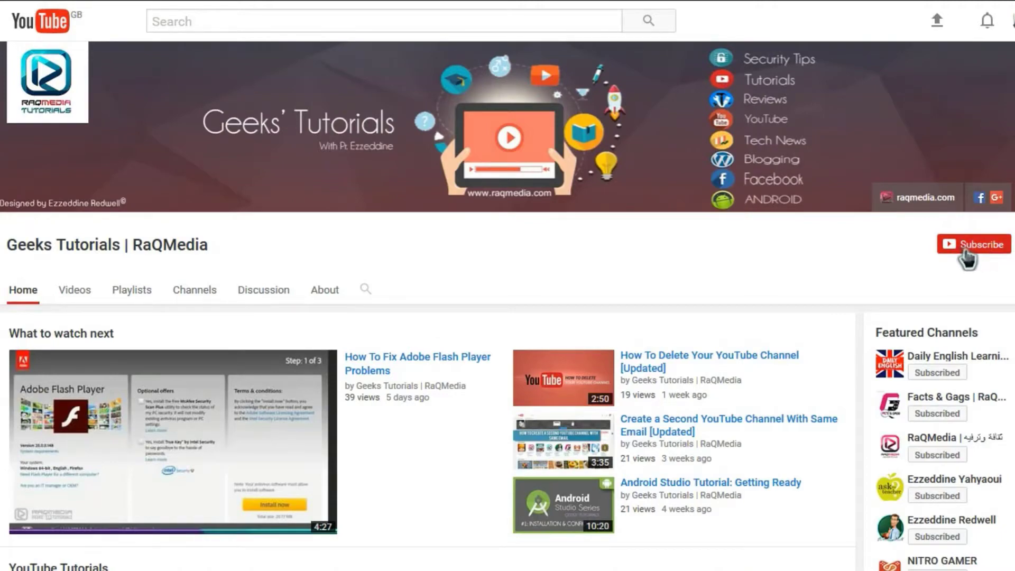
Subscribe to Geeks Tutorials | RaQMedia and enable all notifications via the bell.
left_click(972, 245)
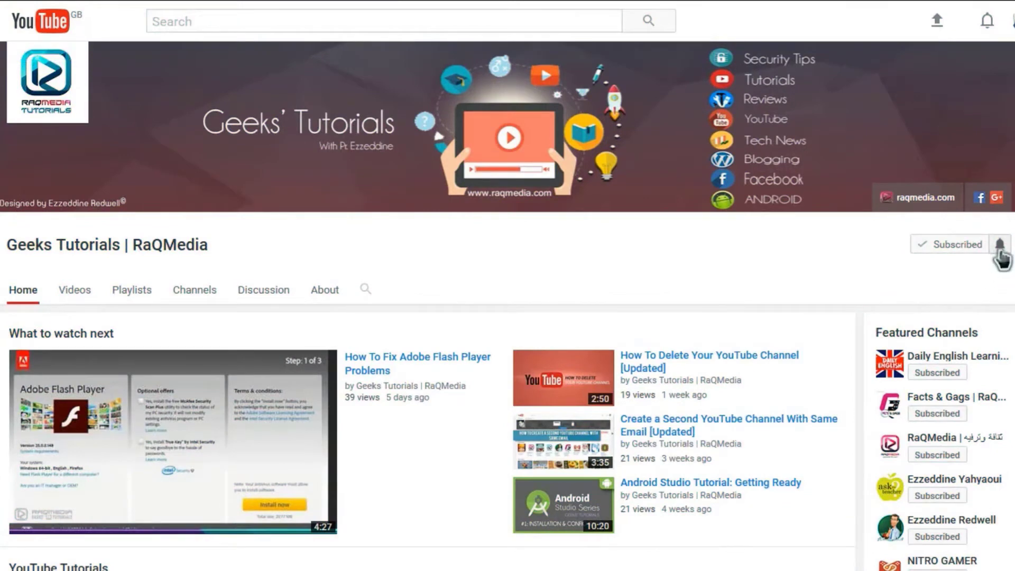
left_click(1001, 244)
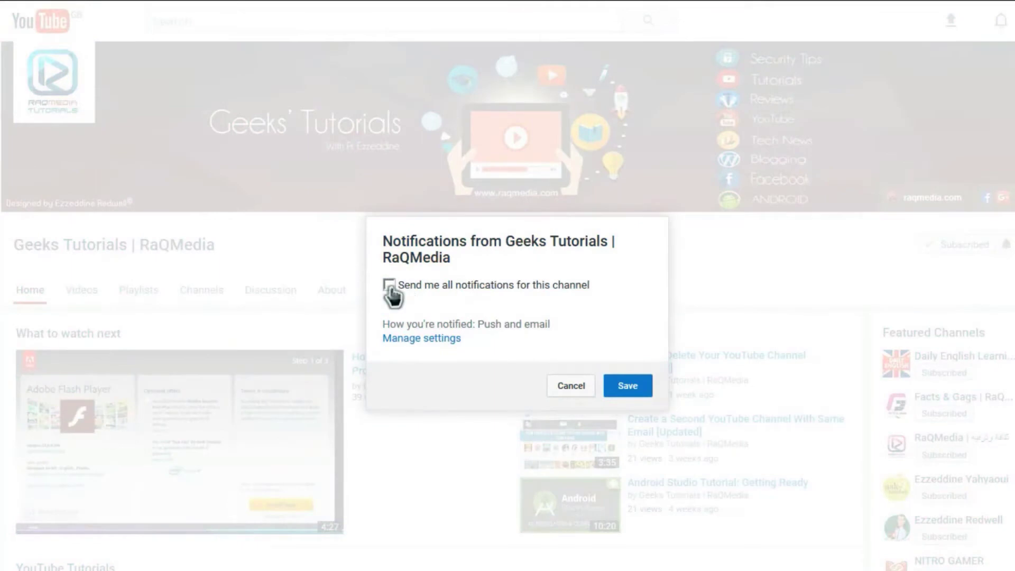
left_click(389, 284)
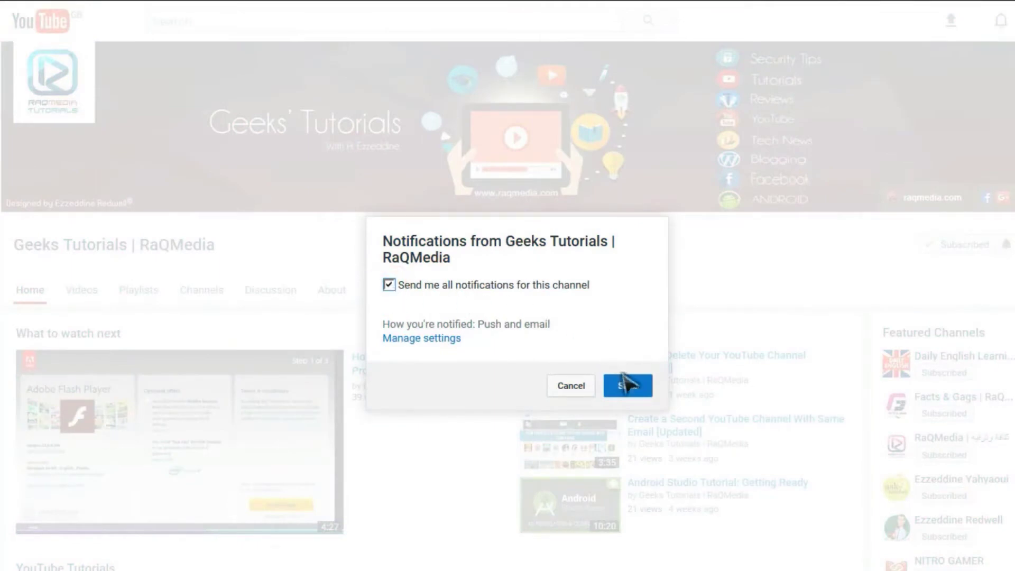